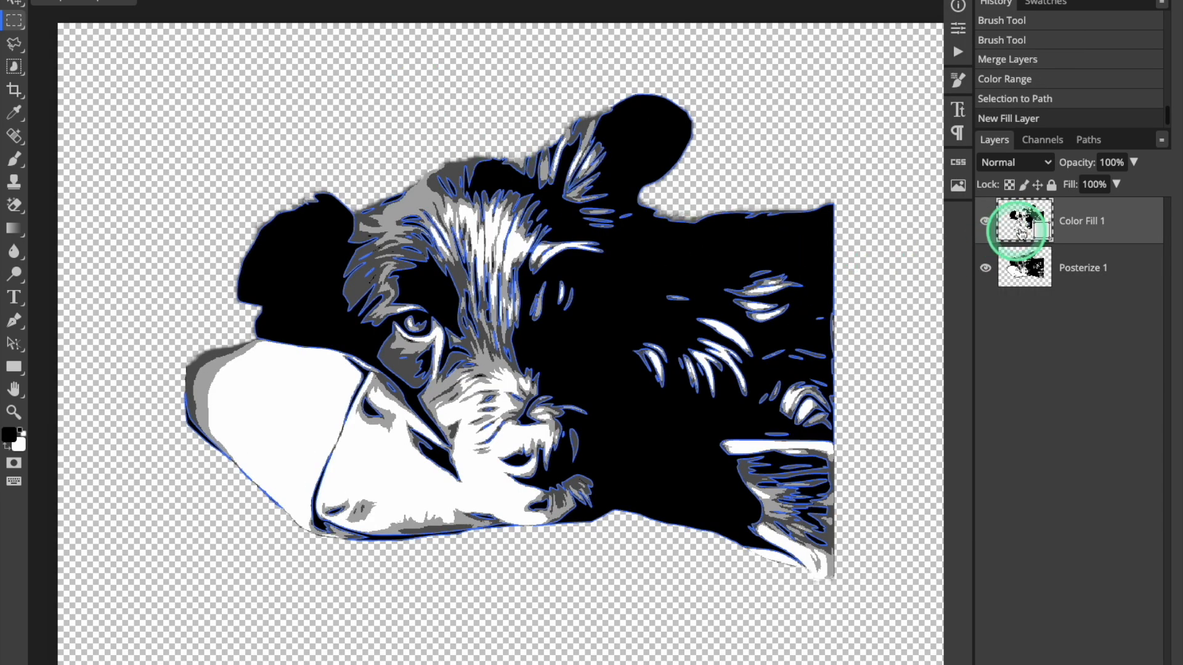
# - Upload the dog photo to Pixelcut's Background Remover
pyautogui.click(986, 269)
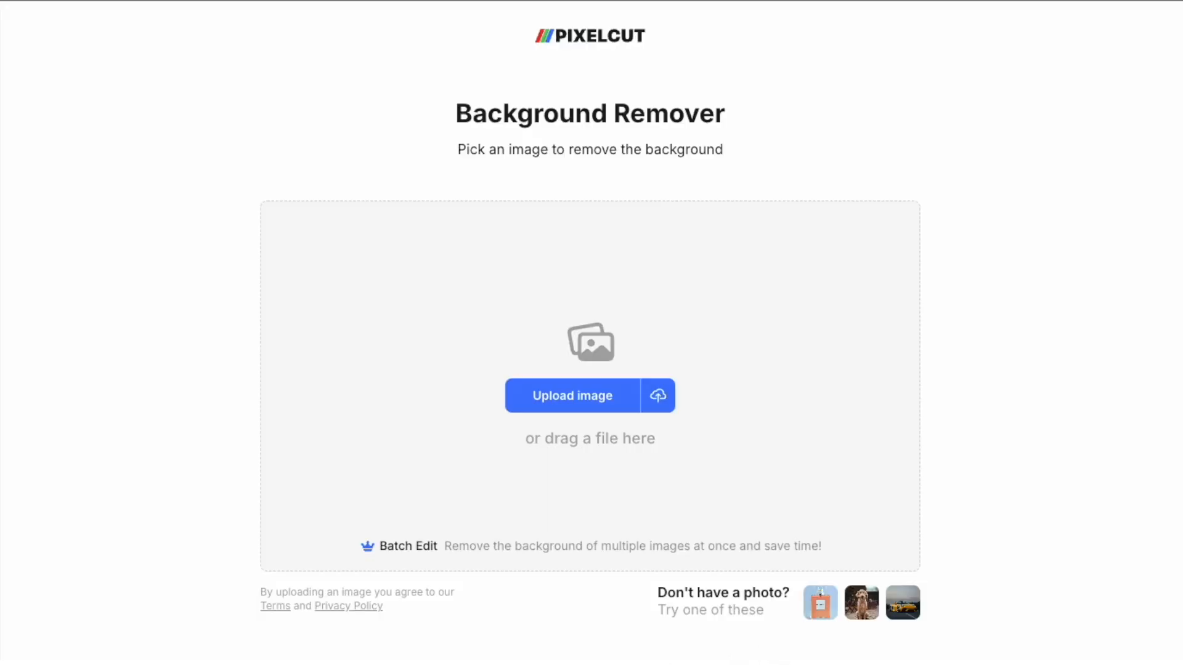
pyautogui.click(572, 395)
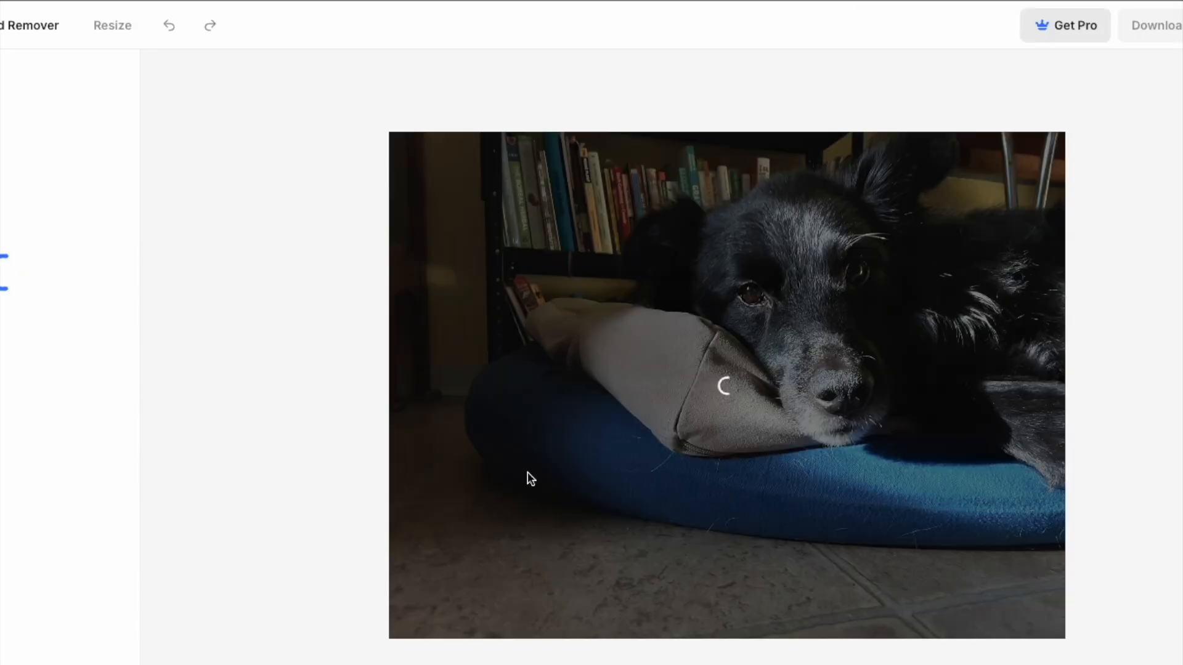
pyautogui.click(948, 39)
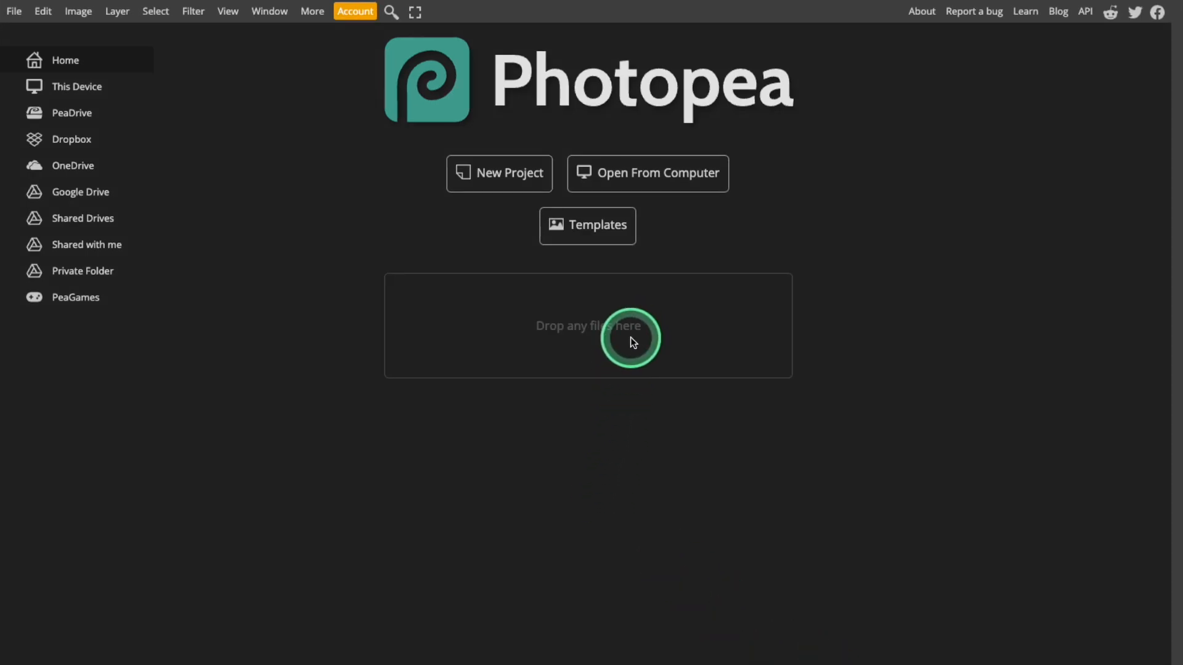
pyautogui.moveTo(888, 164)
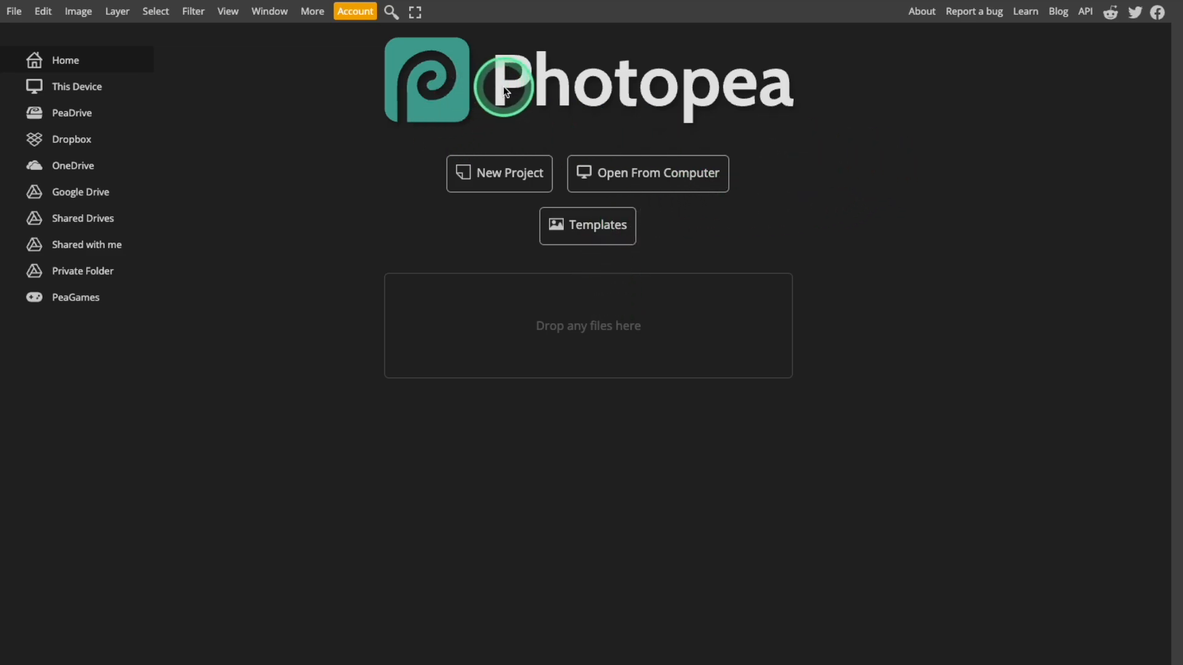
pyautogui.moveTo(766, 104)
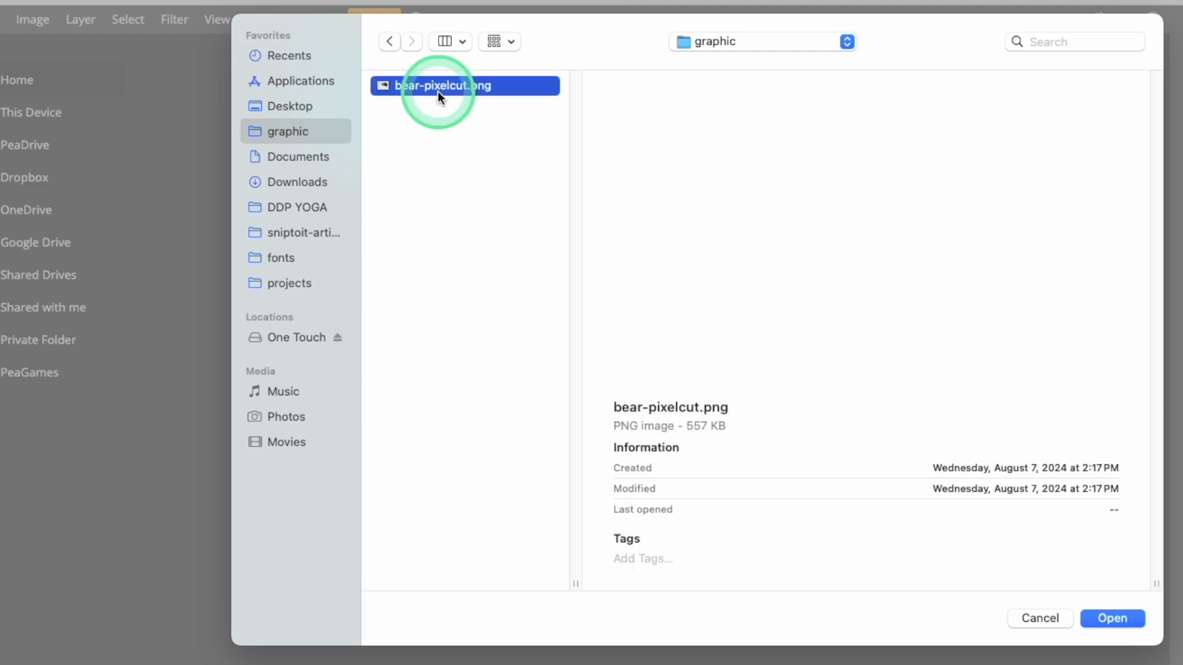
# - Open bear-pixelcut.png from the computer in Photopea
pyautogui.click(1110, 618)
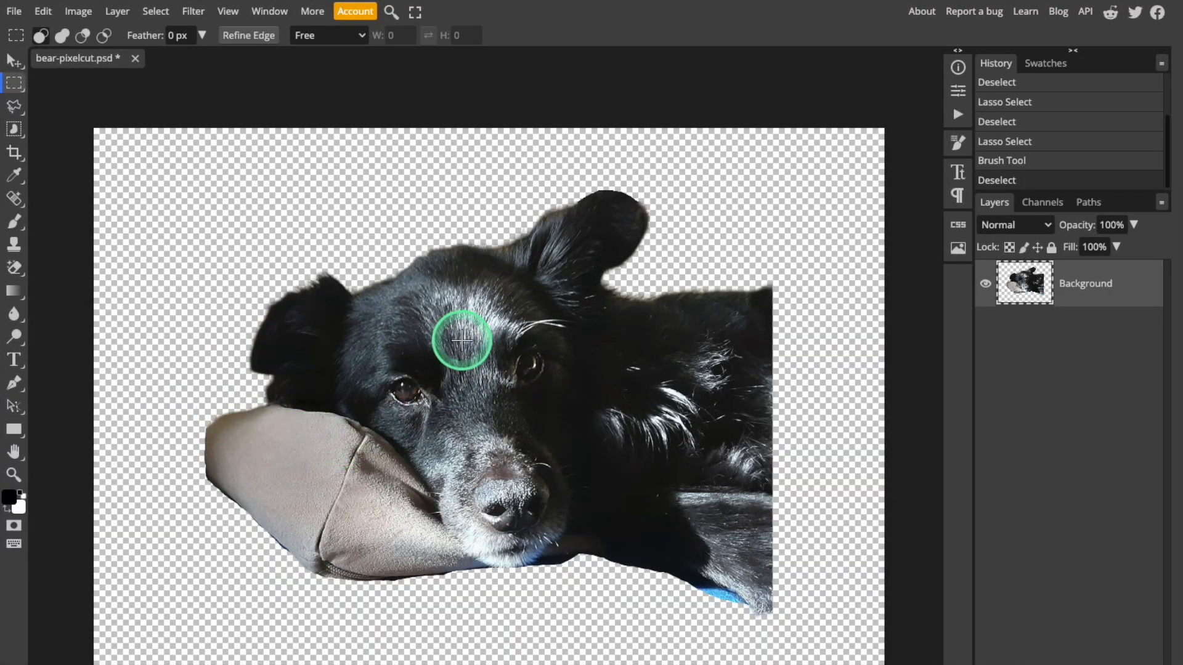
pyautogui.moveTo(479, 371)
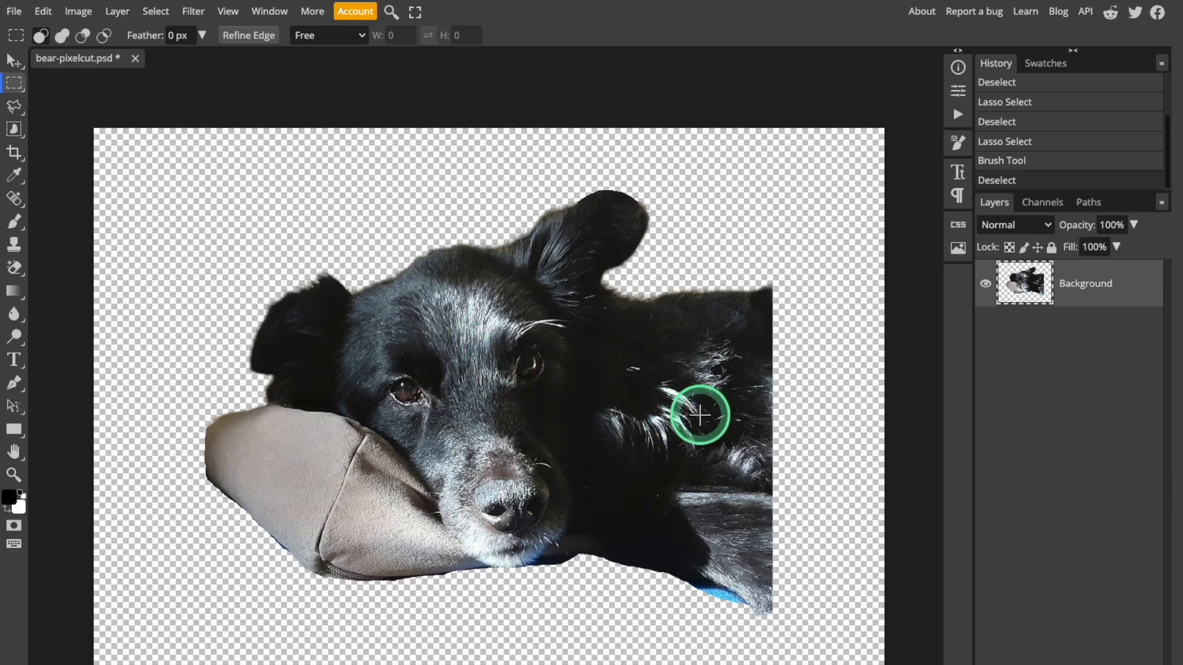
pyautogui.moveTo(78, 10)
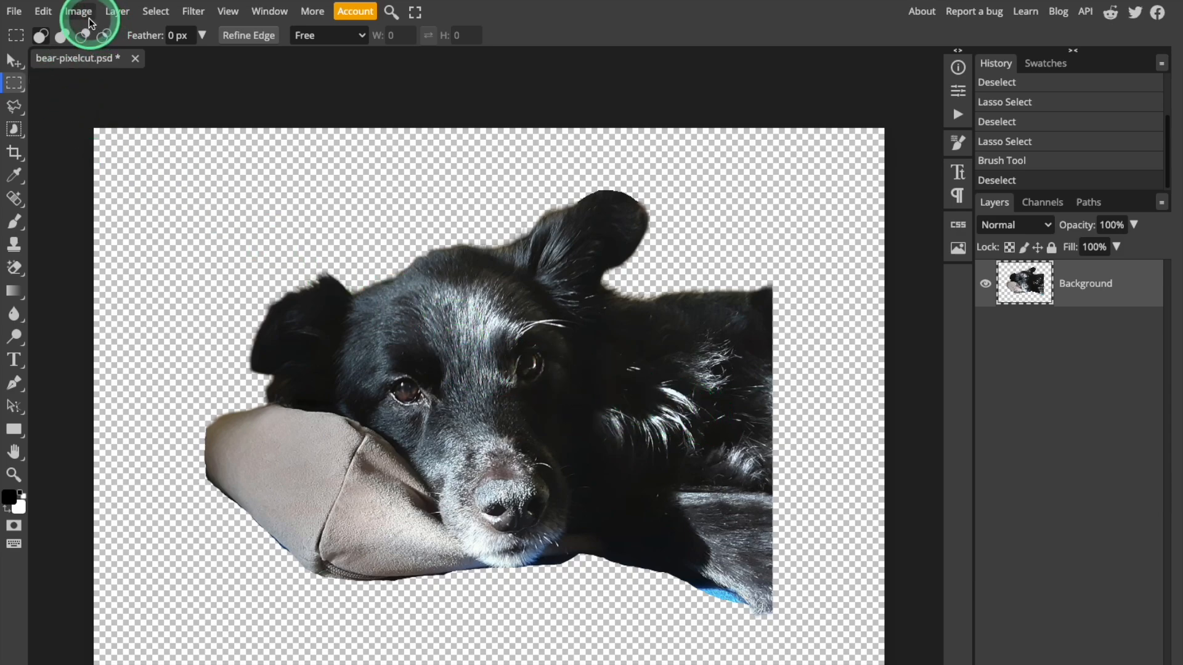
# - Check Image Size: 1080 by 810 pixels at 72 DPI
pyautogui.click(77, 10)
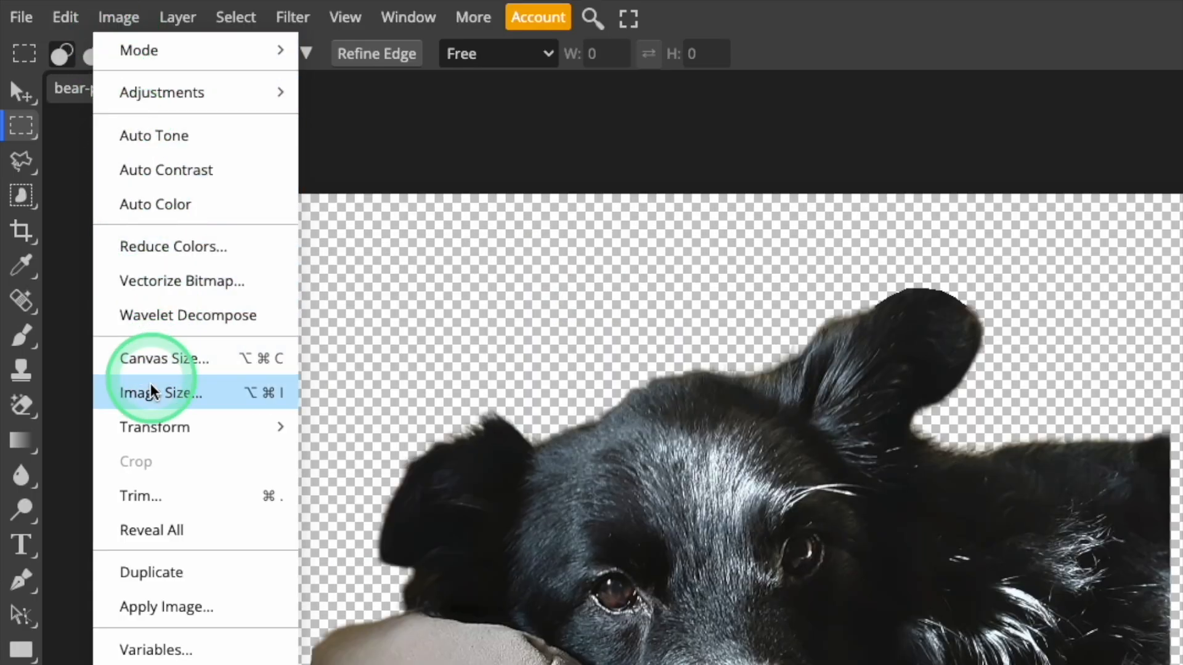
pyautogui.click(161, 393)
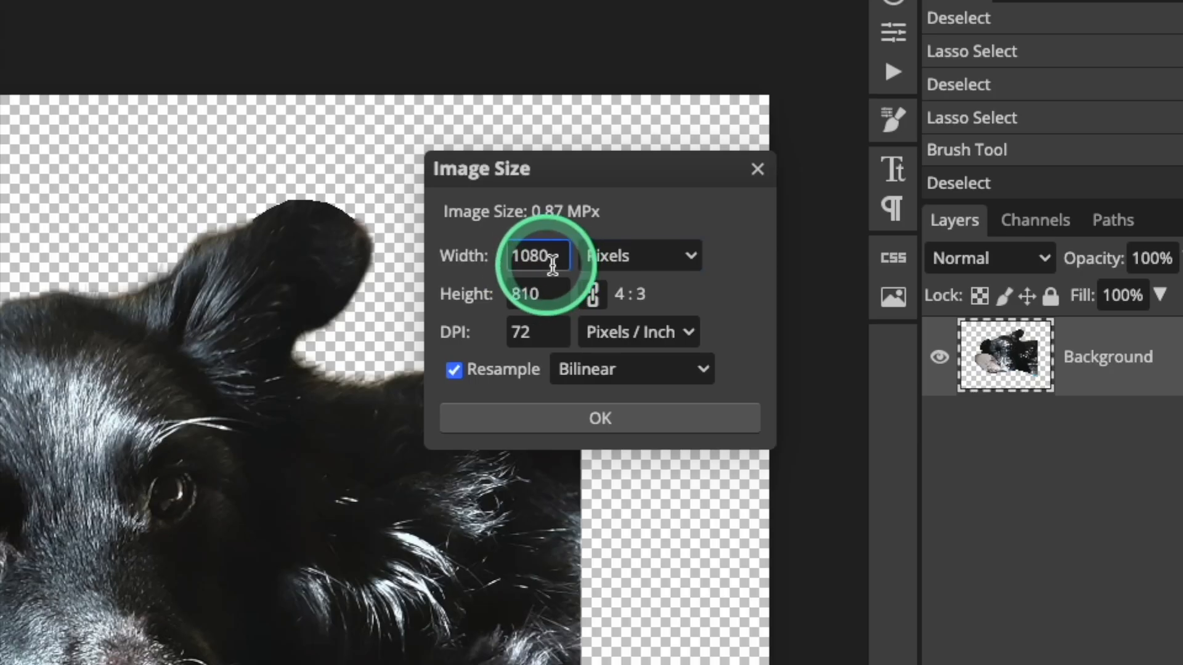
pyautogui.click(537, 295)
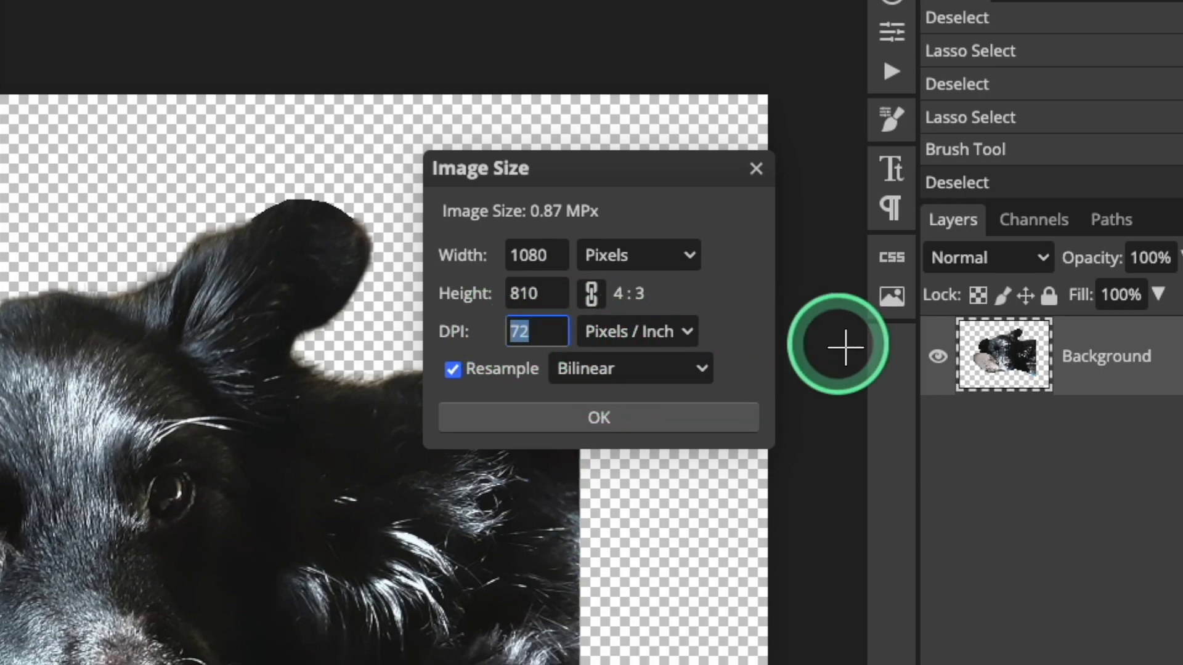
pyautogui.moveTo(754, 453)
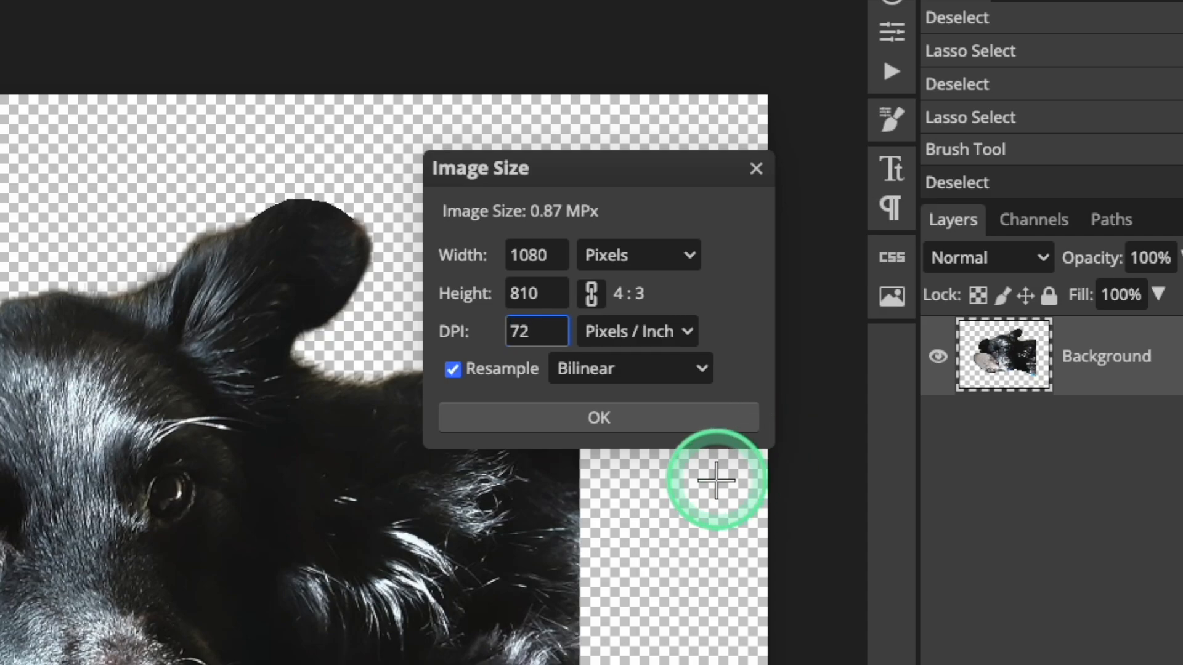
pyautogui.click(598, 417)
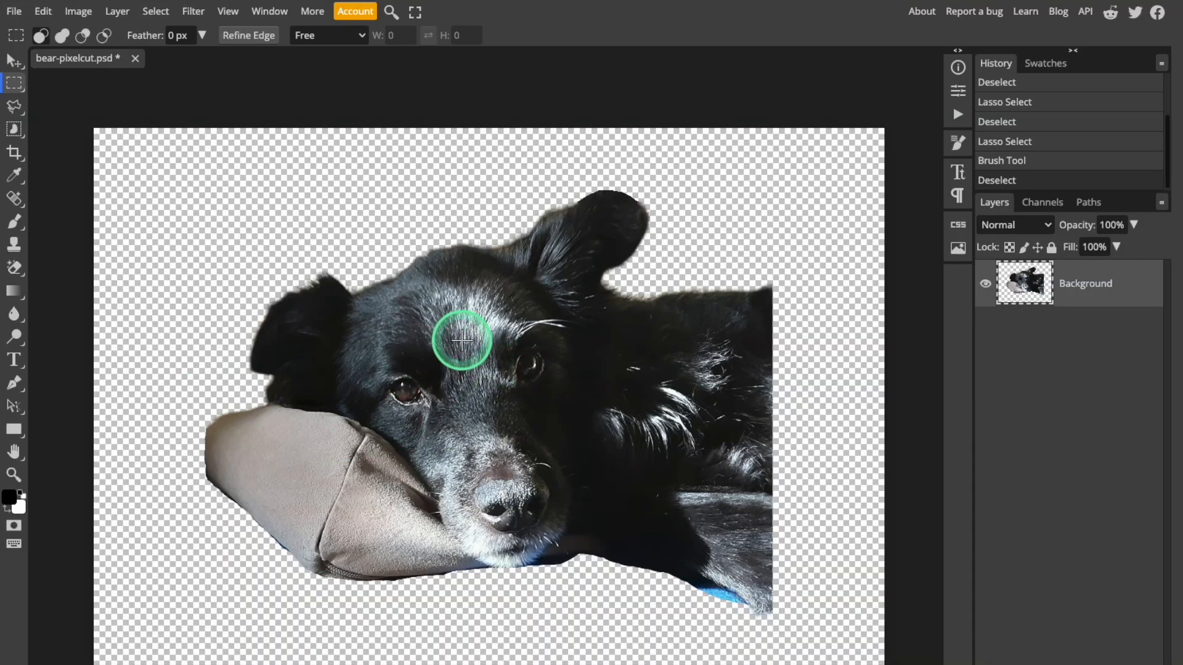
pyautogui.moveTo(698, 414)
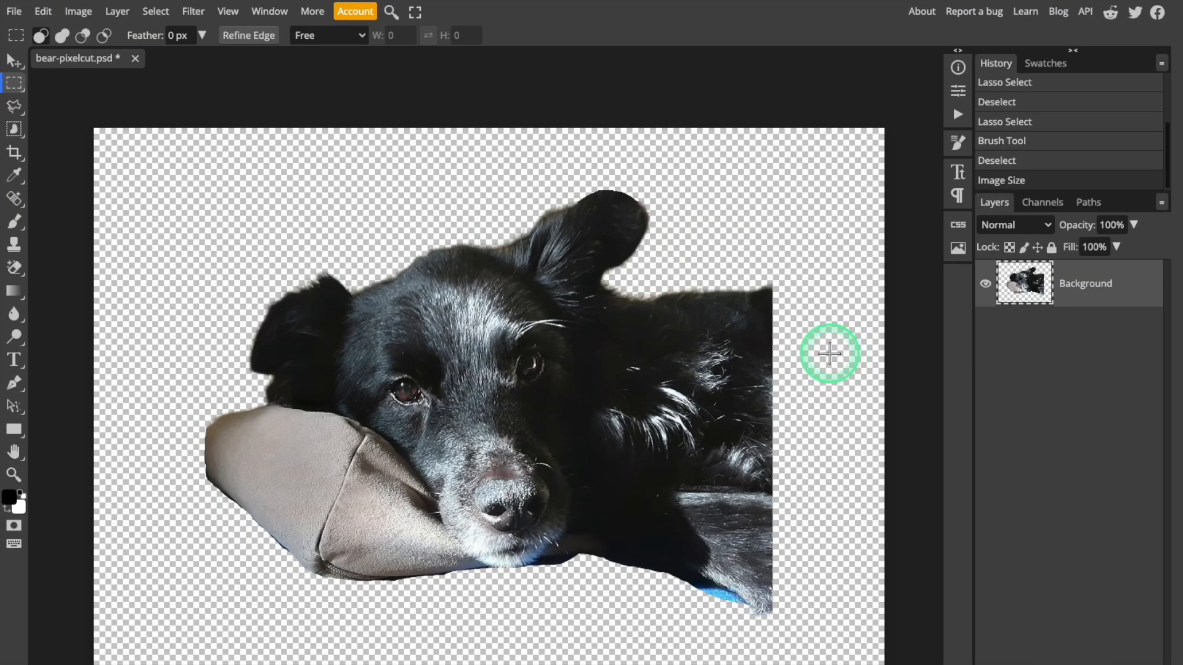
pyautogui.moveTo(189, 92)
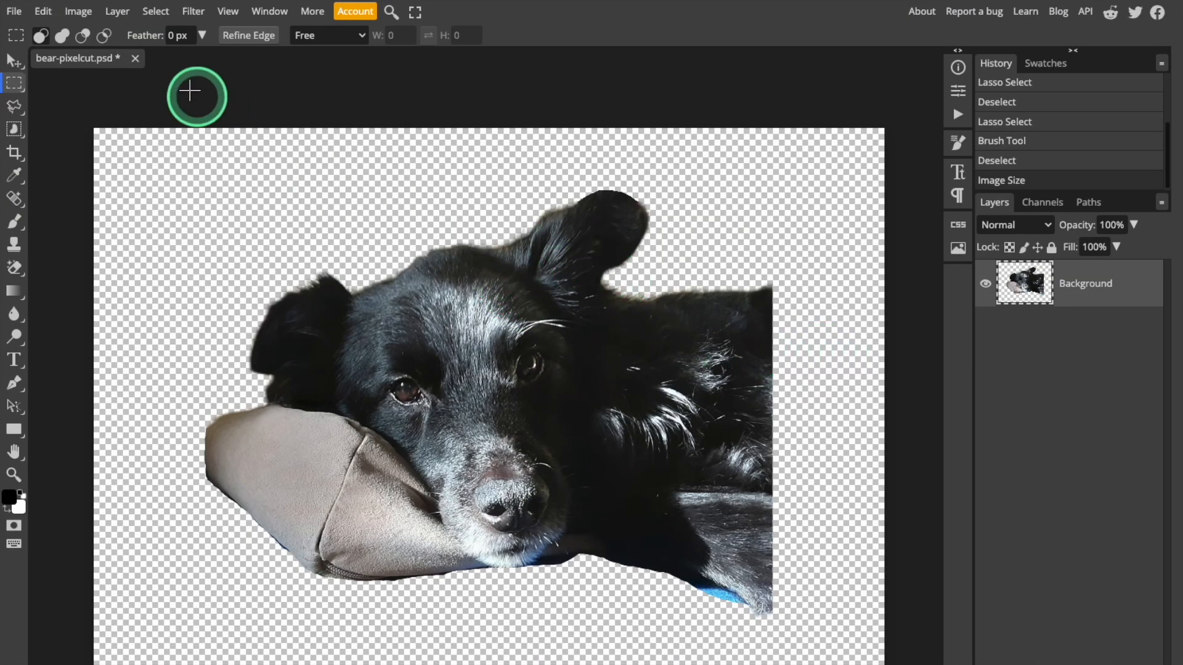
# - Apply Hue/Saturation with Saturation at -100 to make the dog black and white
pyautogui.click(78, 10)
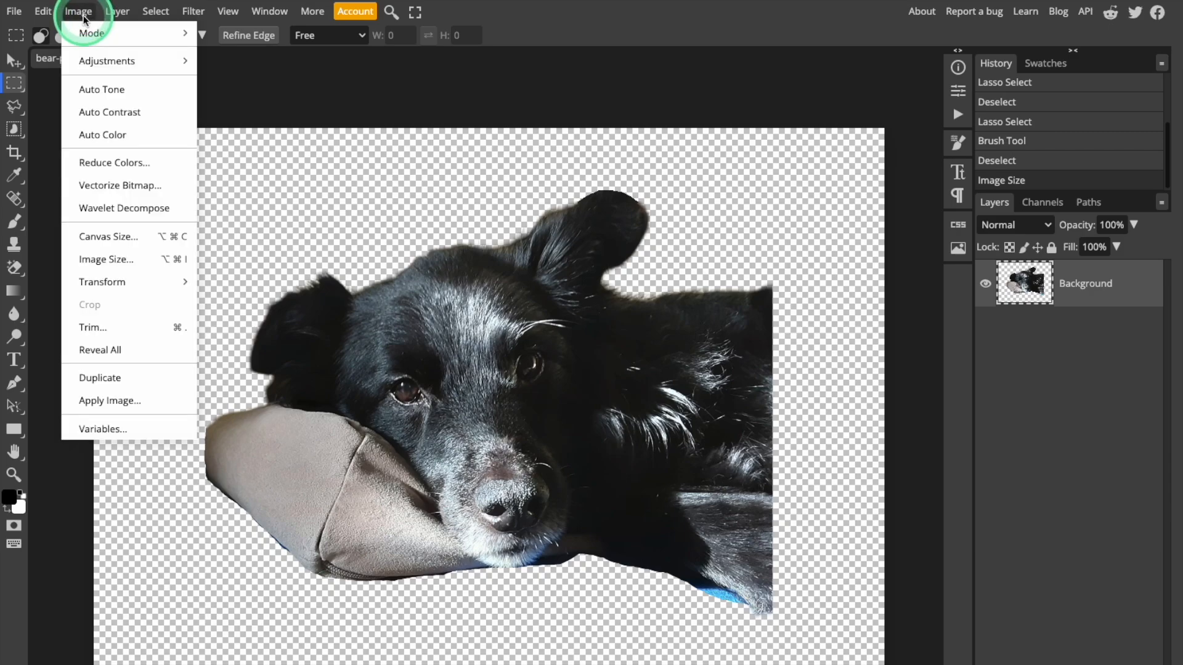
pyautogui.click(91, 32)
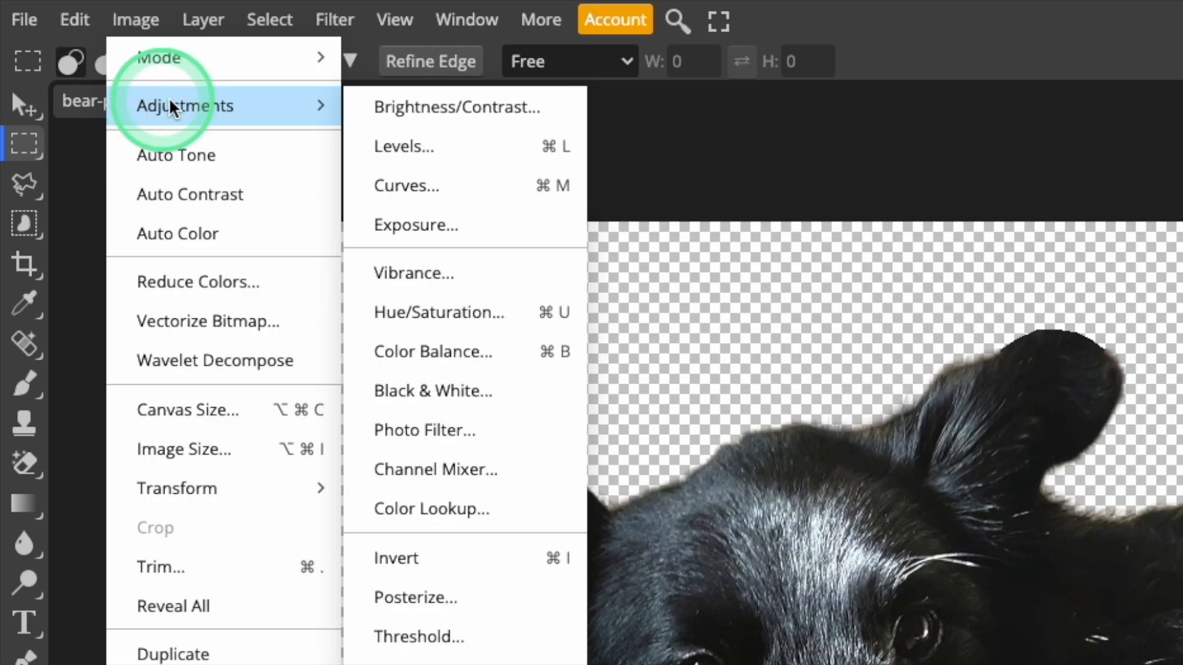
pyautogui.click(439, 312)
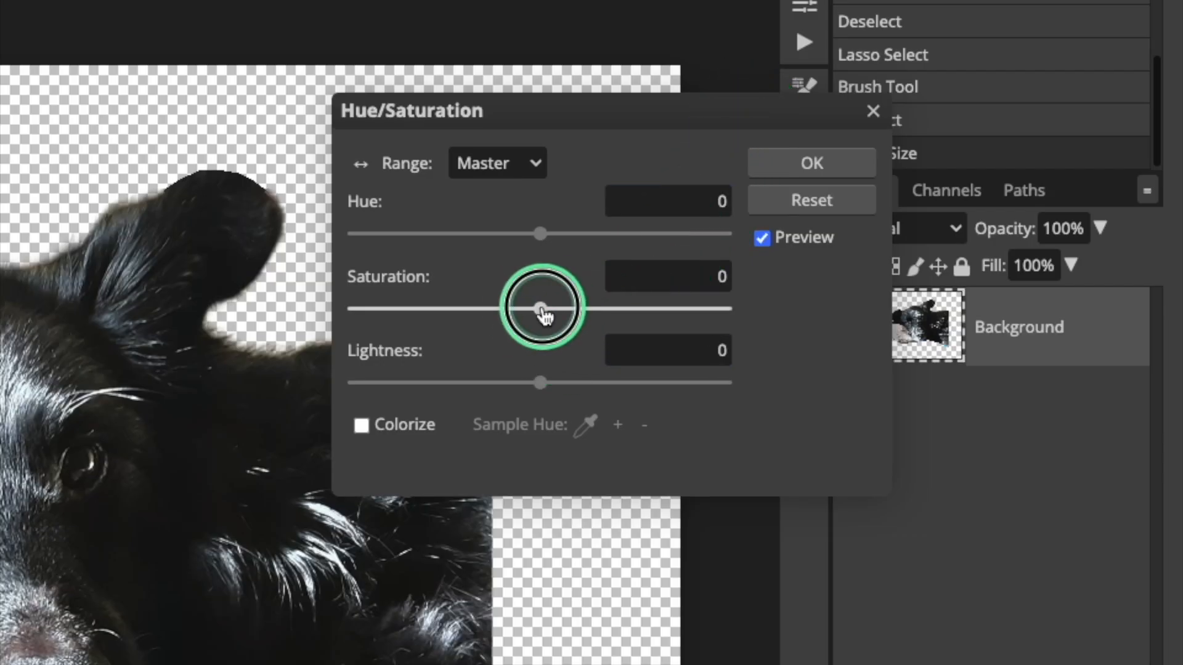
pyautogui.moveTo(541, 308); pyautogui.dragTo(351, 308)
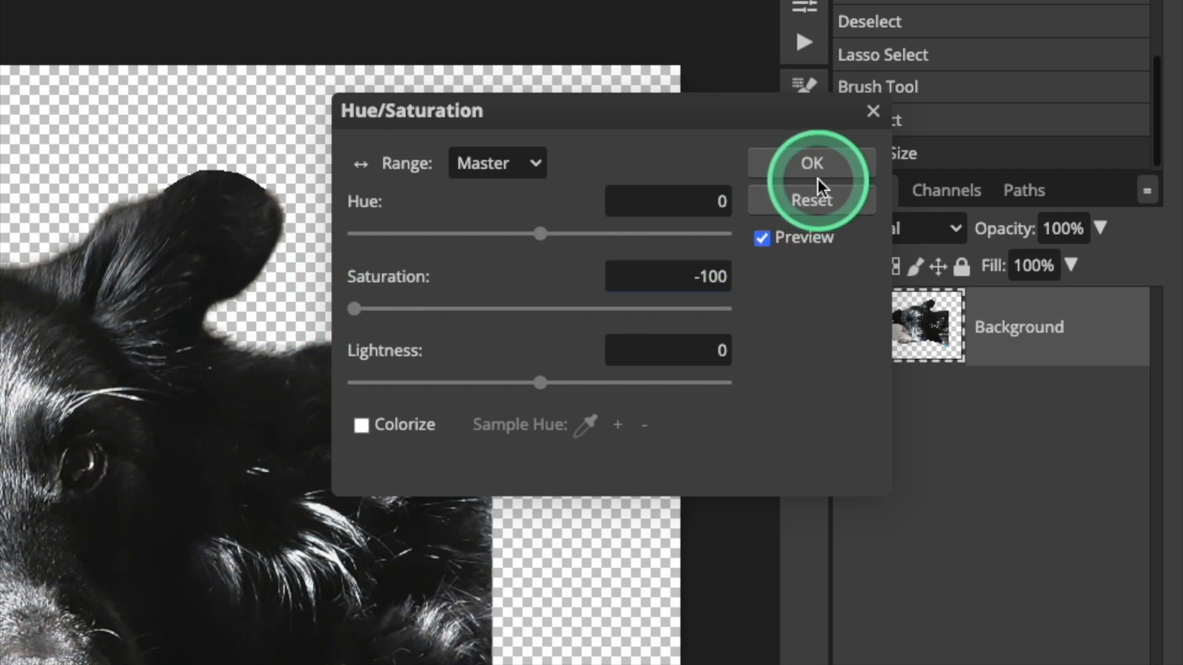
pyautogui.click(810, 163)
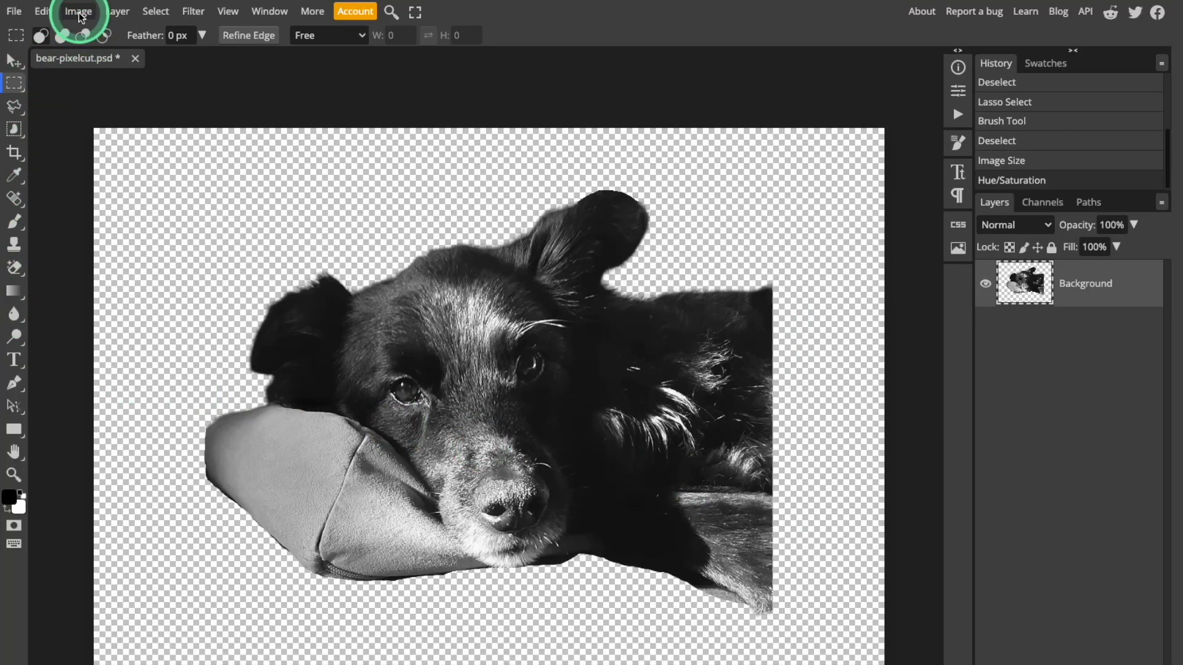
# - Apply Levels with input levels 12 and 201 to boost contrast
pyautogui.click(77, 11)
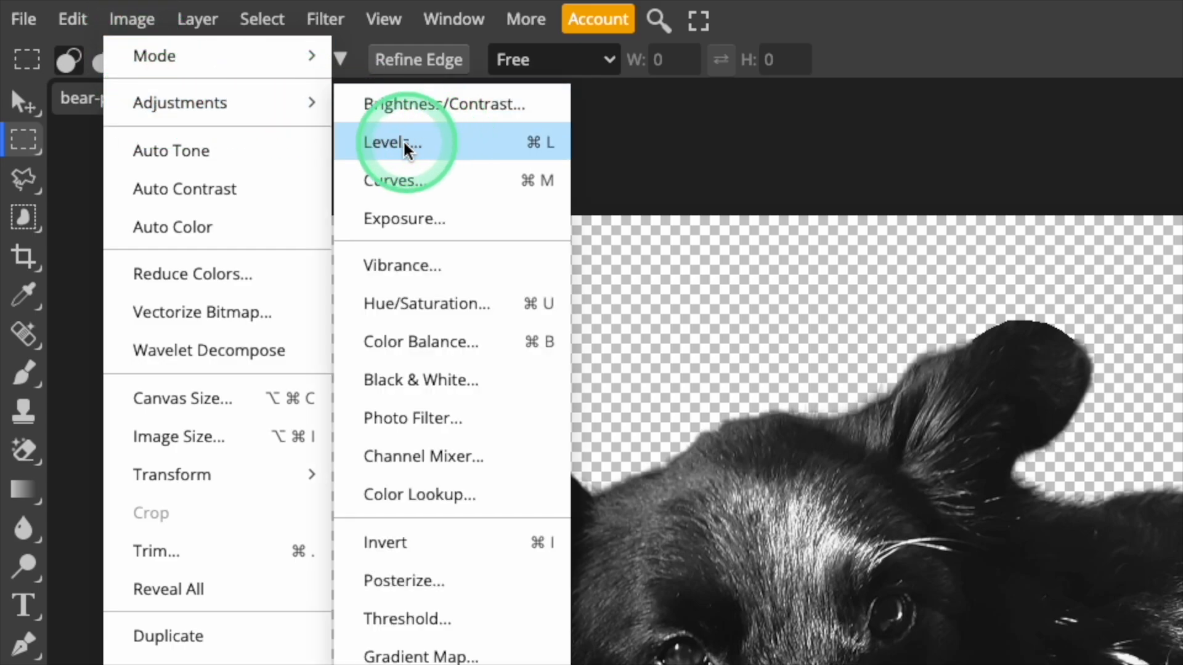
pyautogui.click(392, 141)
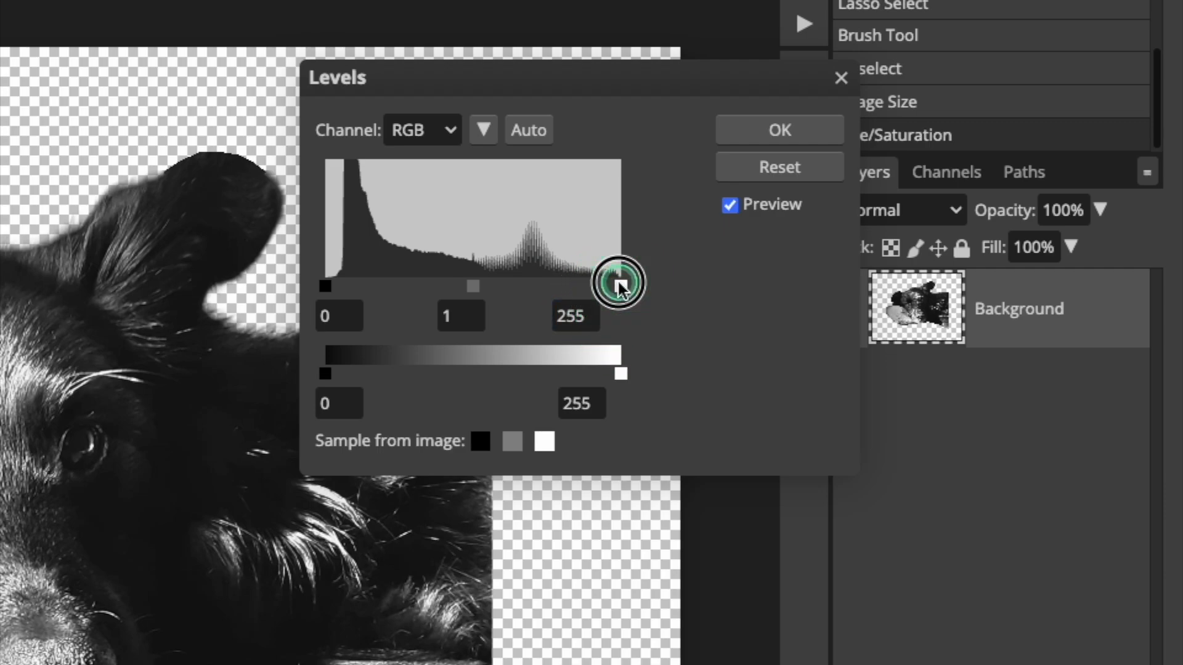
pyautogui.moveTo(619, 285); pyautogui.dragTo(568, 286)
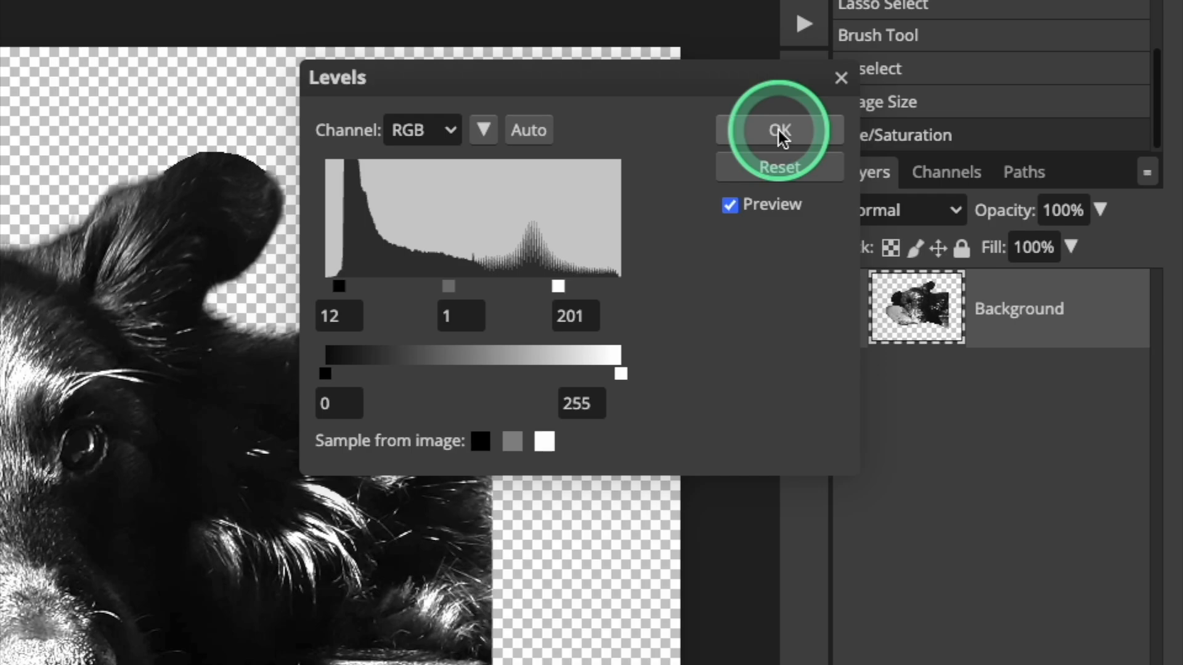
pyautogui.click(779, 130)
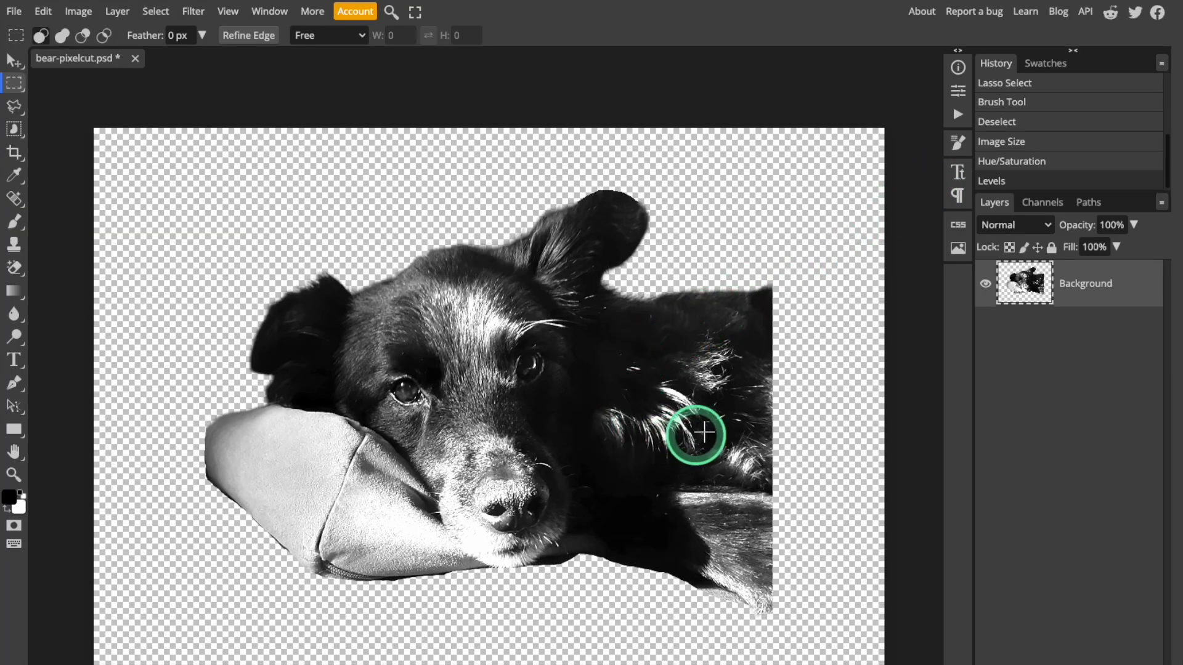
pyautogui.moveTo(702, 380)
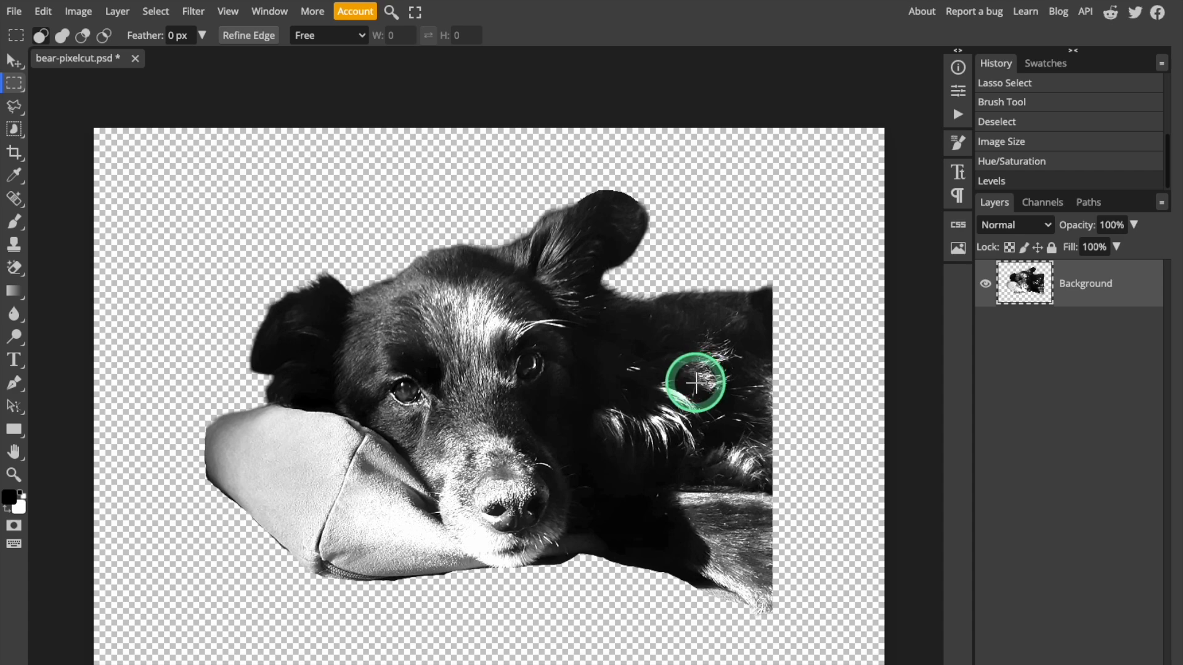
pyautogui.moveTo(988, 370)
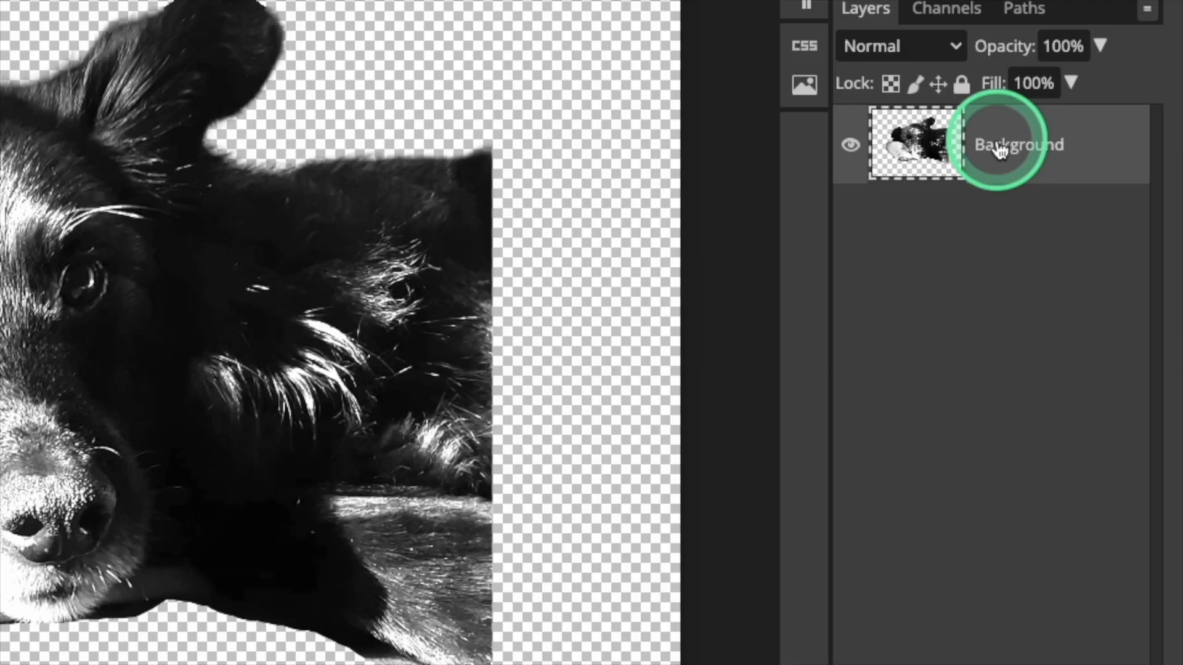
pyautogui.rightClick(1004, 144)
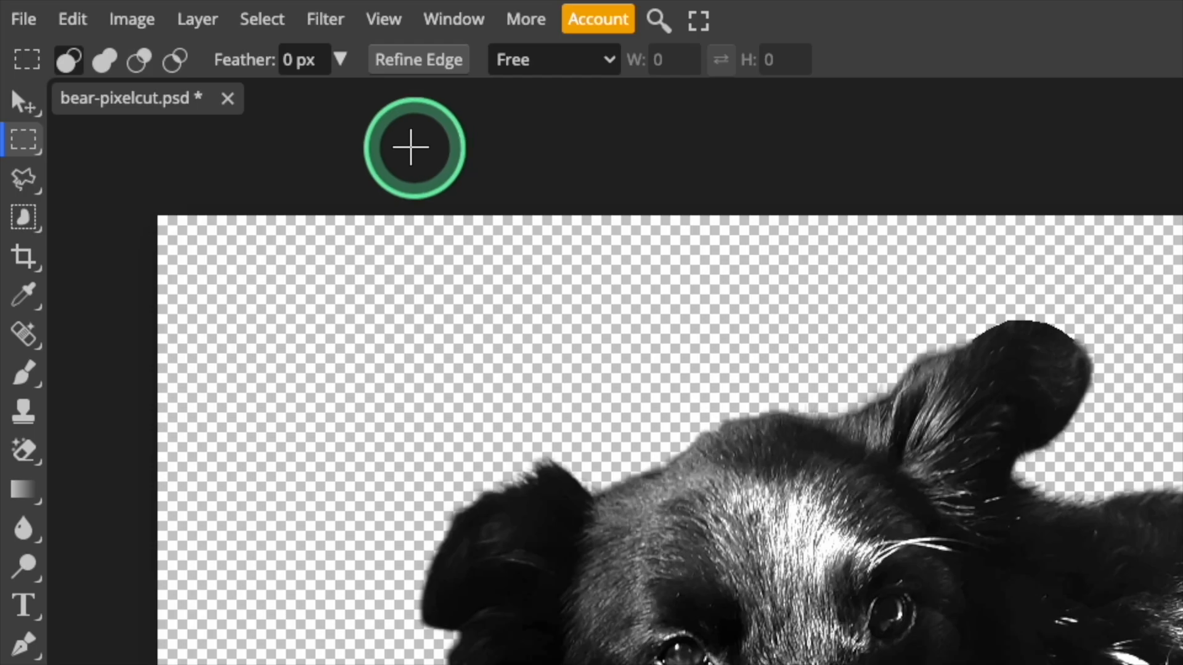
# - Apply Oil Paint: radius 5, cleanliness 3, scale 0.1, lighting off; reopen to verify
pyautogui.click(325, 18)
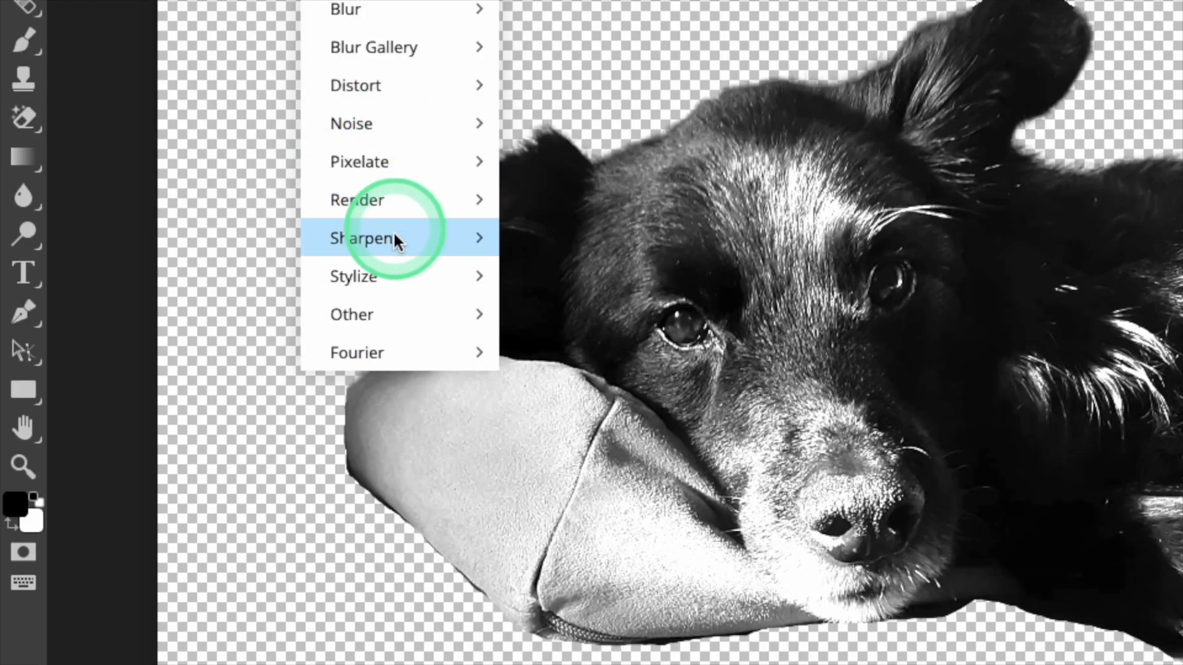
pyautogui.moveTo(353, 276)
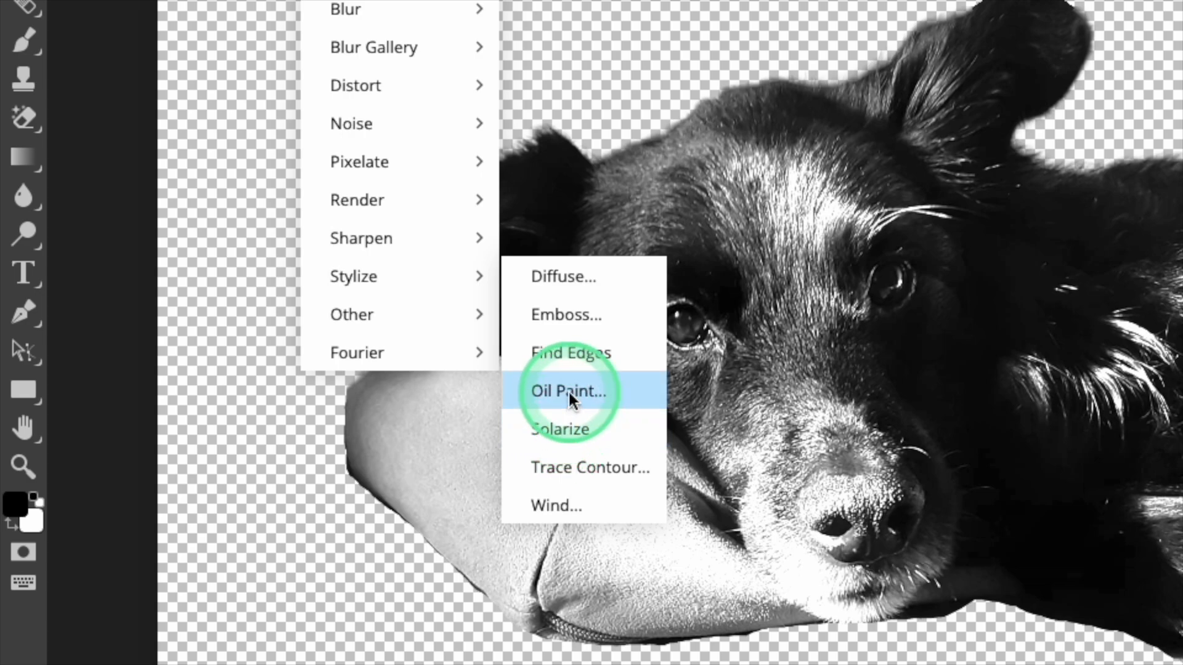
pyautogui.click(569, 390)
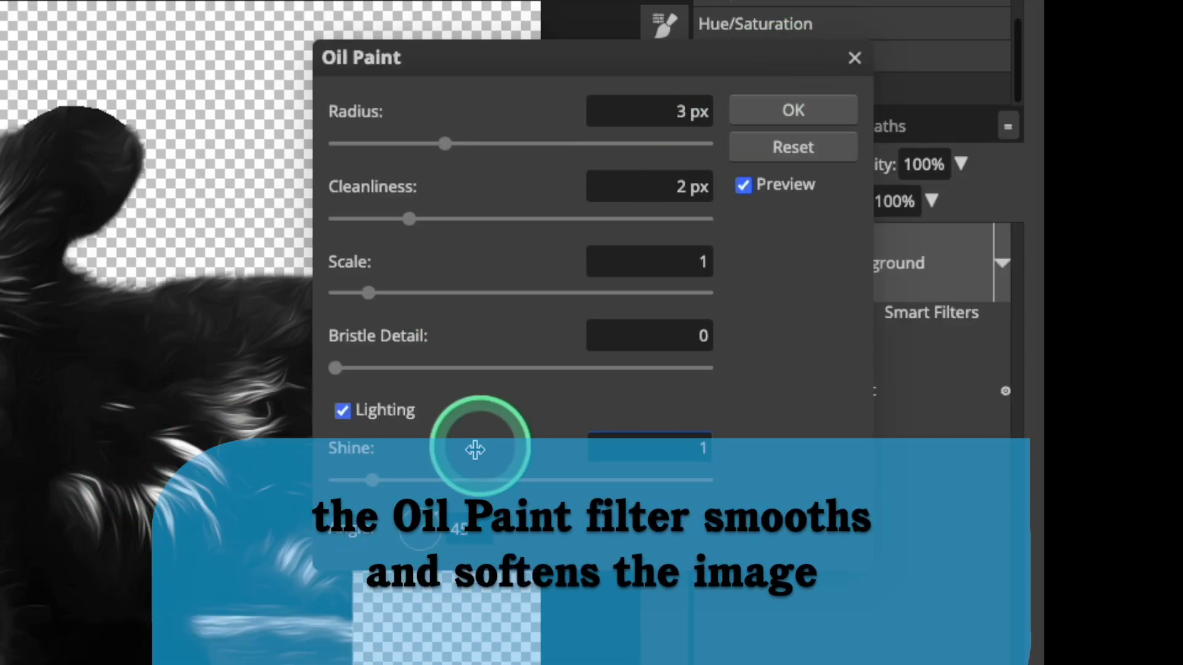
pyautogui.click(343, 409)
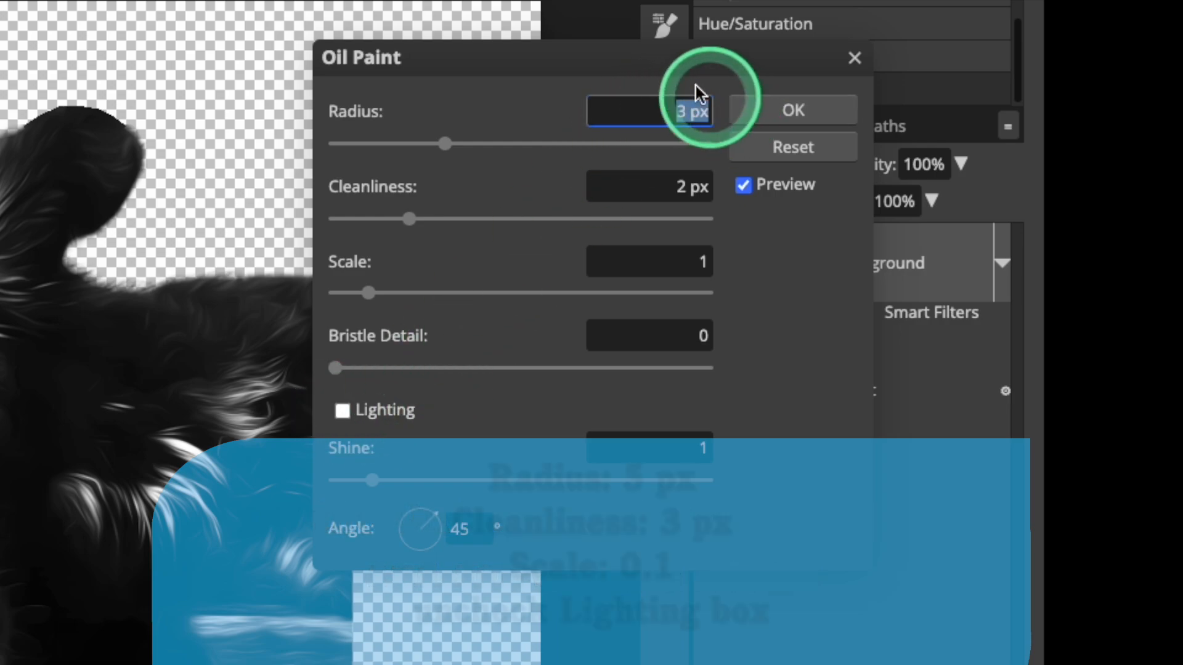
pyautogui.write('5')
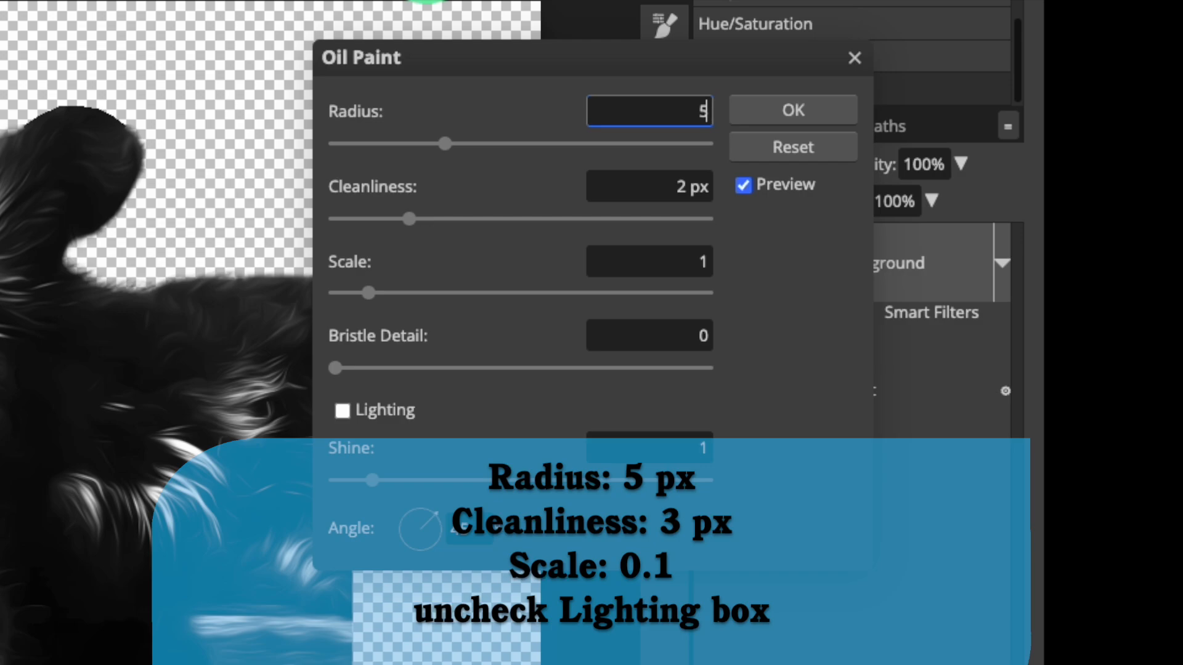
pyautogui.click(649, 186)
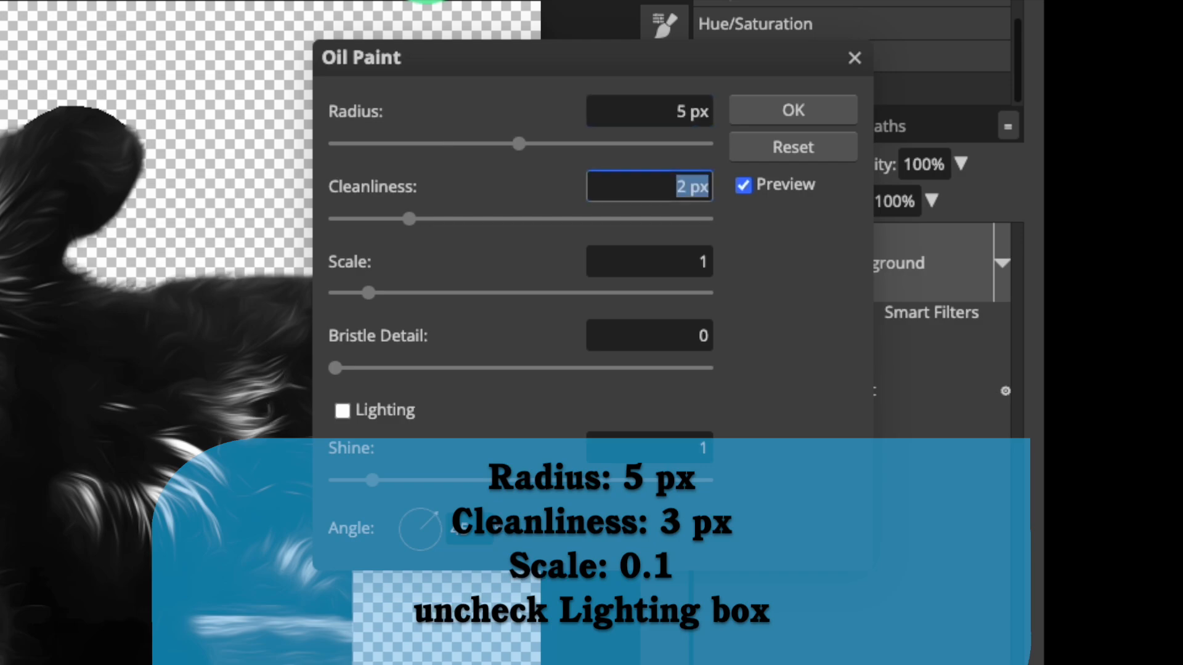
pyautogui.click(649, 261)
pyautogui.write('0.1')
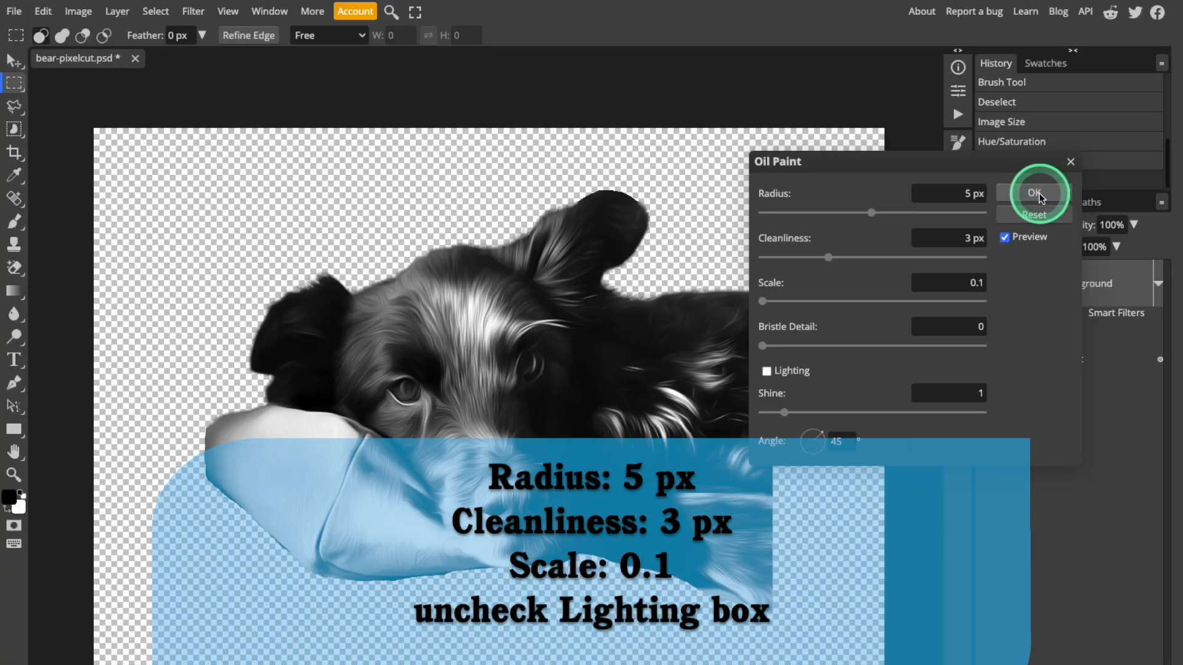
pyautogui.click(1033, 193)
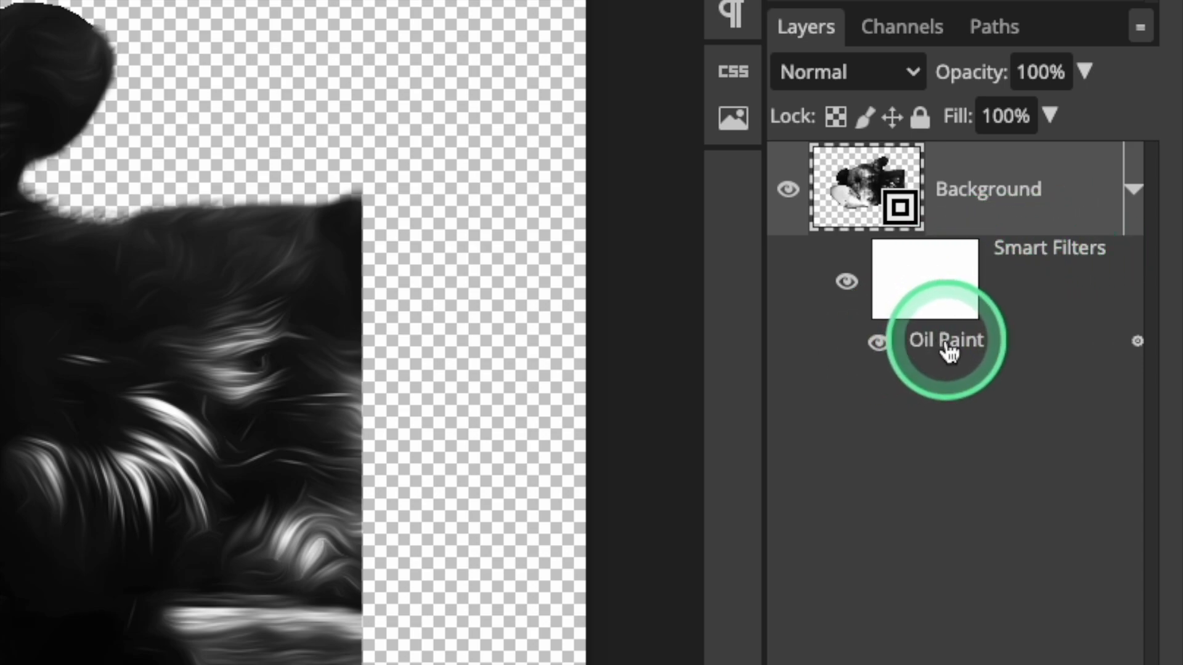
pyautogui.doubleClick(945, 339)
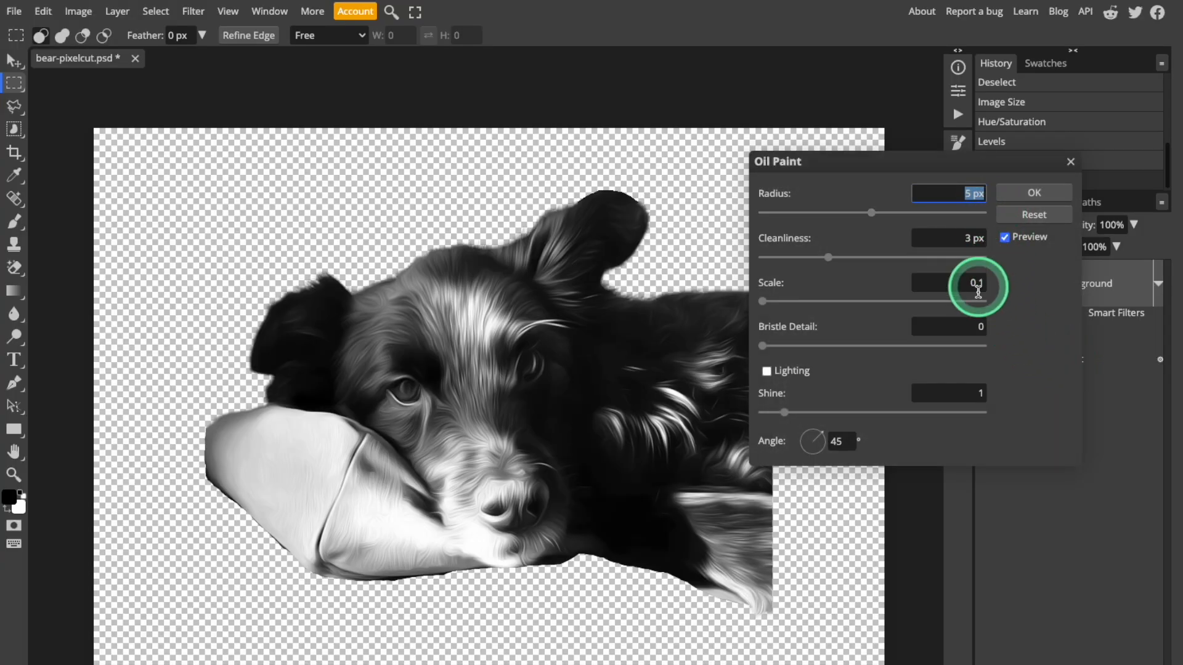
pyautogui.moveTo(986, 410)
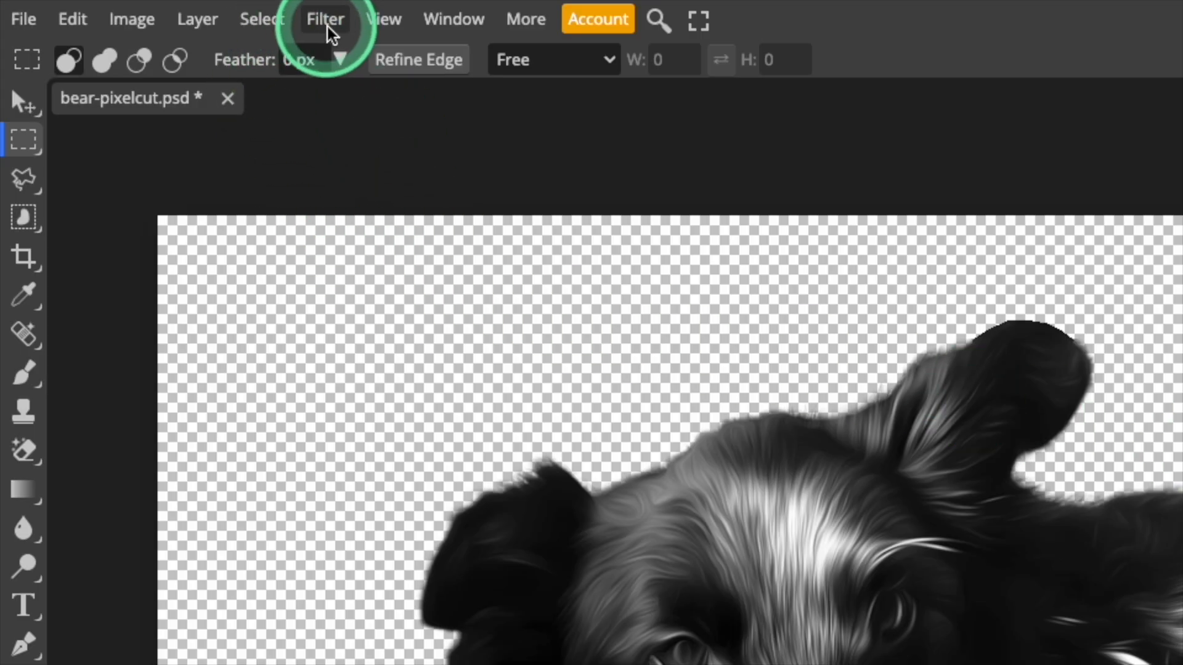
# - Apply Filter Gallery Poster Edges with thickness 10, intensity 0, posterization 6
pyautogui.click(325, 18)
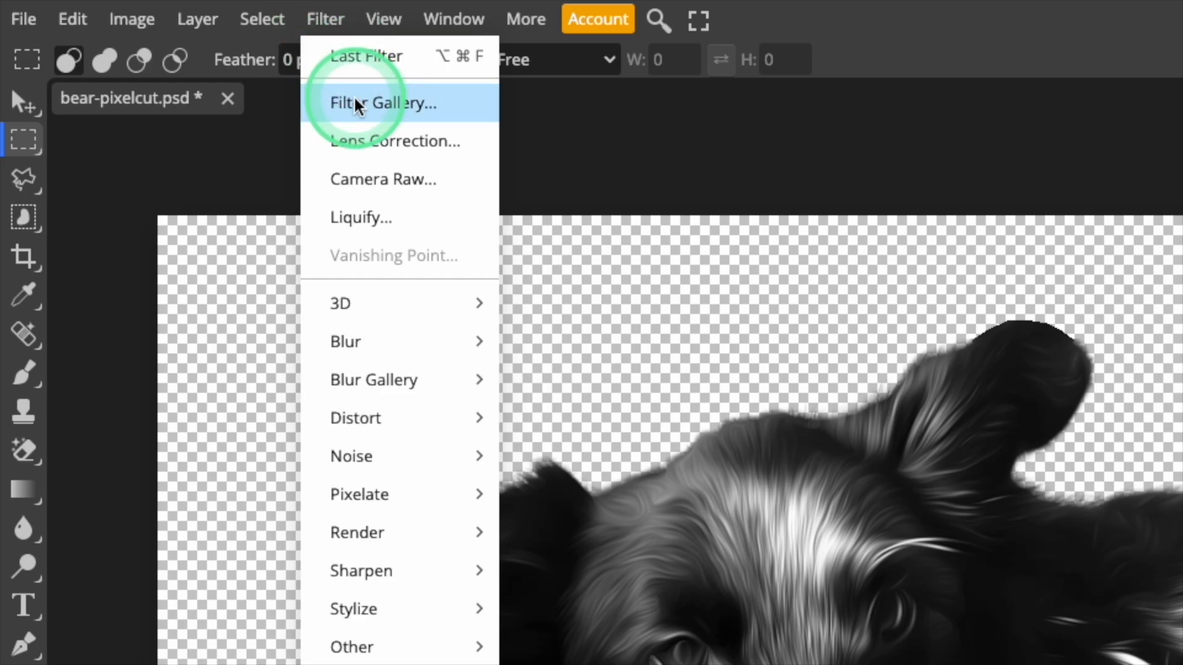
pyautogui.click(383, 103)
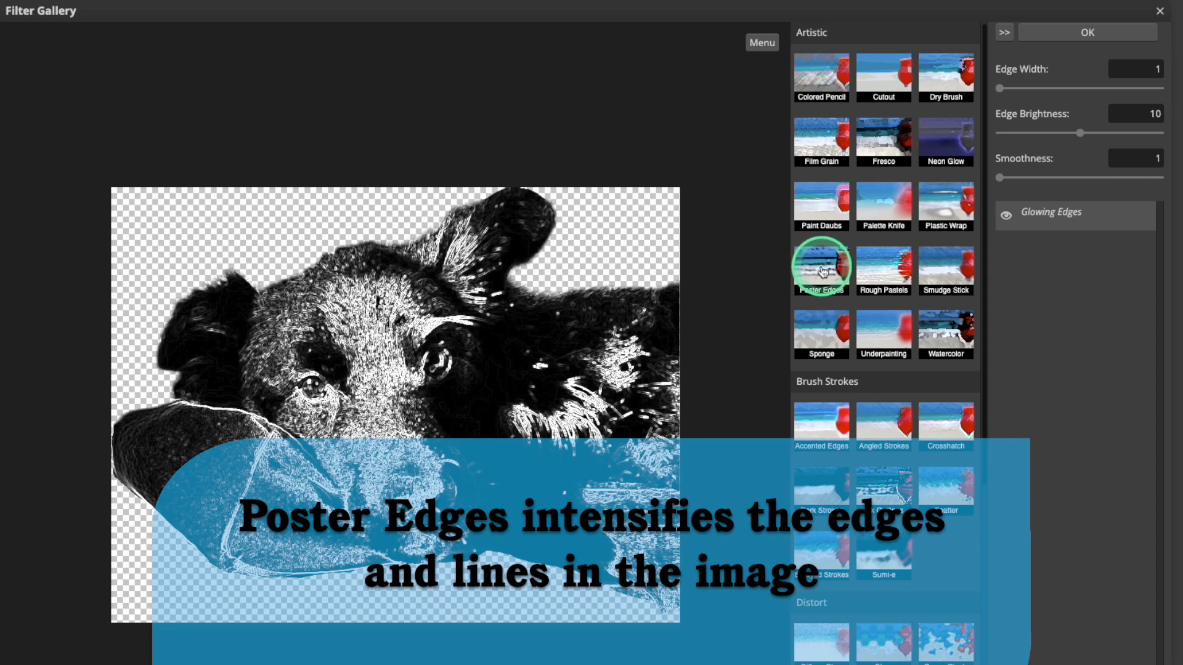
pyautogui.click(821, 267)
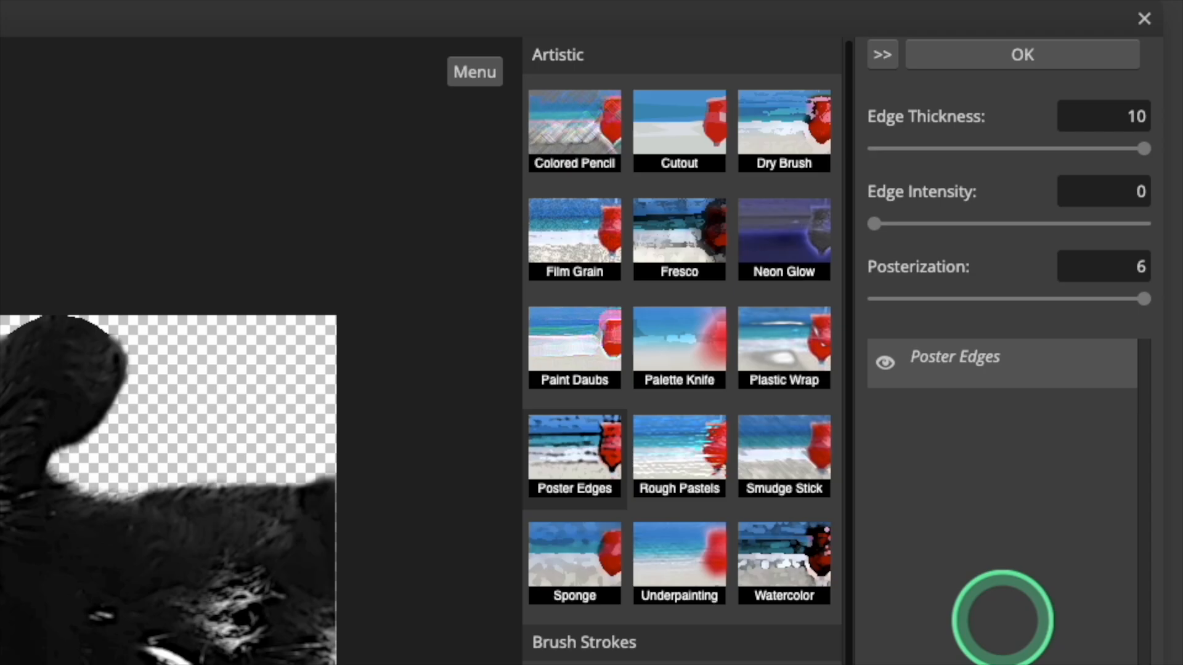
pyautogui.click(1022, 54)
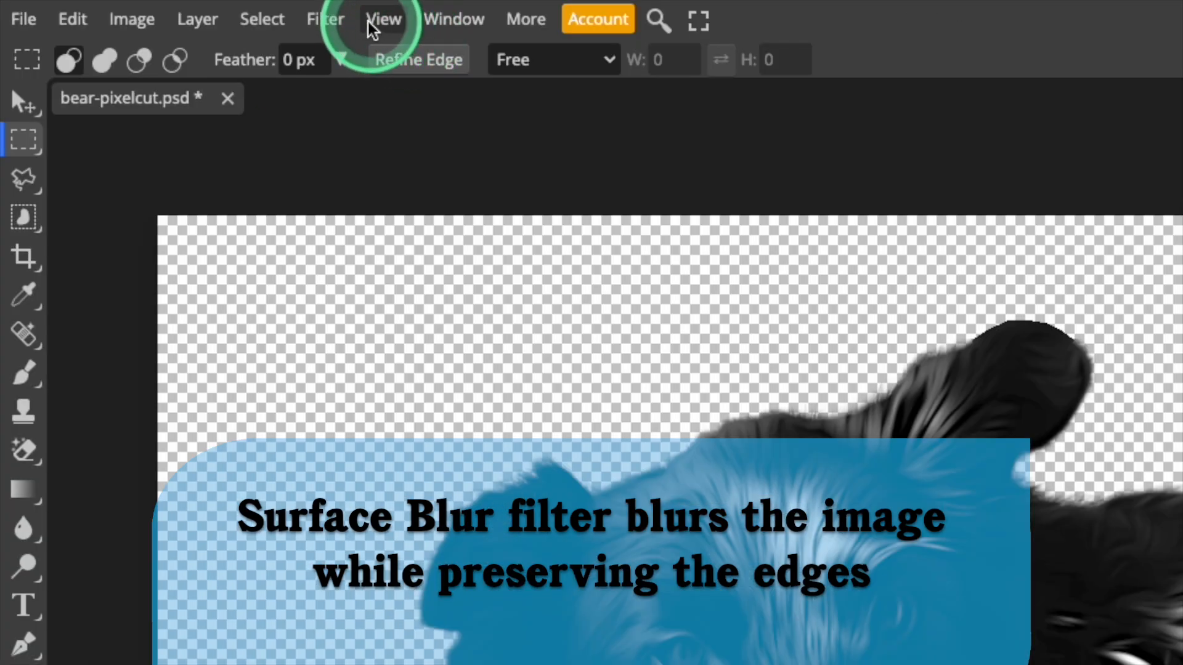
# - Apply Surface Blur with radius 20 px and threshold 10 px
pyautogui.click(325, 18)
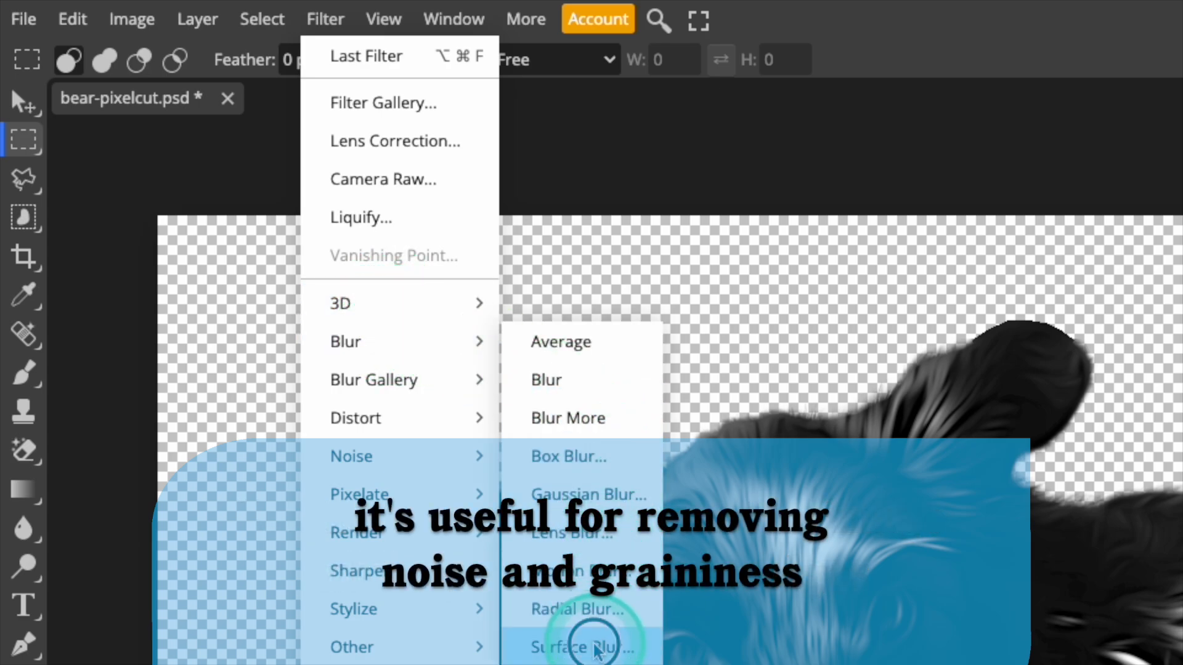
pyautogui.click(579, 648)
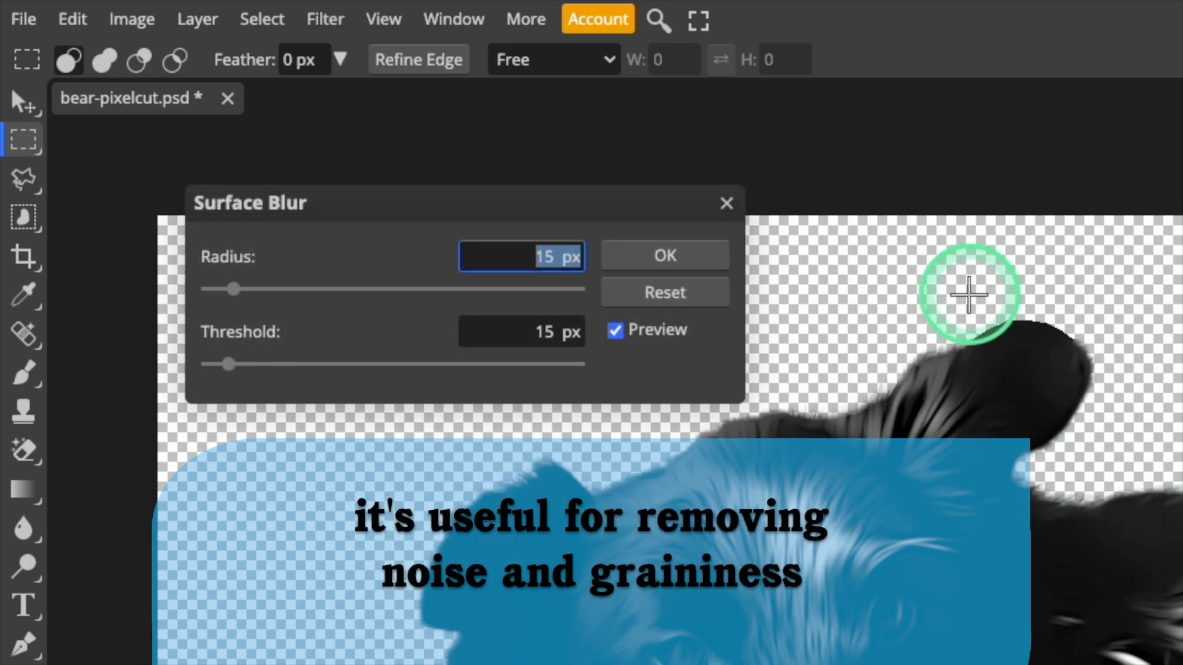
pyautogui.write('20')
pyautogui.click(521, 332)
pyautogui.write('10')
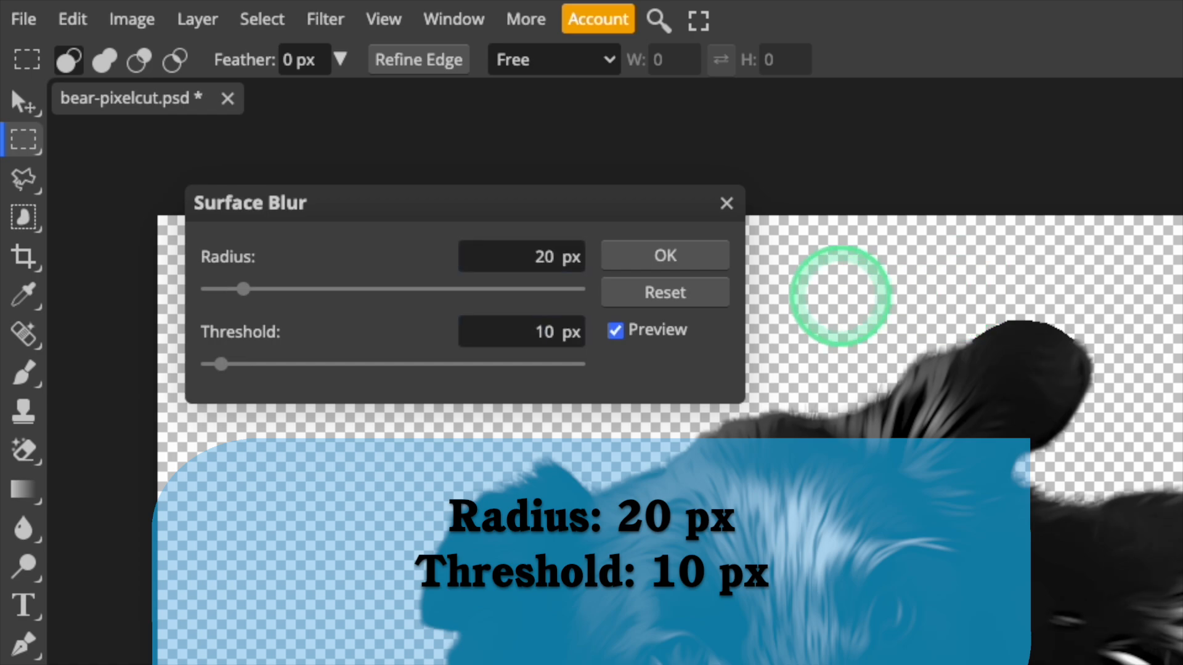
pyautogui.click(665, 255)
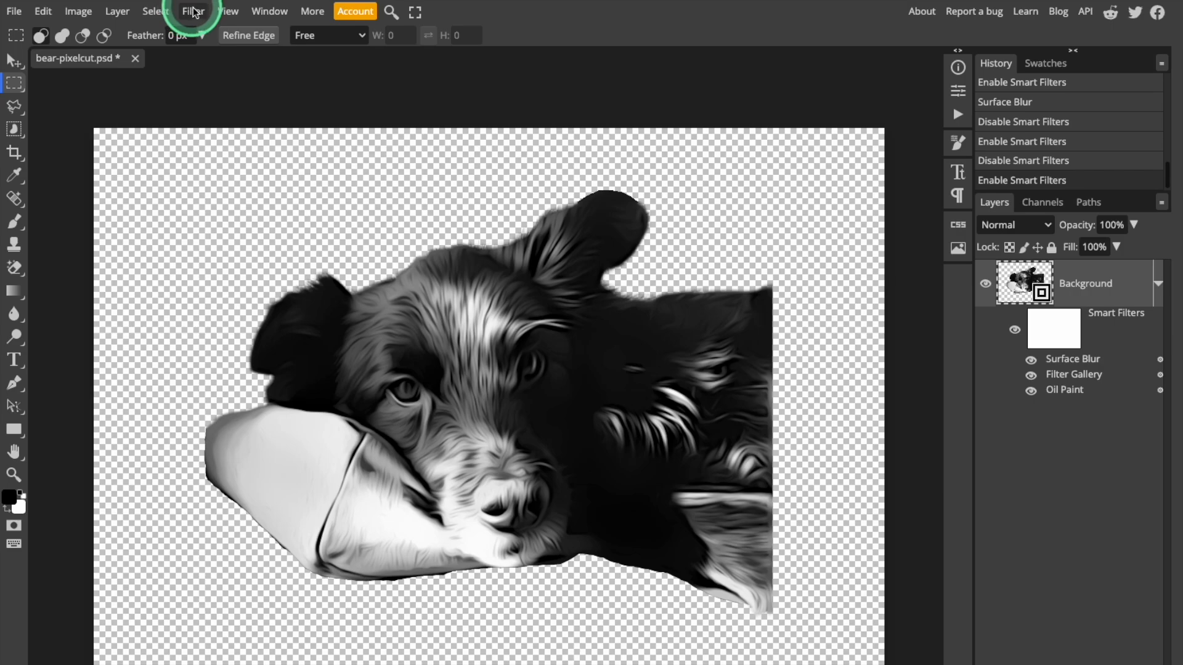
# - Apply a second Oil Paint: radius 5, cleanliness 3, scale 0.1, lighting off
pyautogui.click(192, 11)
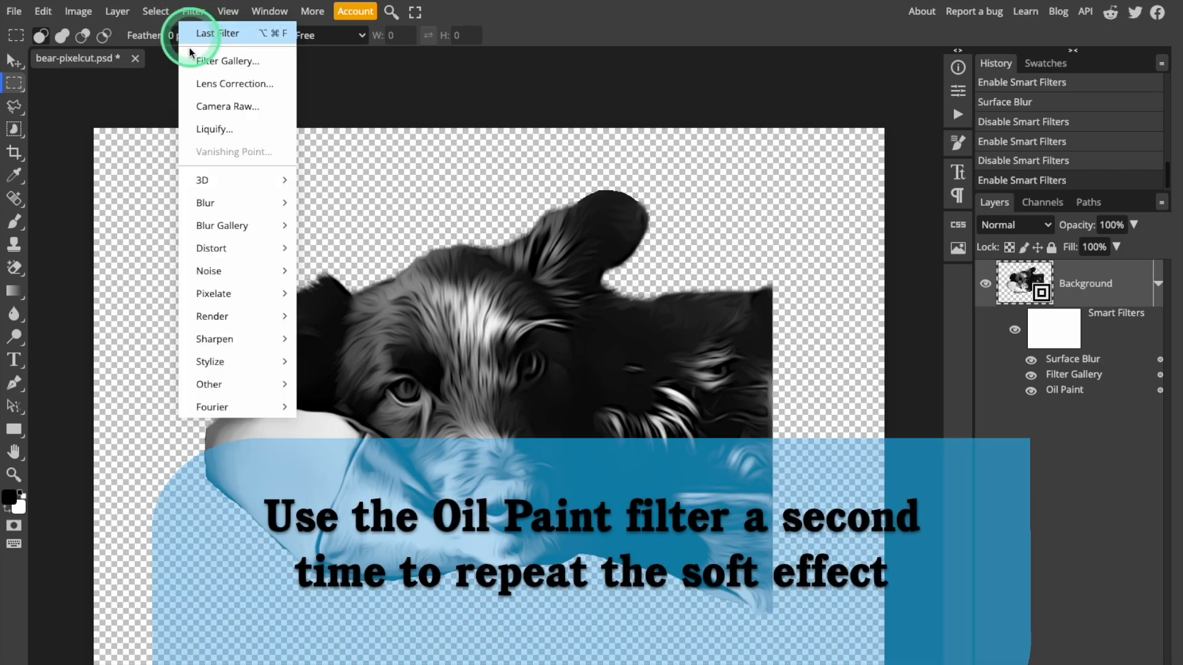
pyautogui.moveTo(214, 362)
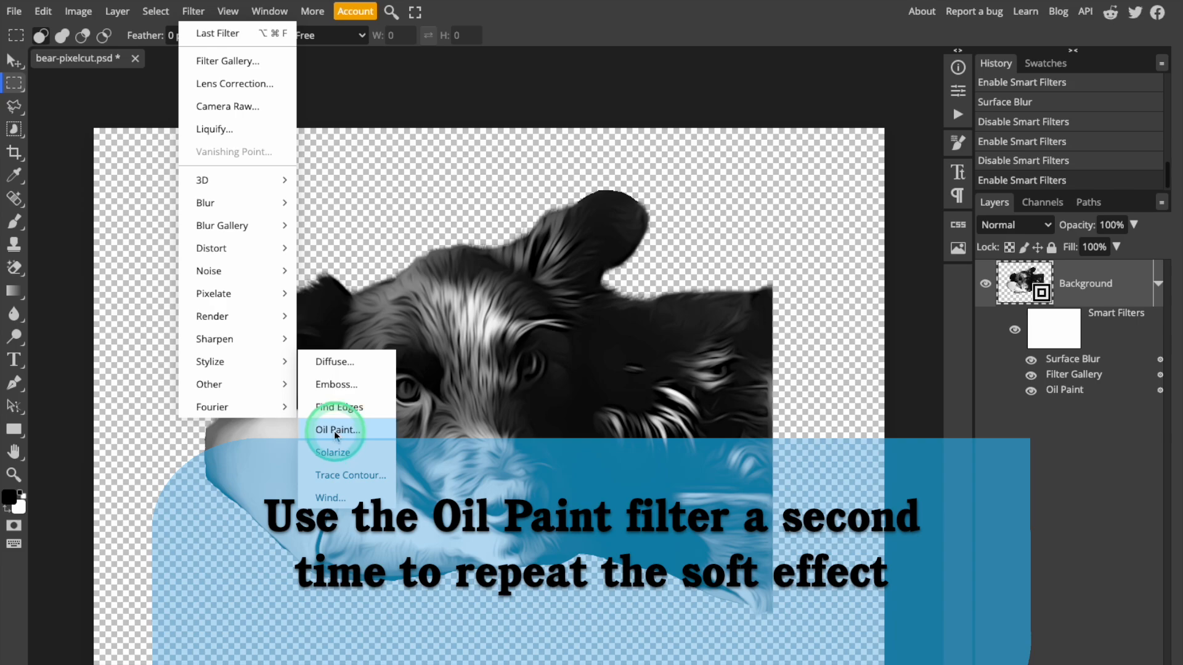
pyautogui.click(336, 430)
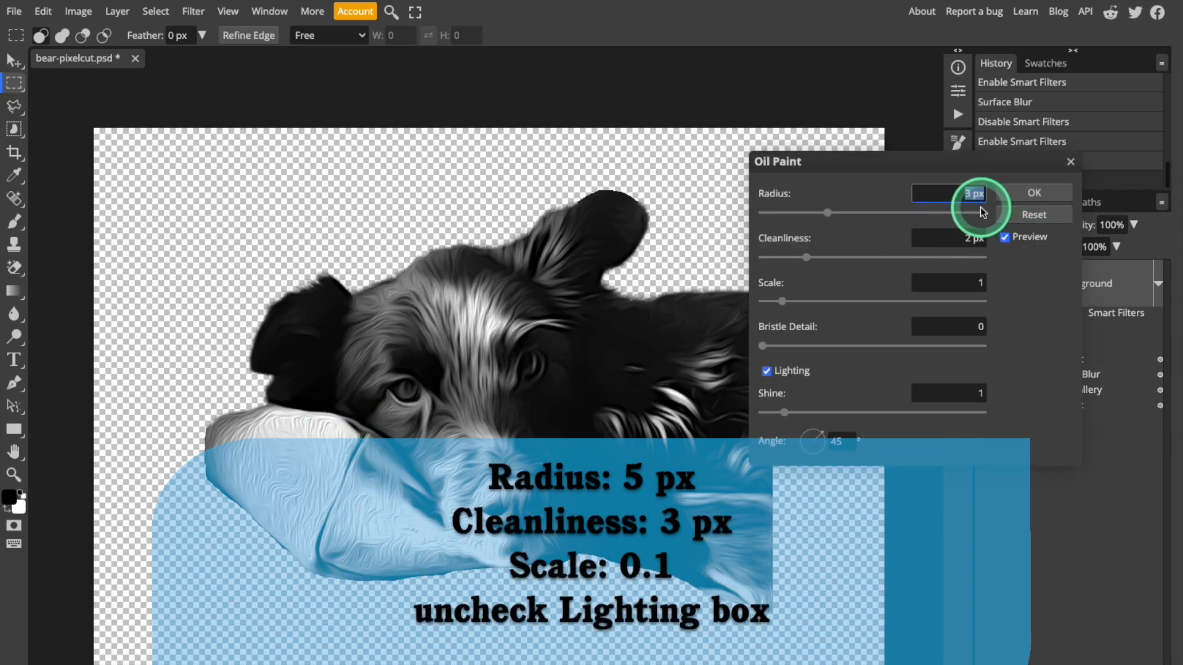
pyautogui.click(766, 371)
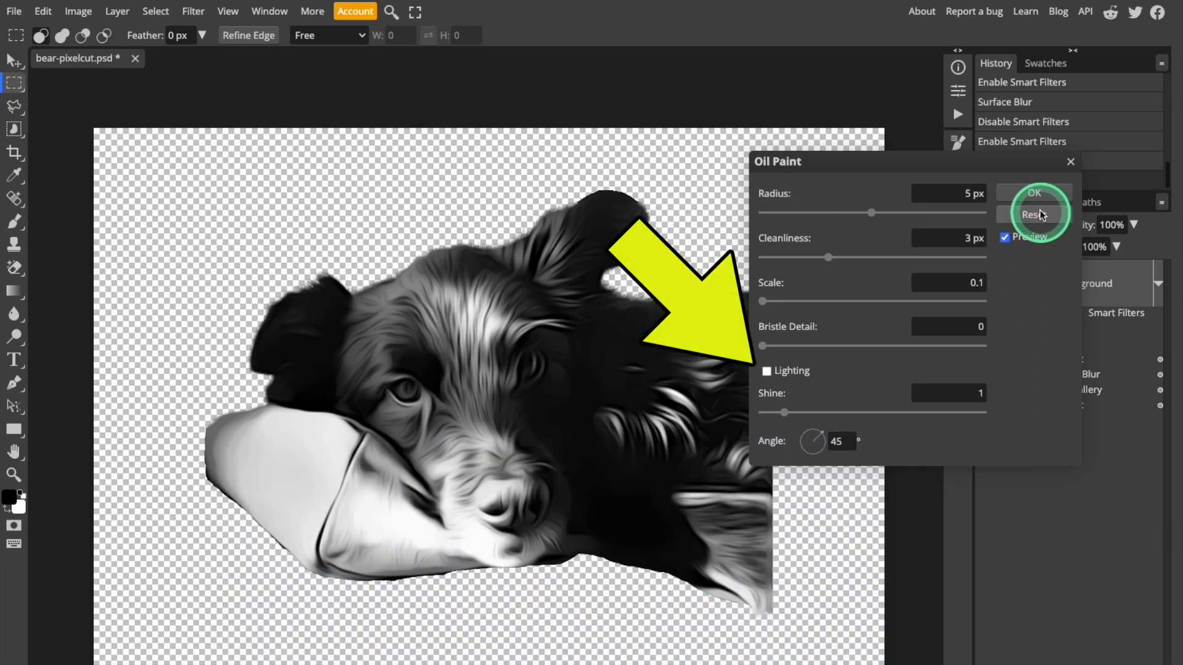
pyautogui.click(1033, 193)
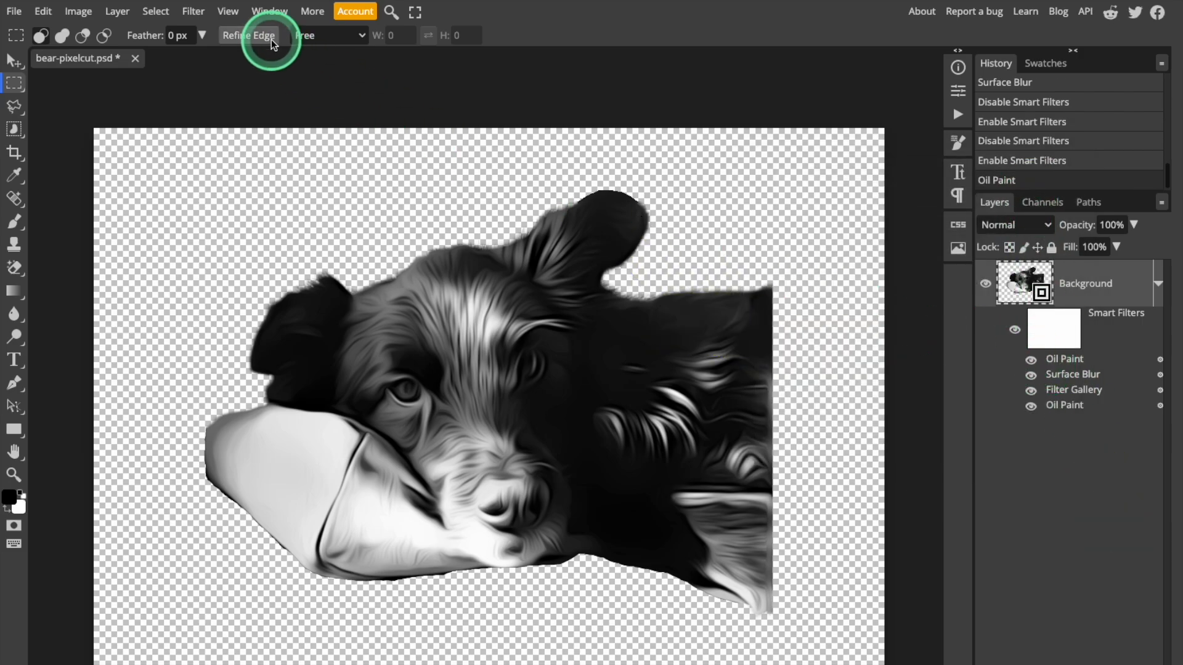
pyautogui.moveTo(193, 11)
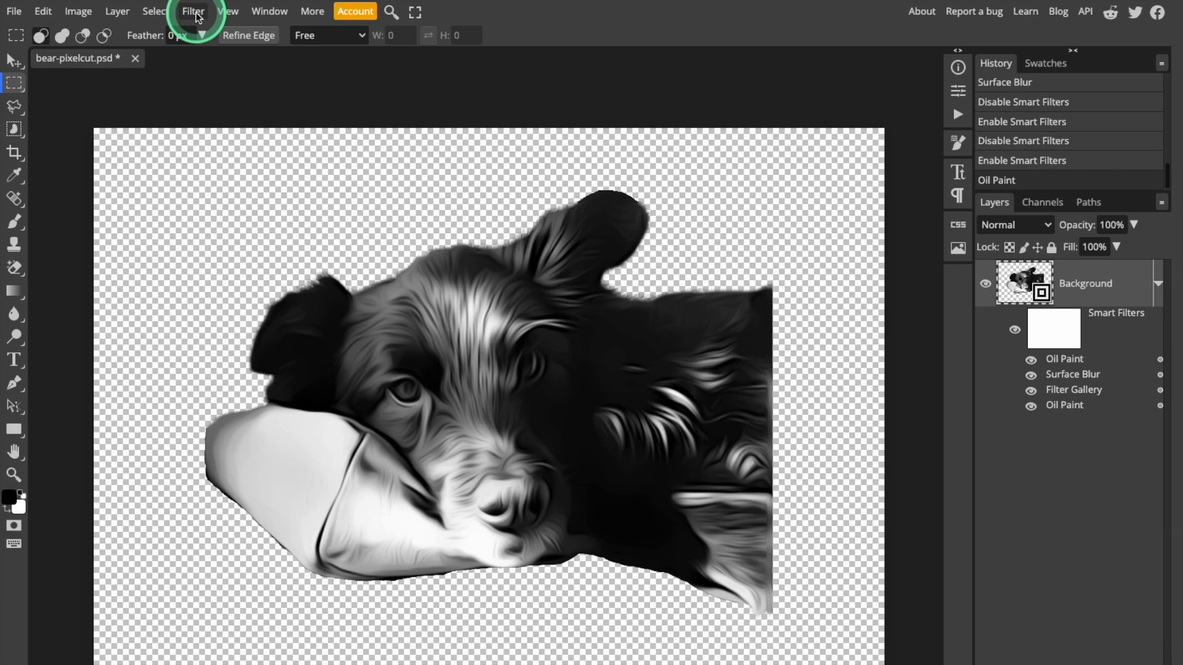
# - Apply Unsharp Mask with amount 150%, radius 8 px, threshold 8
pyautogui.click(193, 10)
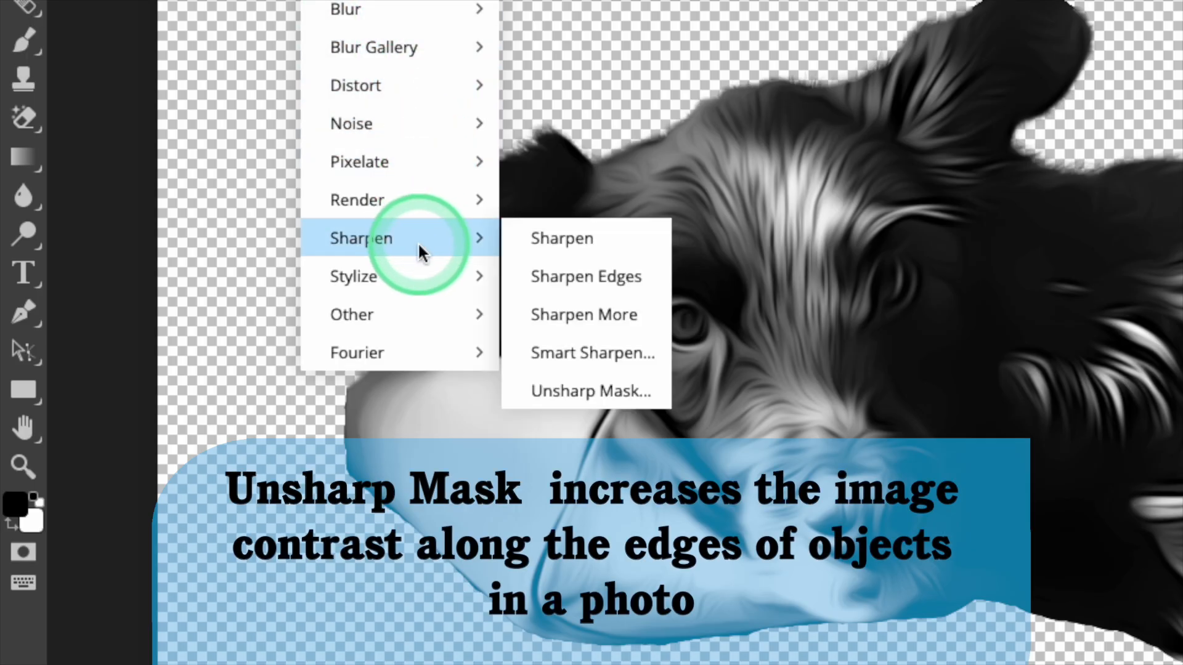
pyautogui.moveTo(591, 390)
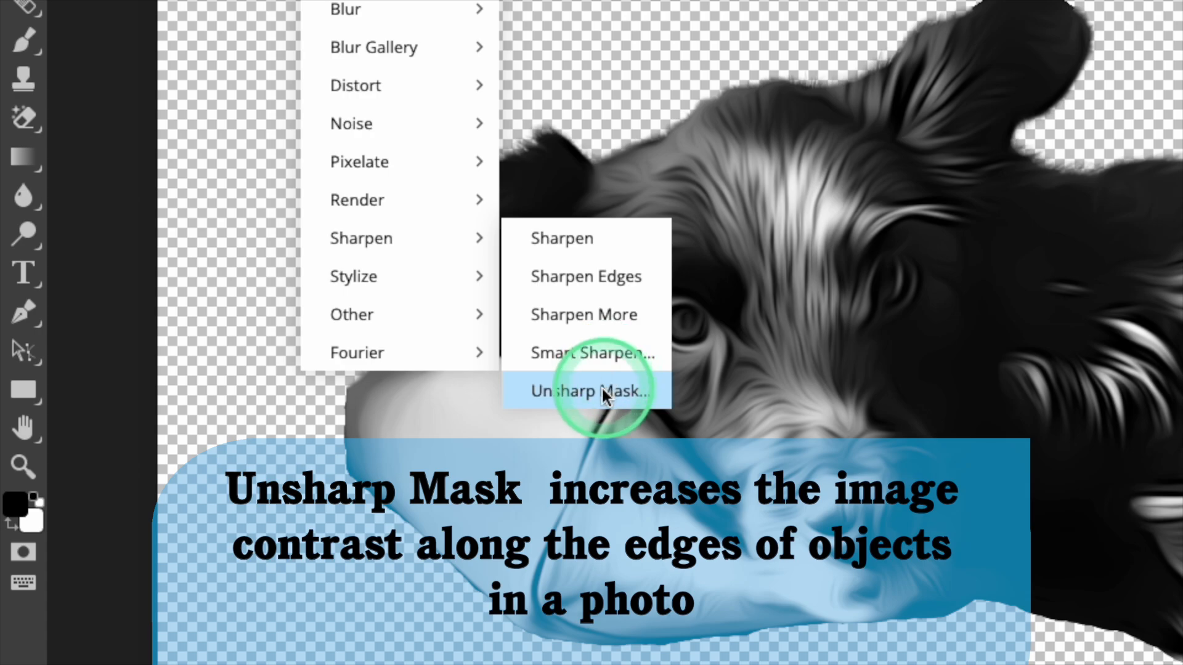
pyautogui.click(590, 392)
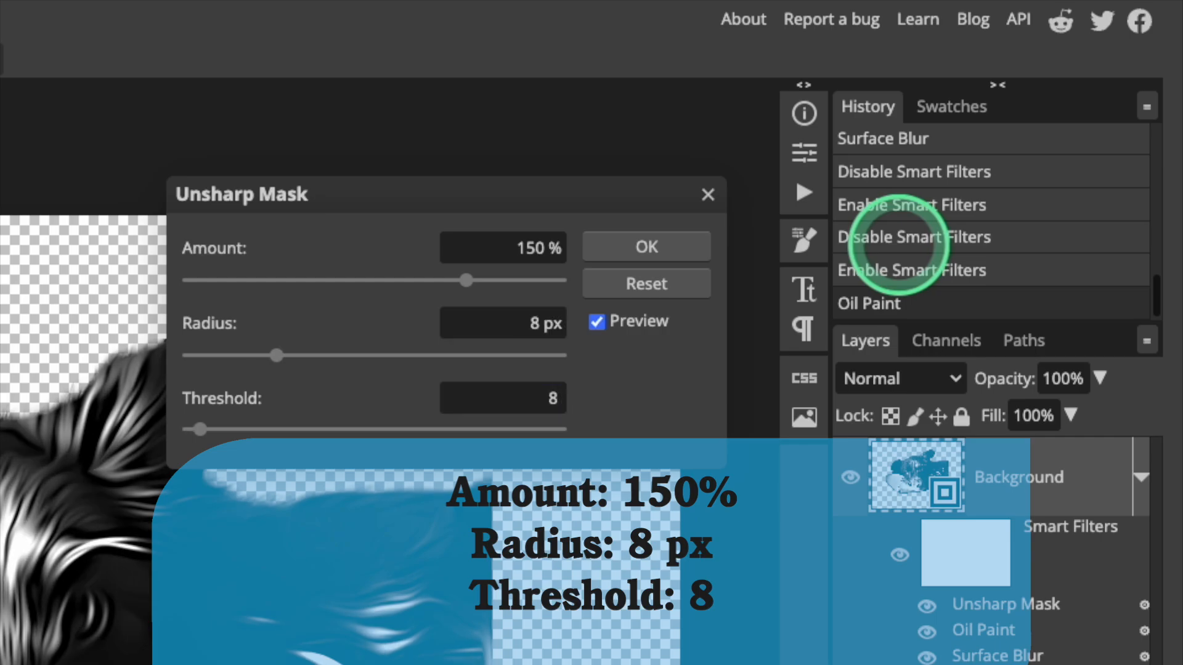
pyautogui.click(645, 246)
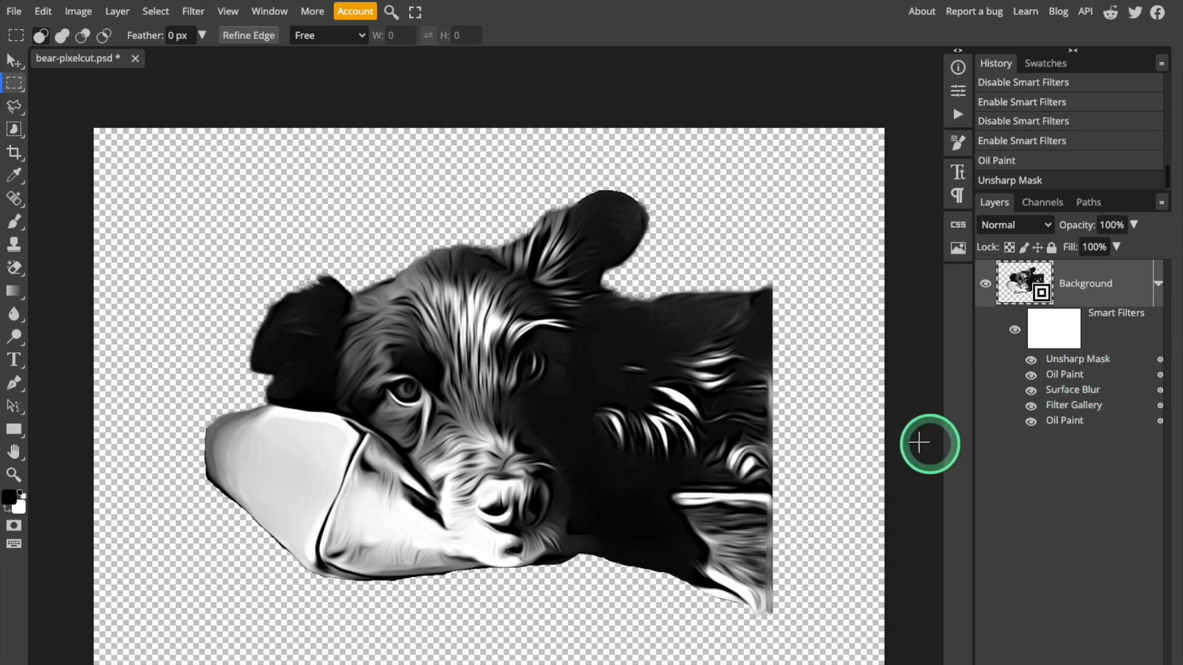
pyautogui.moveTo(470, 334)
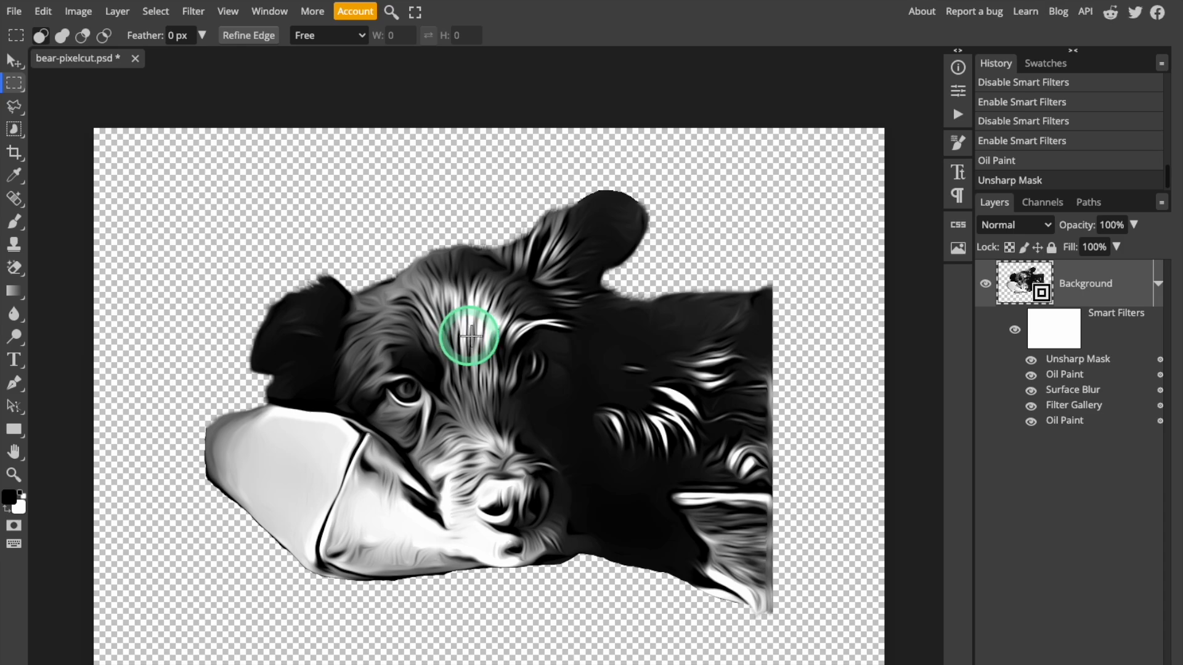
pyautogui.moveTo(409, 410)
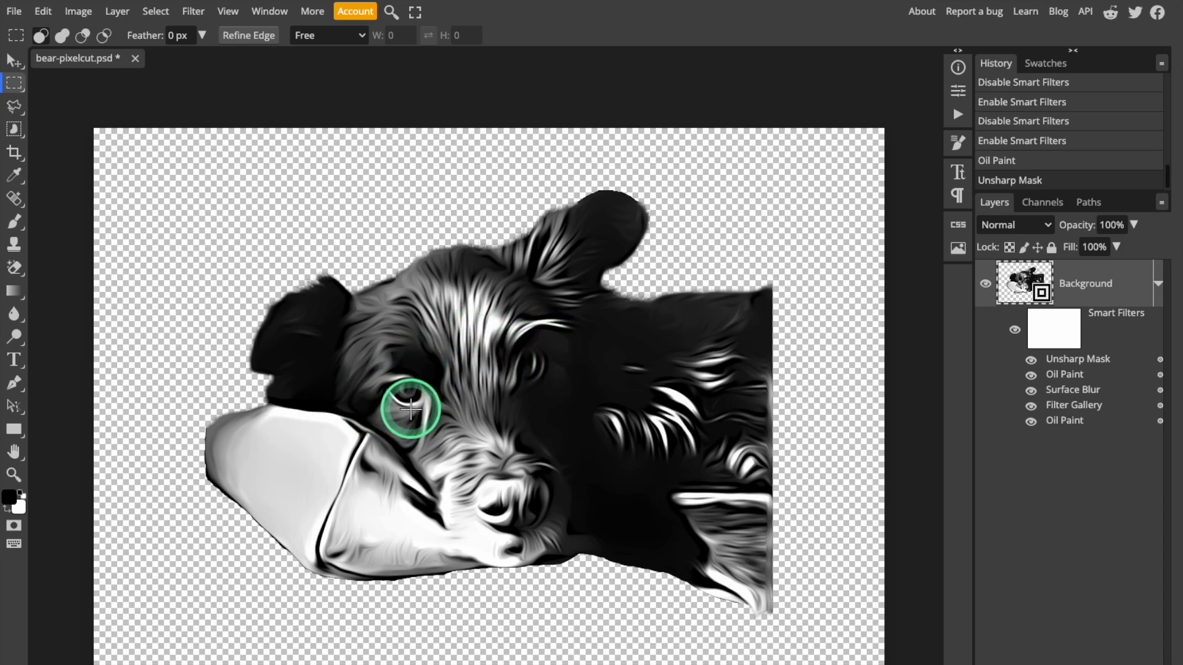
pyautogui.moveTo(489, 419)
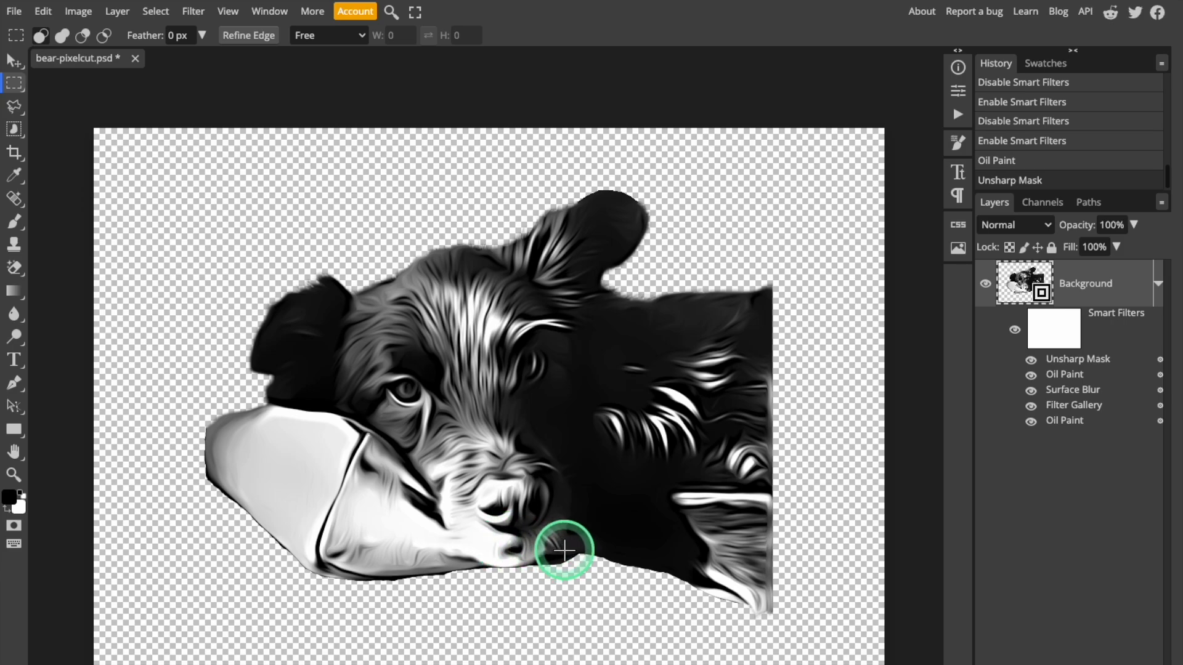
pyautogui.moveTo(866, 497)
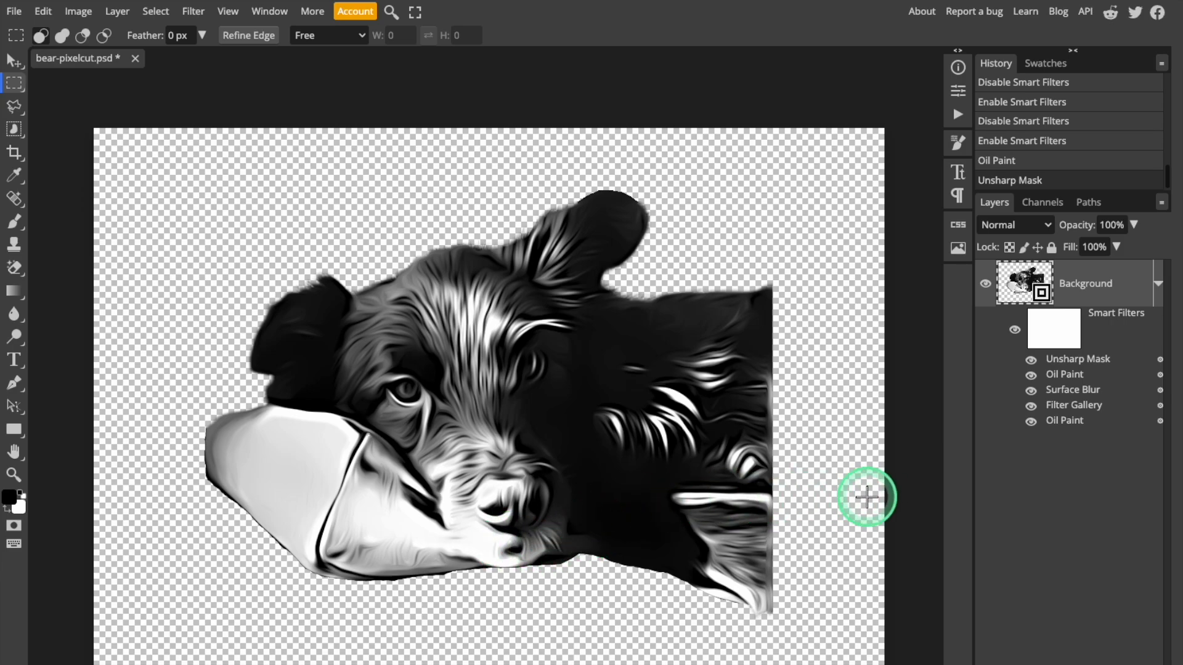
pyautogui.moveTo(867, 477)
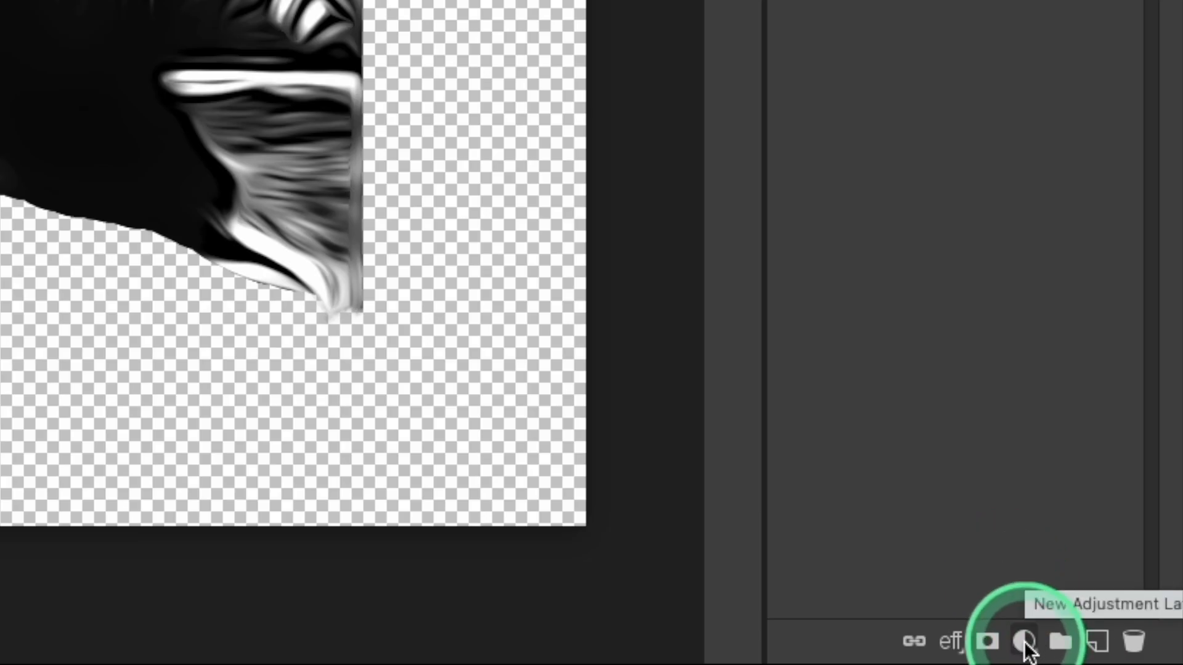
# - Add Levels and Posterize adjustment layers above the dog, with Posterize set to 4 levels
pyautogui.click(1024, 642)
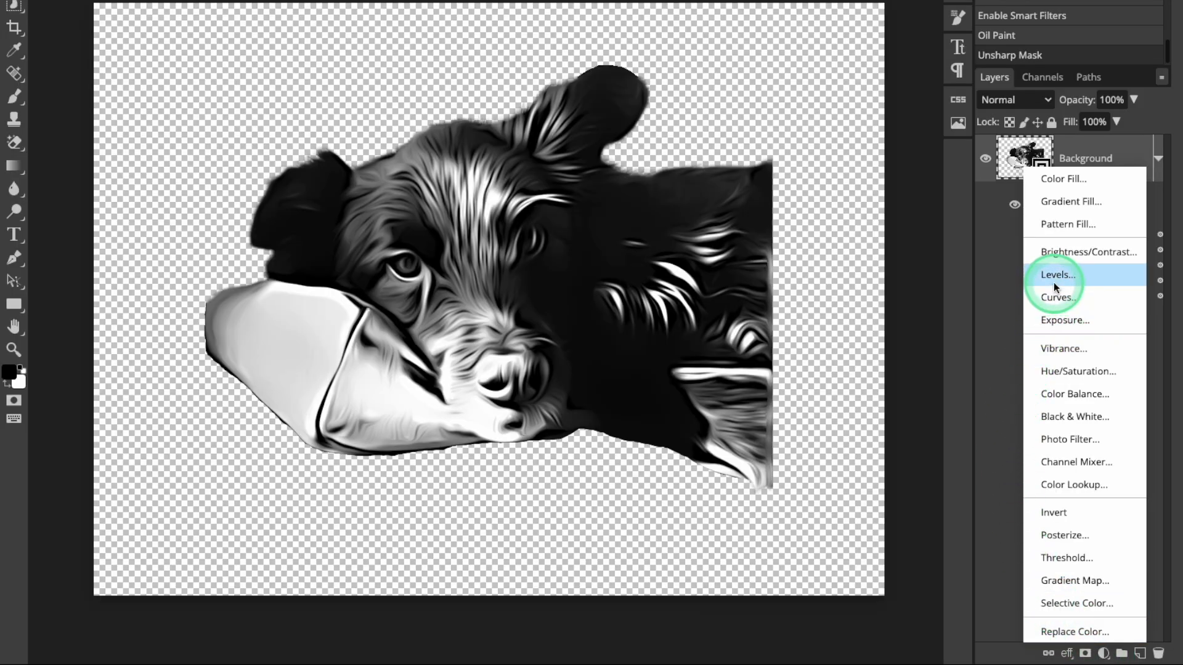
pyautogui.click(1057, 274)
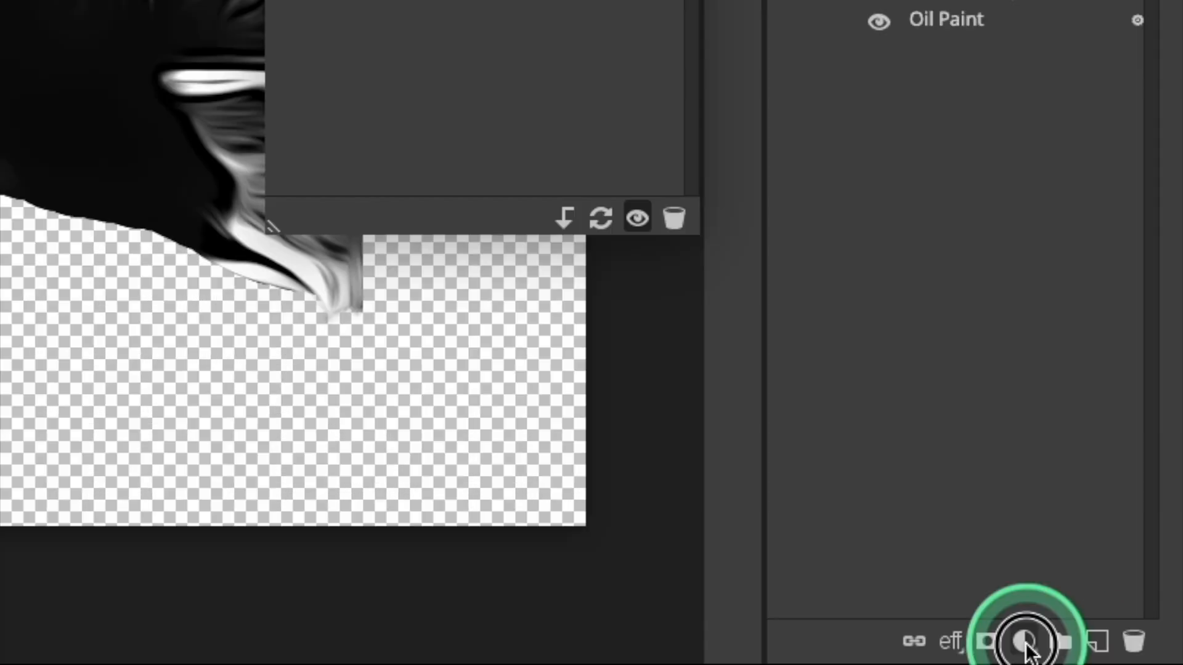
pyautogui.click(1024, 641)
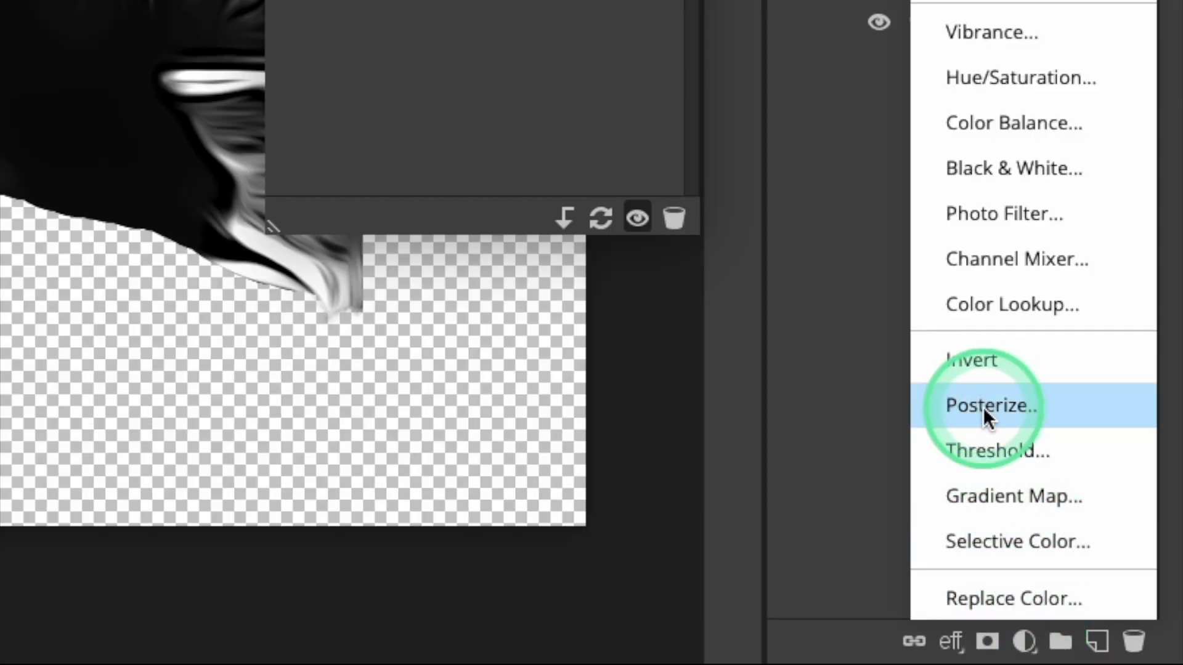
pyautogui.click(991, 405)
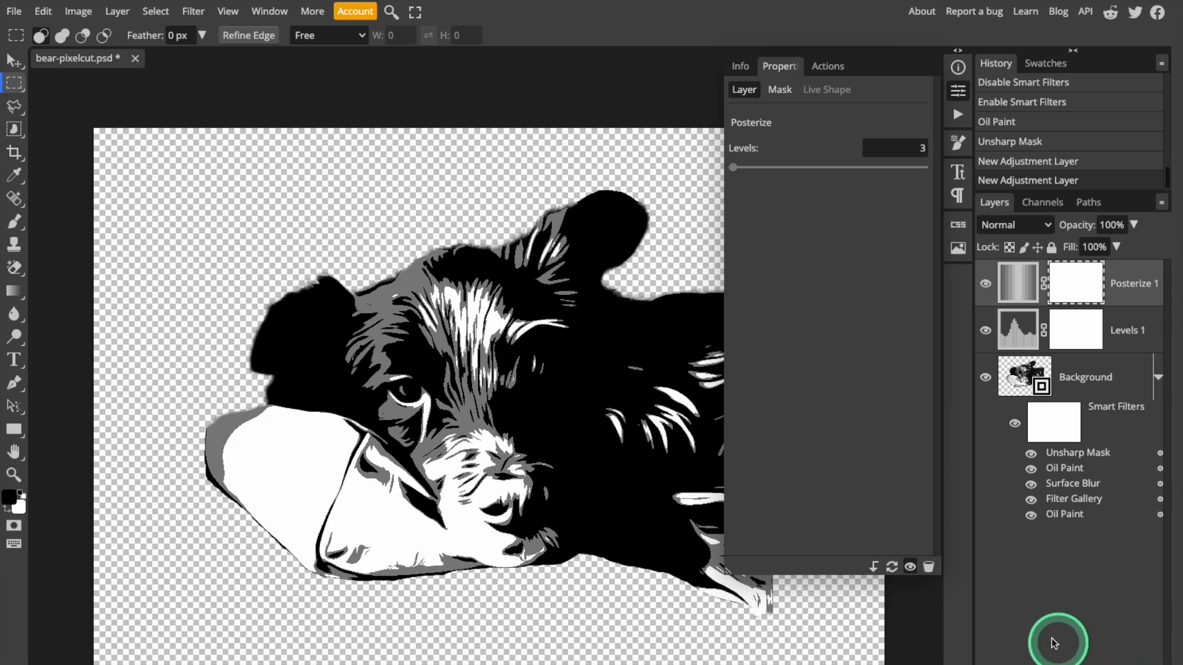
pyautogui.click(894, 148)
pyautogui.write('4')
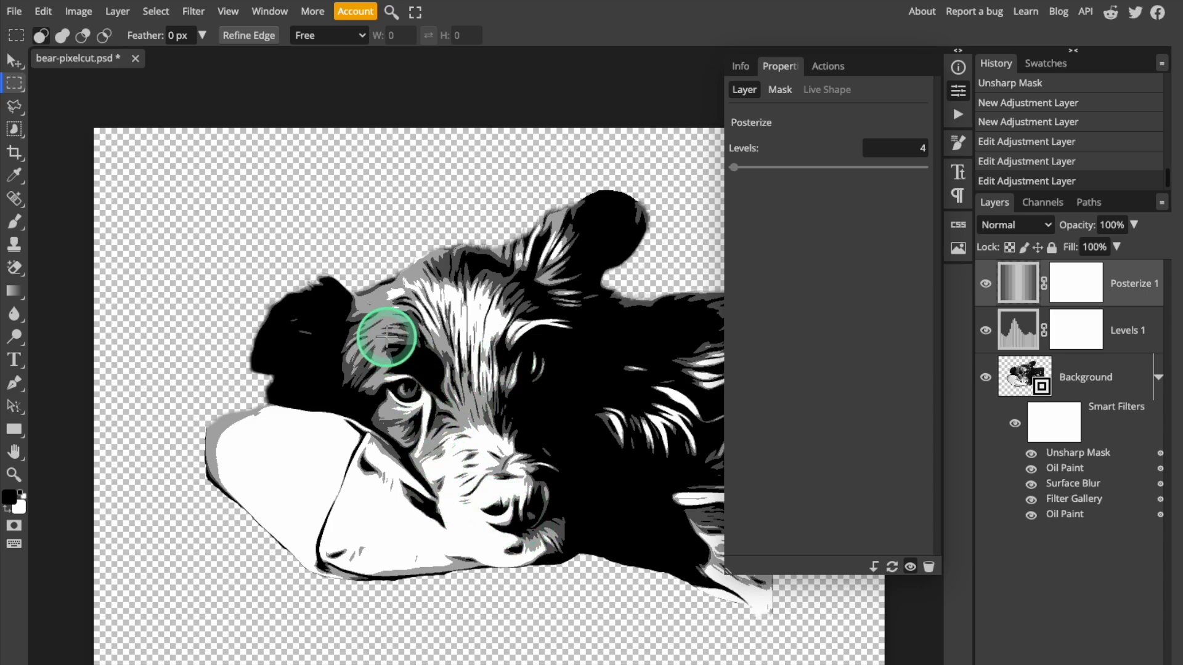
pyautogui.moveTo(657, 449)
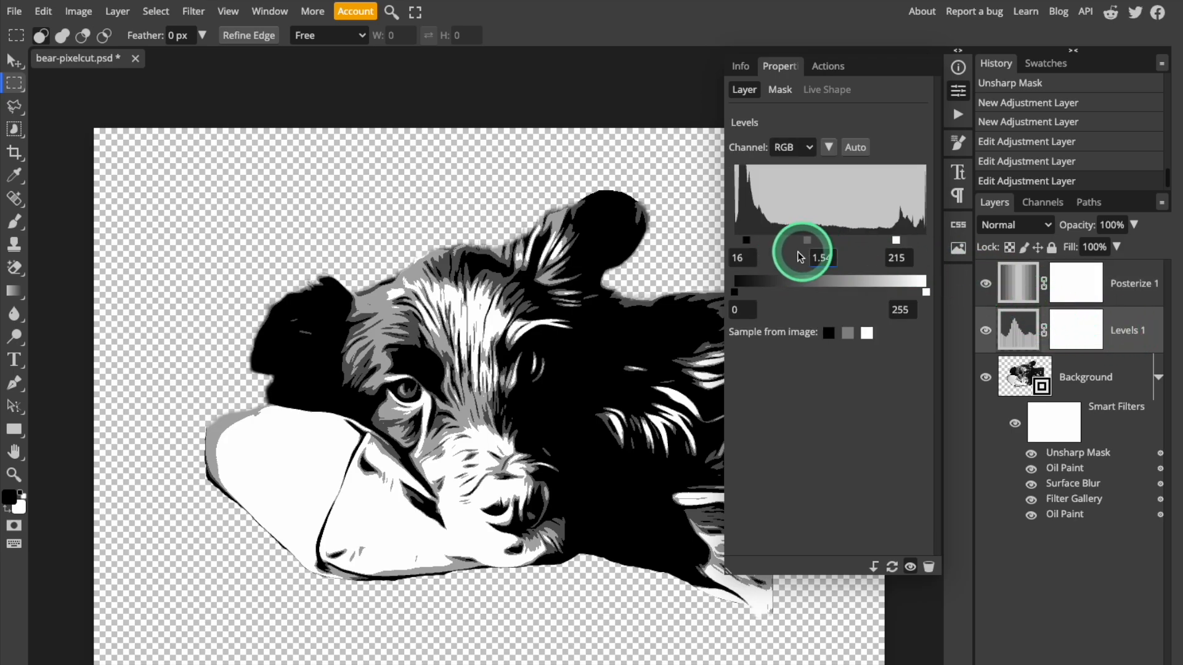
# - Lower the Levels midtone to about 1.19 and fine-tune the black point to darken the fur
pyautogui.moveTo(806, 256); pyautogui.dragTo(806, 239)
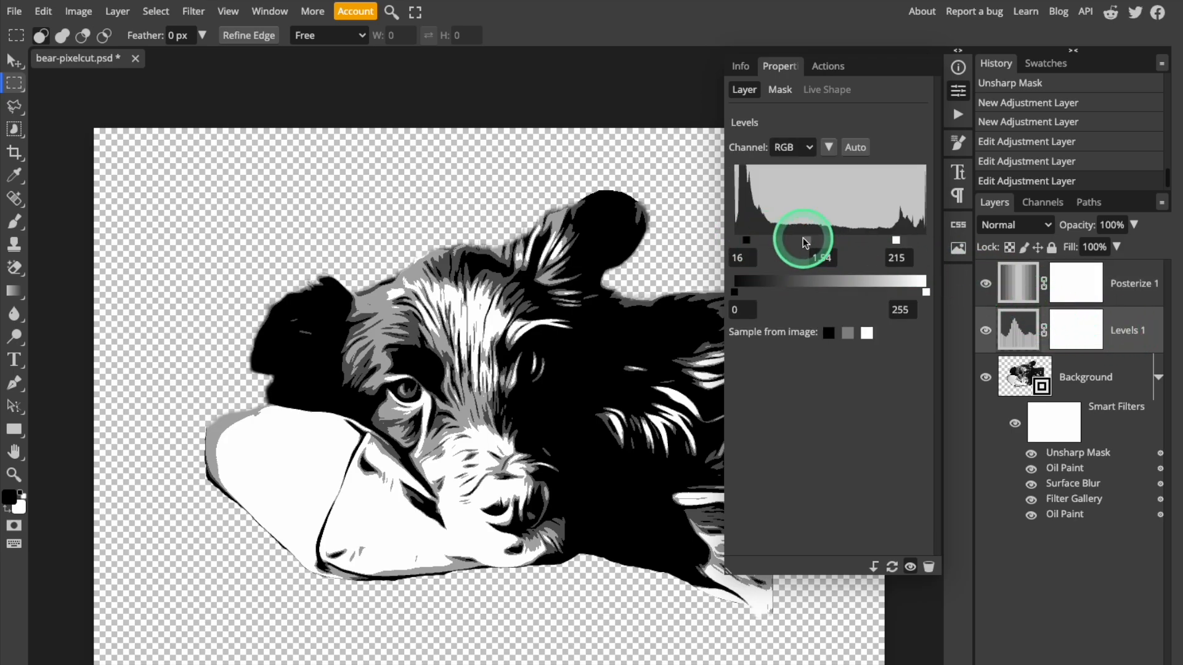
pyautogui.moveTo(803, 239); pyautogui.dragTo(819, 240)
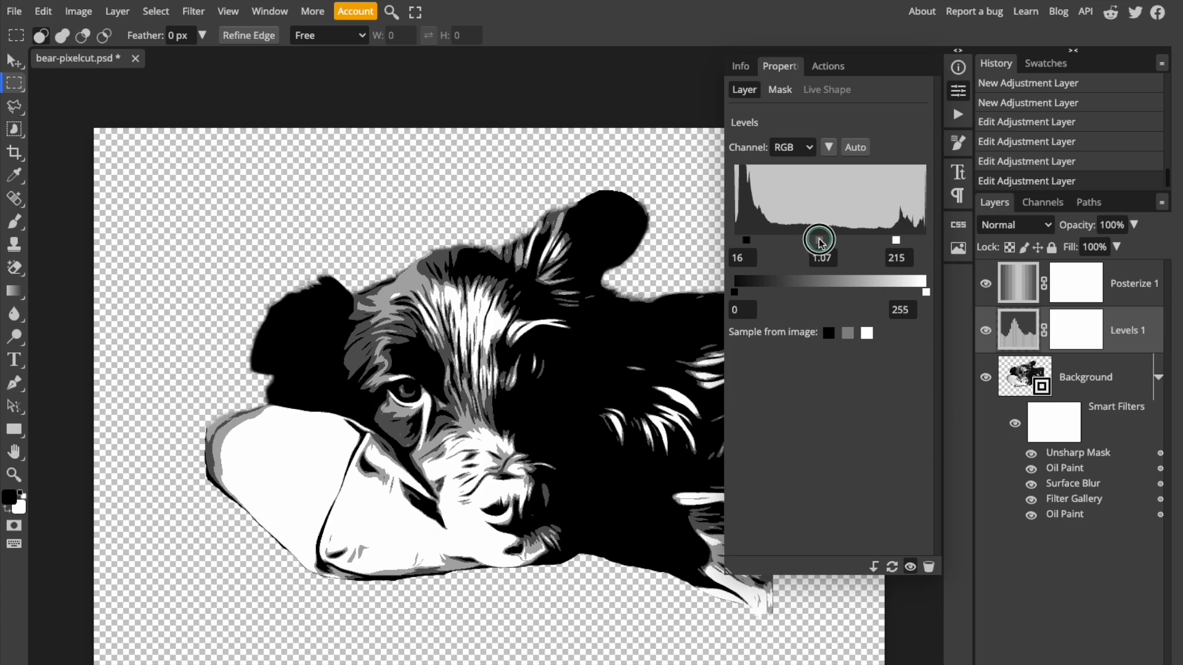
pyautogui.moveTo(819, 240); pyautogui.dragTo(814, 240)
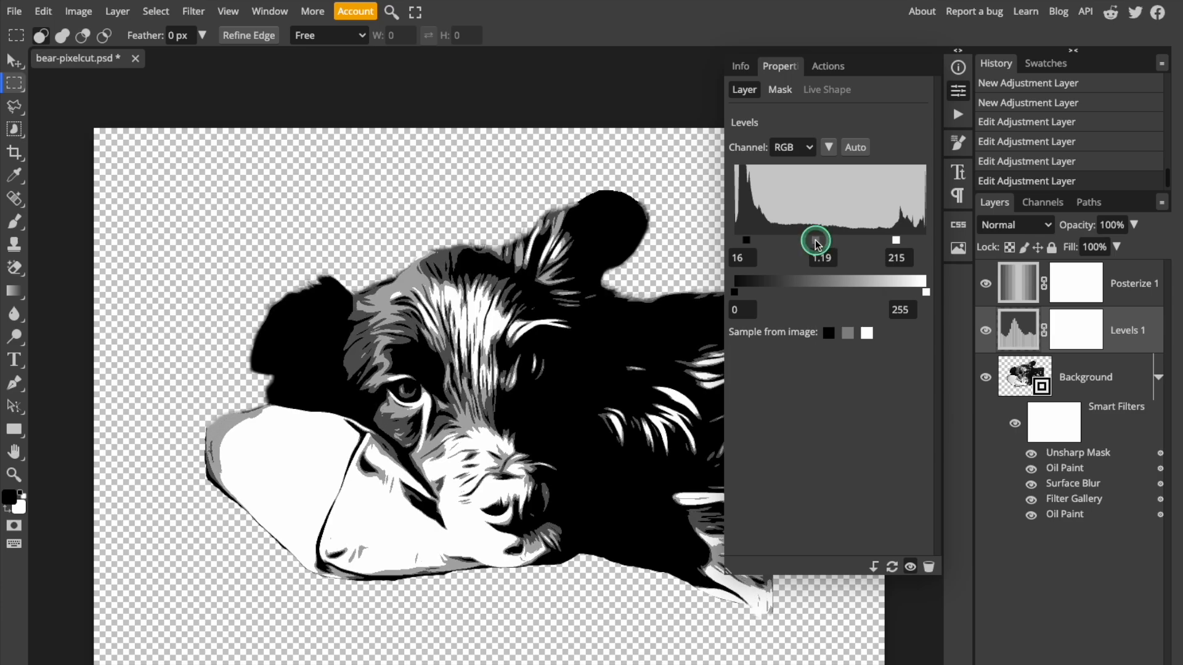
pyautogui.moveTo(817, 241); pyautogui.dragTo(910, 241)
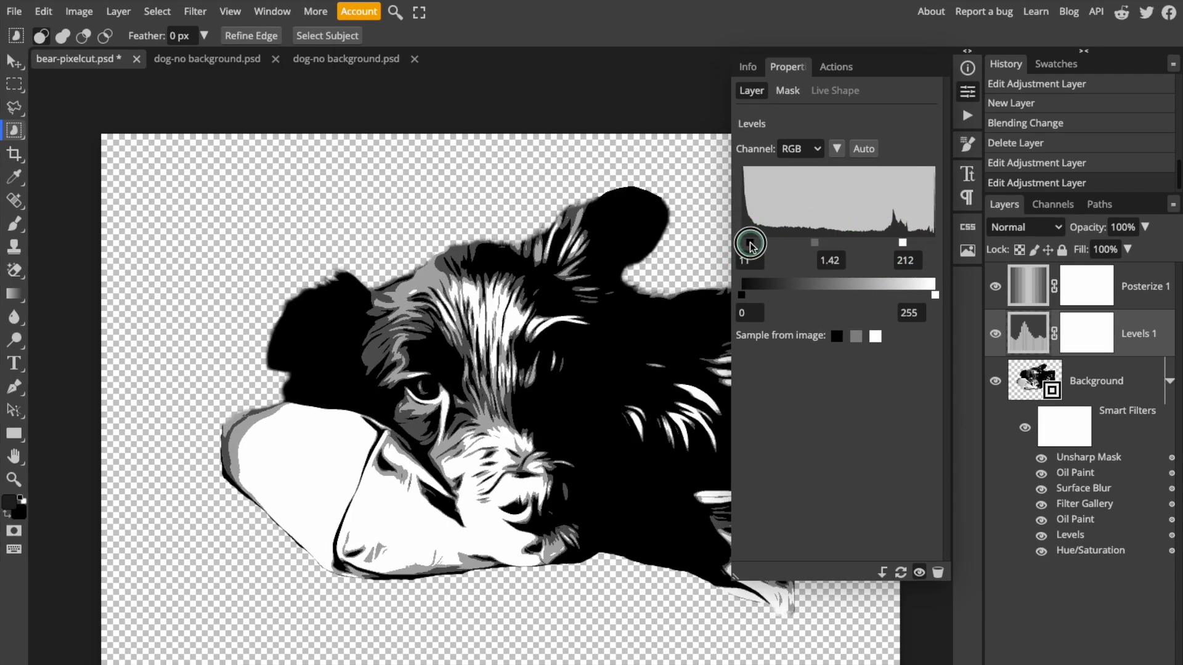
pyautogui.moveTo(749, 243); pyautogui.dragTo(763, 243)
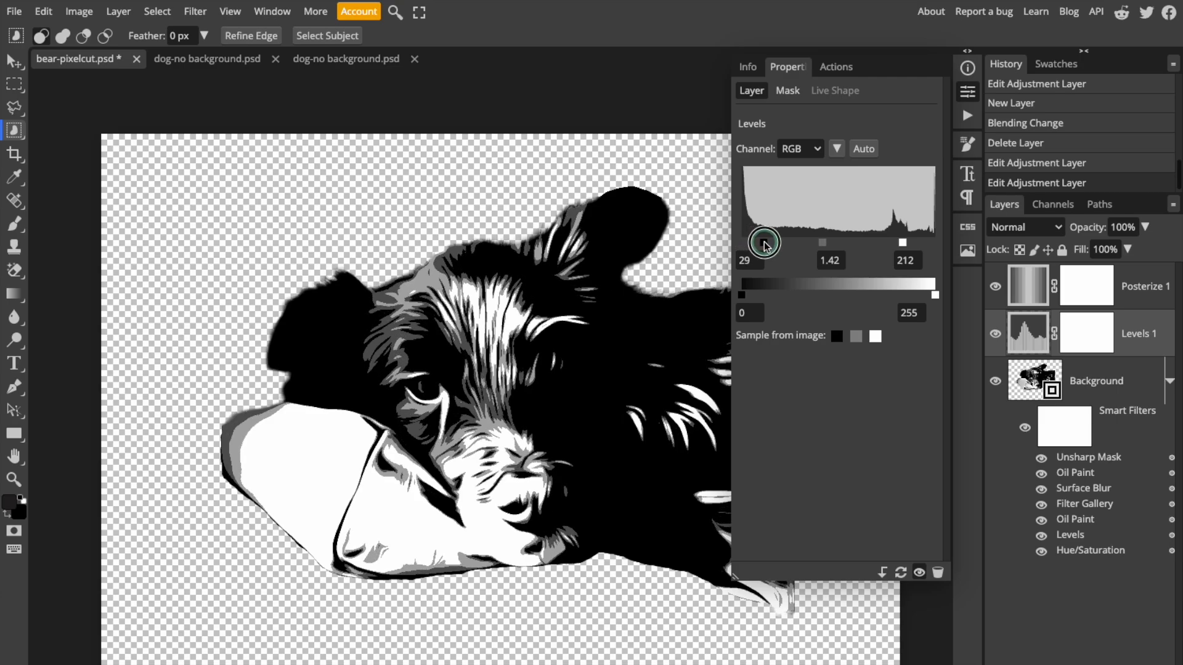
pyautogui.moveTo(764, 241); pyautogui.dragTo(754, 241)
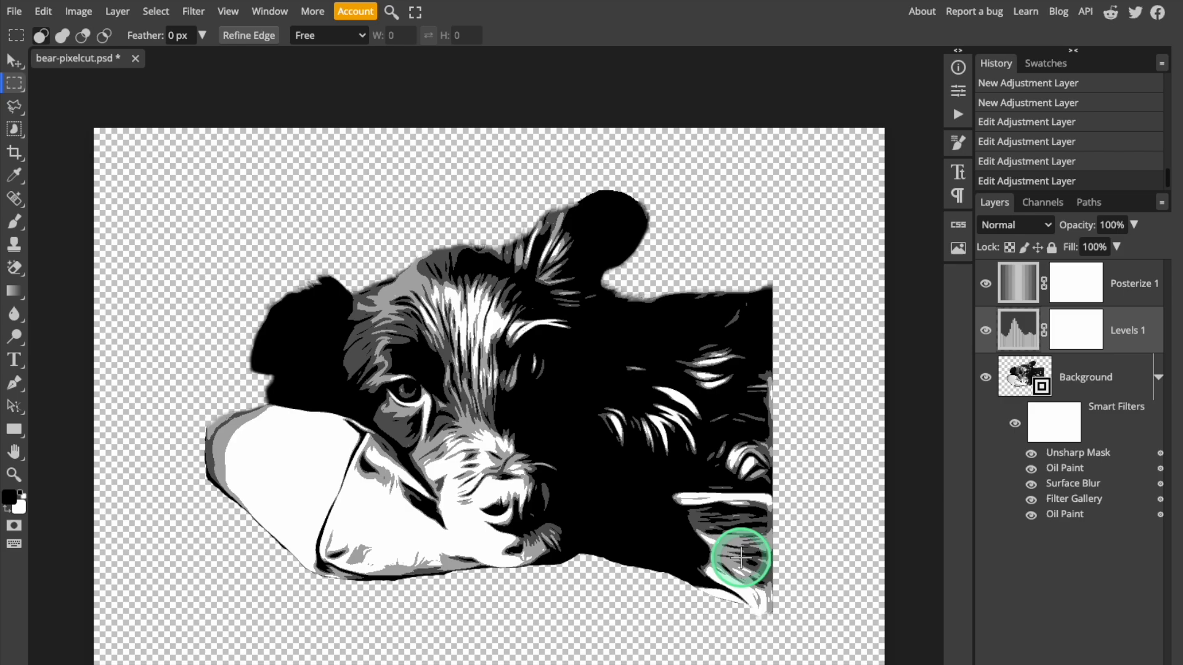
pyautogui.moveTo(715, 479)
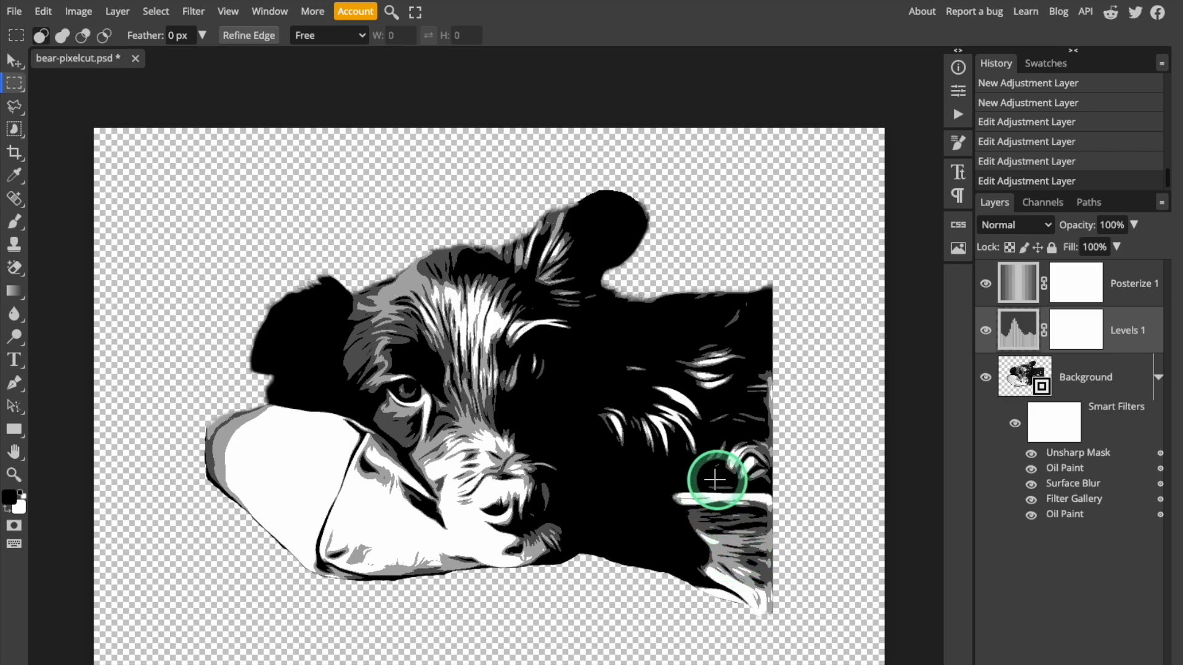
pyautogui.moveTo(653, 531)
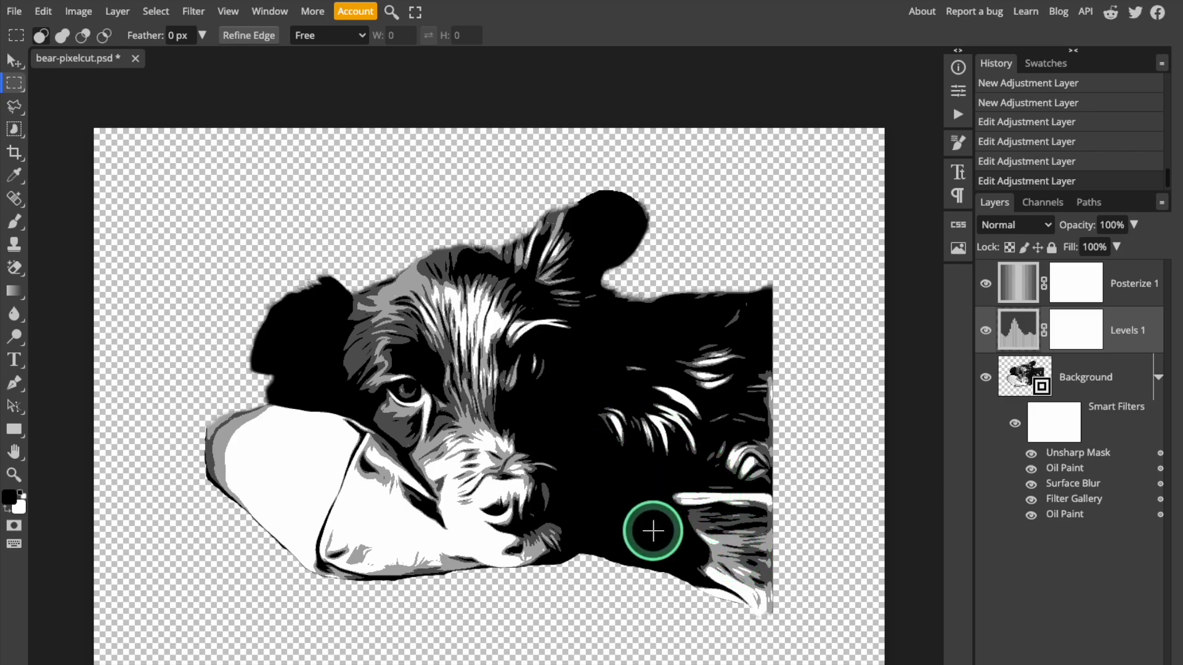
pyautogui.moveTo(461, 330)
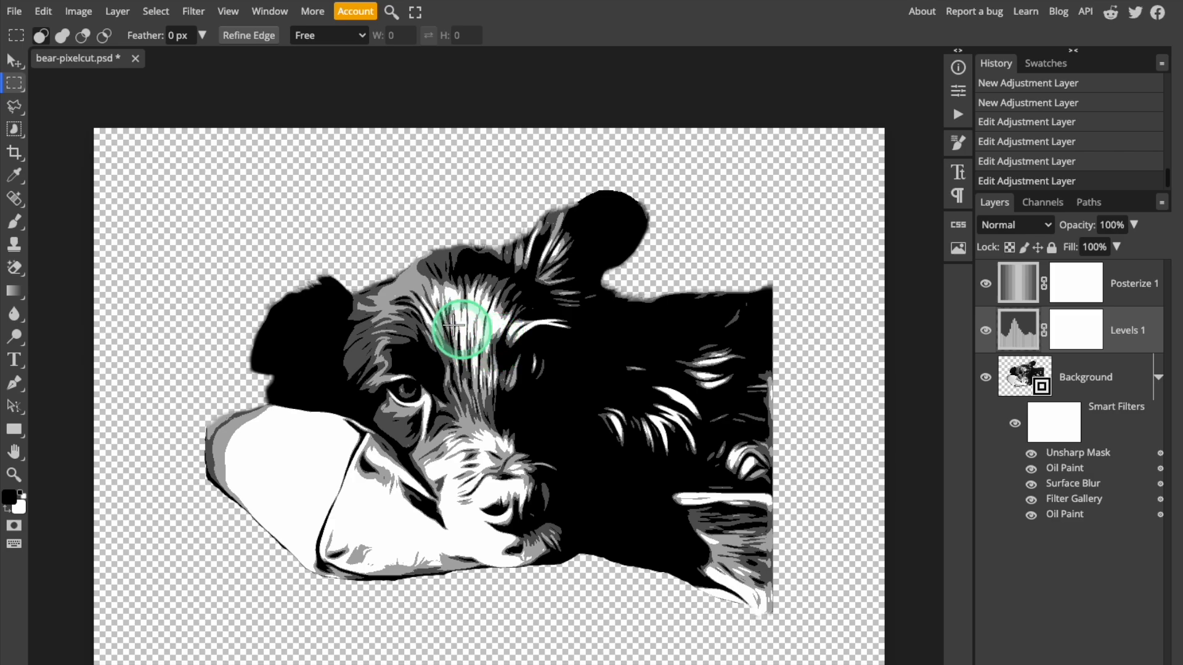
pyautogui.moveTo(787, 371)
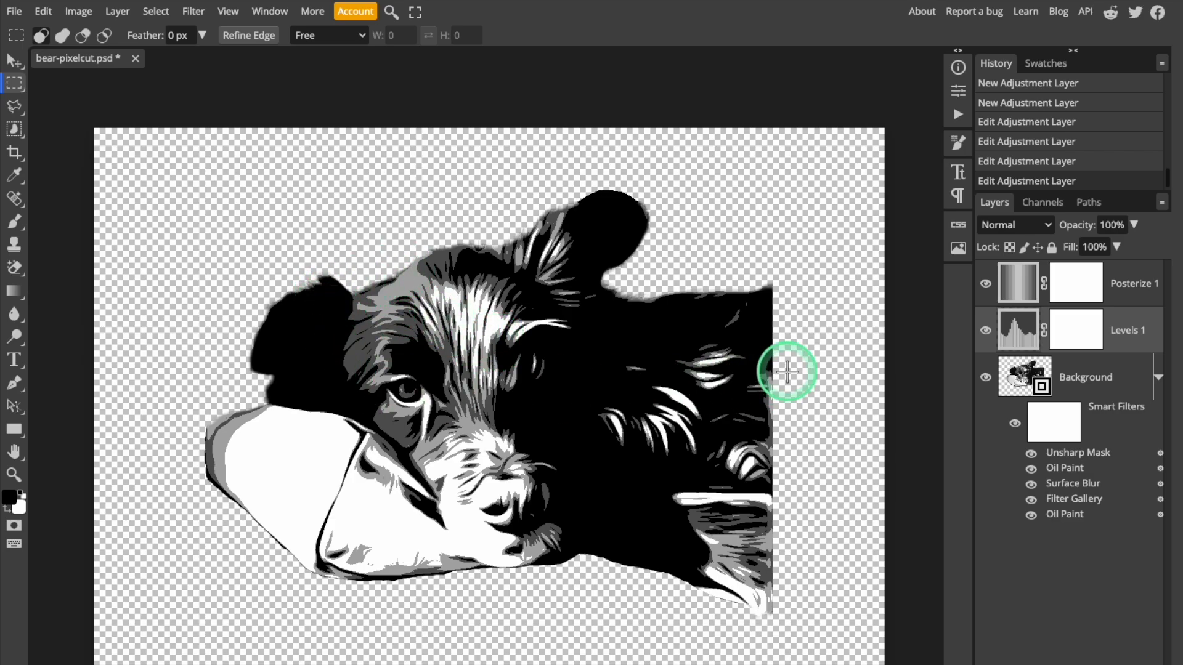
pyautogui.moveTo(792, 554)
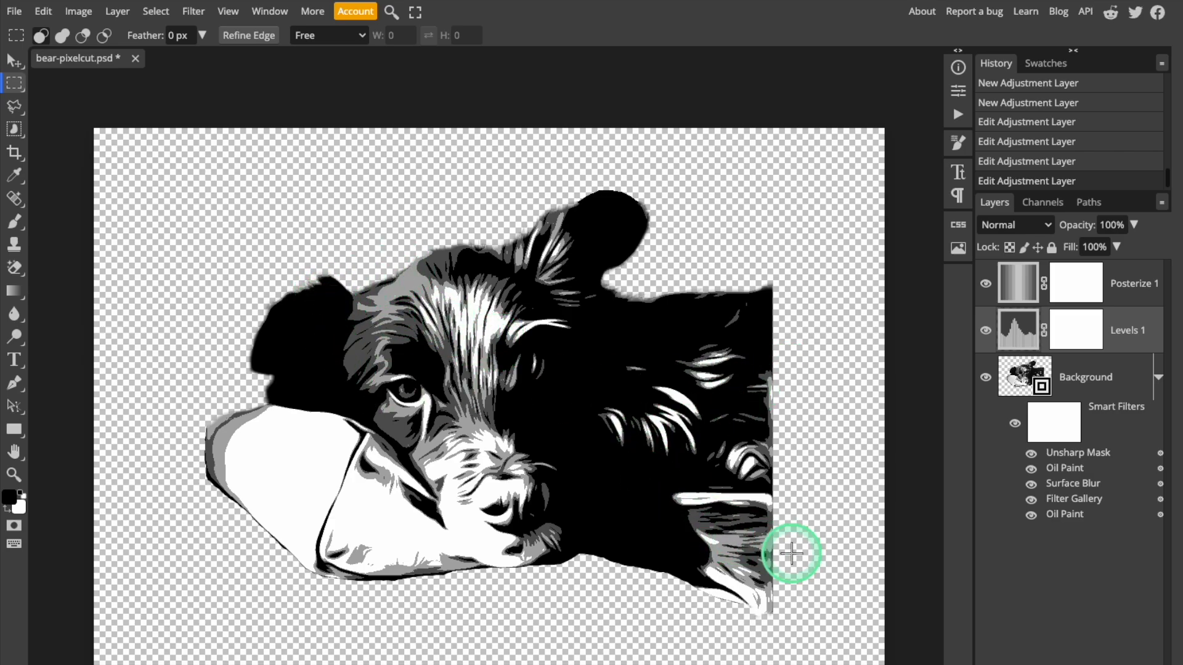
pyautogui.moveTo(738, 526)
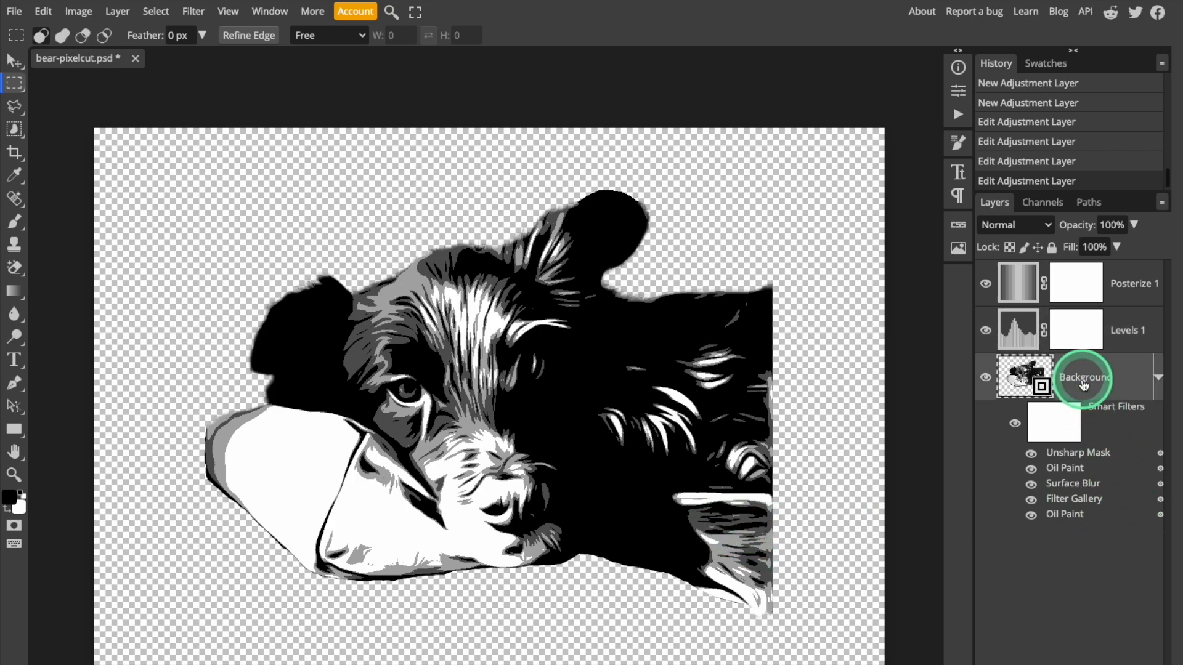
# - Select the new empty Layer 1 and set its blend mode to Overlay
pyautogui.scroll(-3)
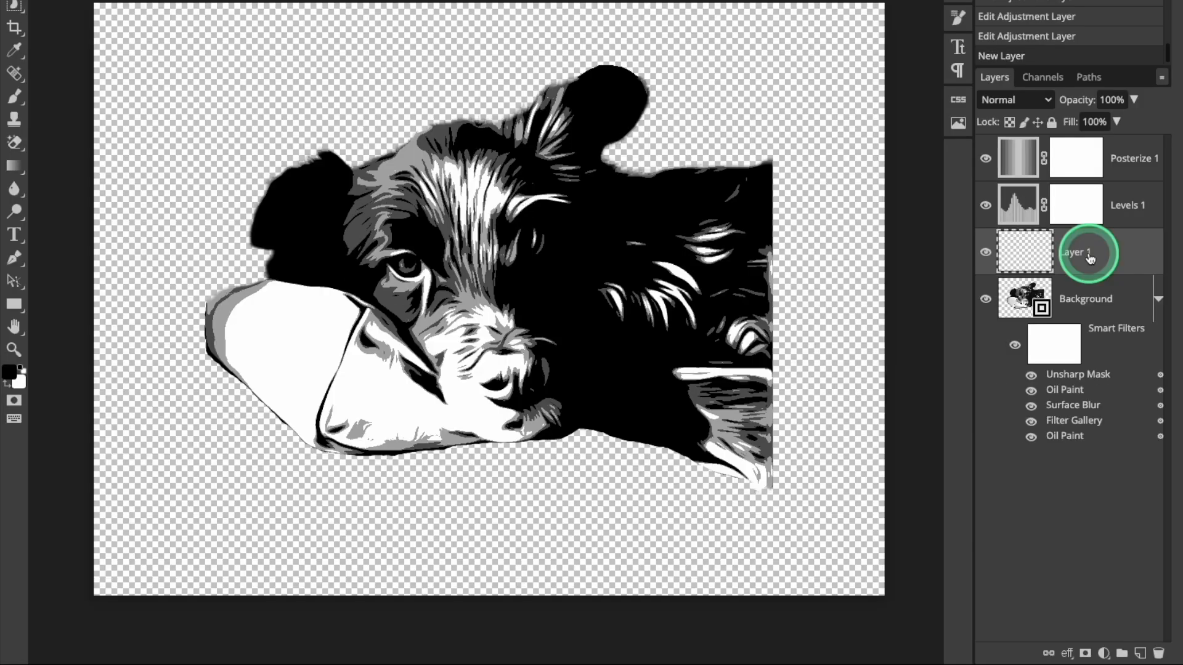
pyautogui.click(1015, 99)
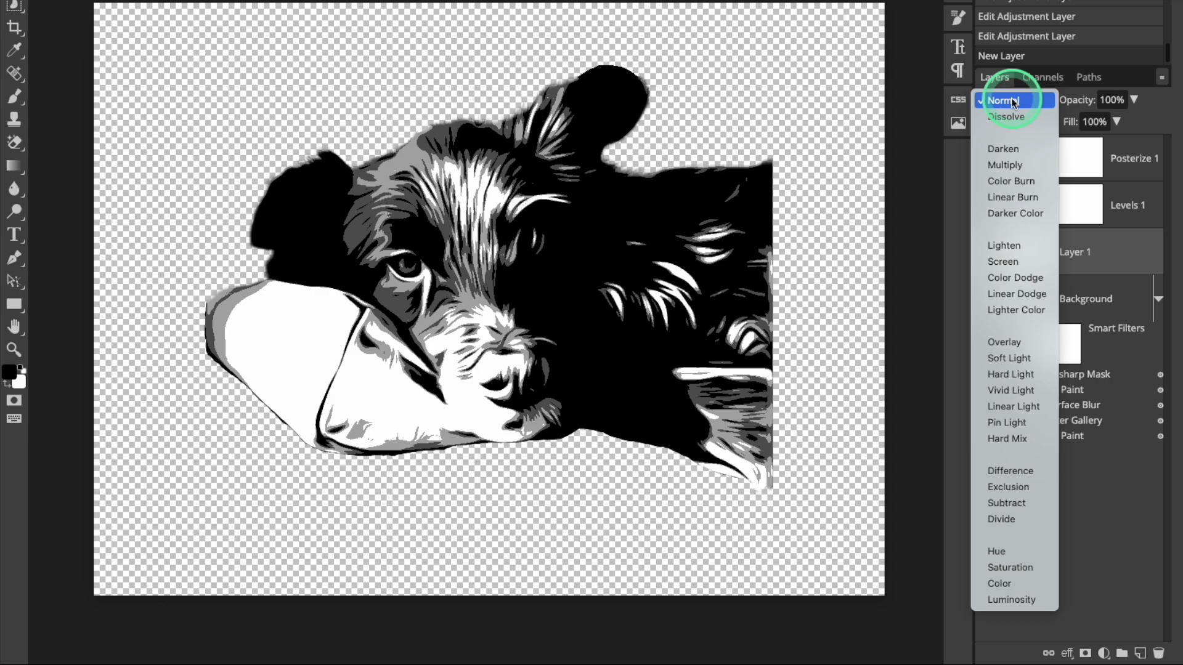
pyautogui.moveTo(1015, 278)
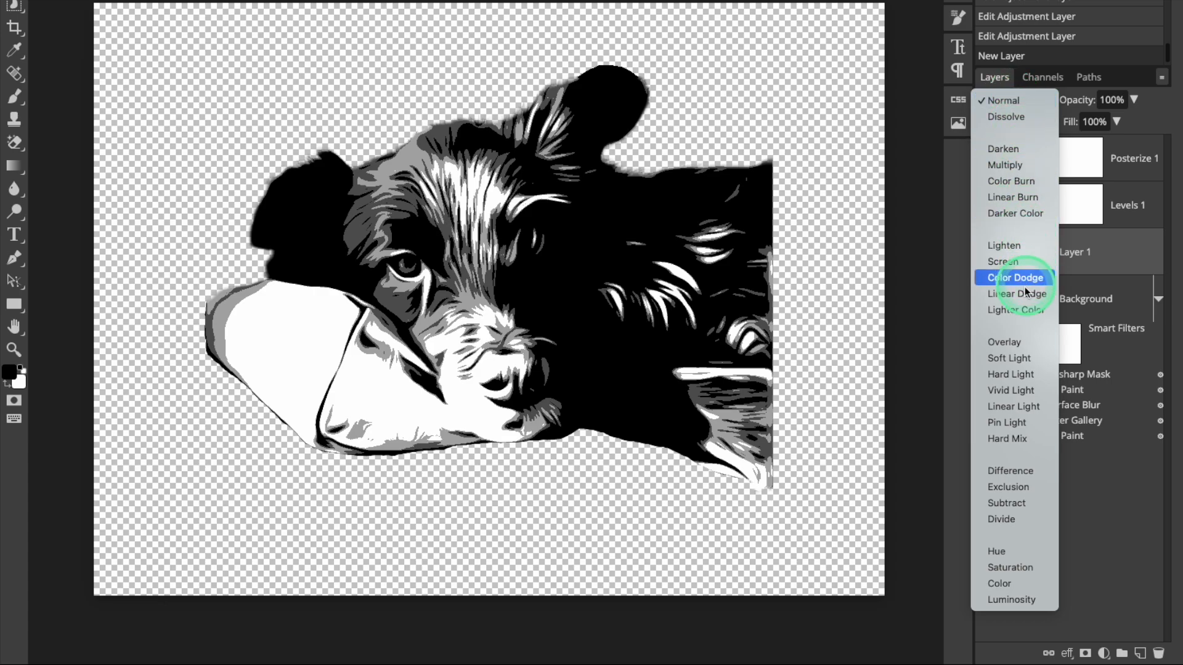
pyautogui.moveTo(1005, 342)
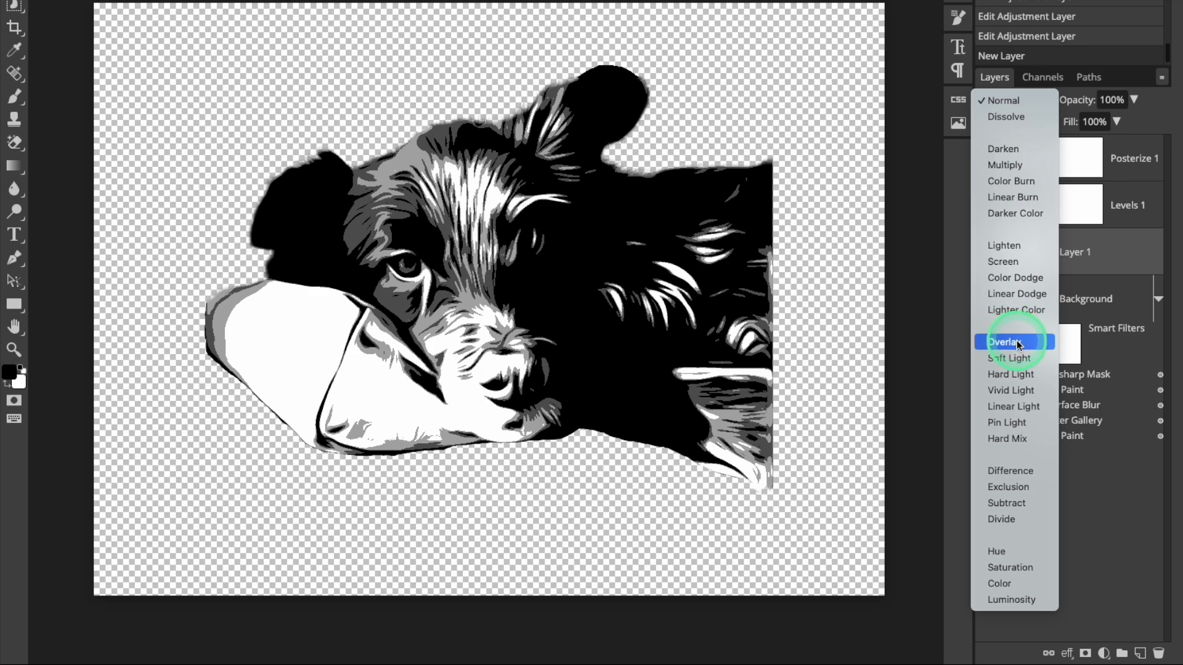
pyautogui.click(1005, 342)
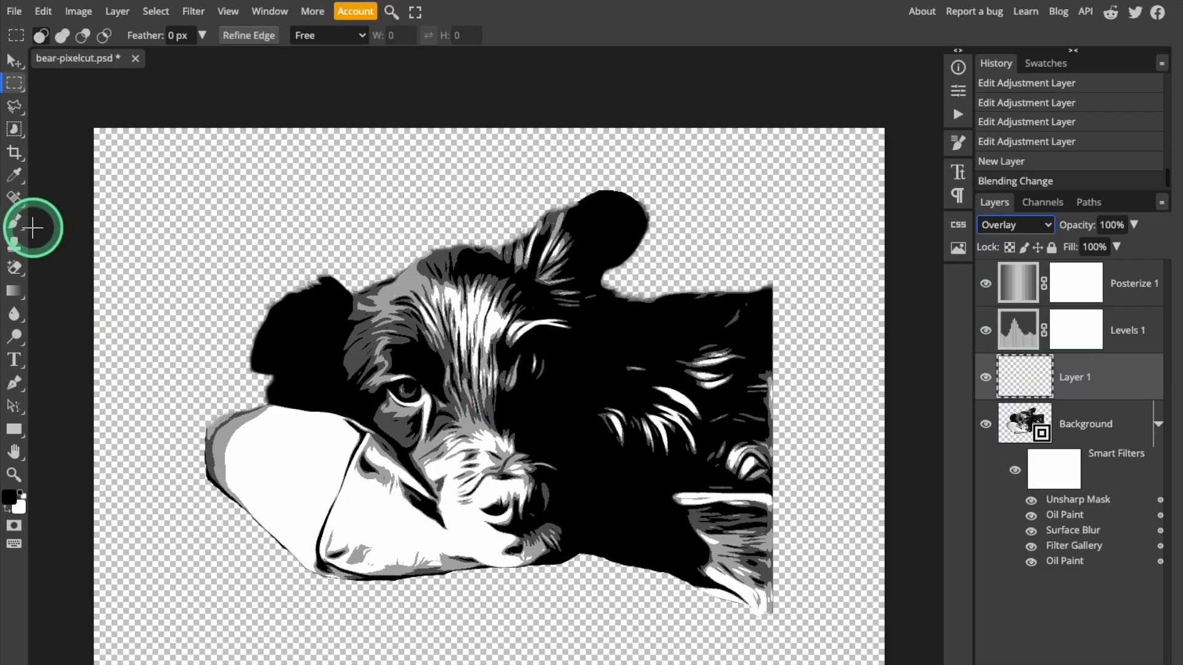
# - Switch to the Brush Tool and set its Flow to 5%
pyautogui.click(14, 222)
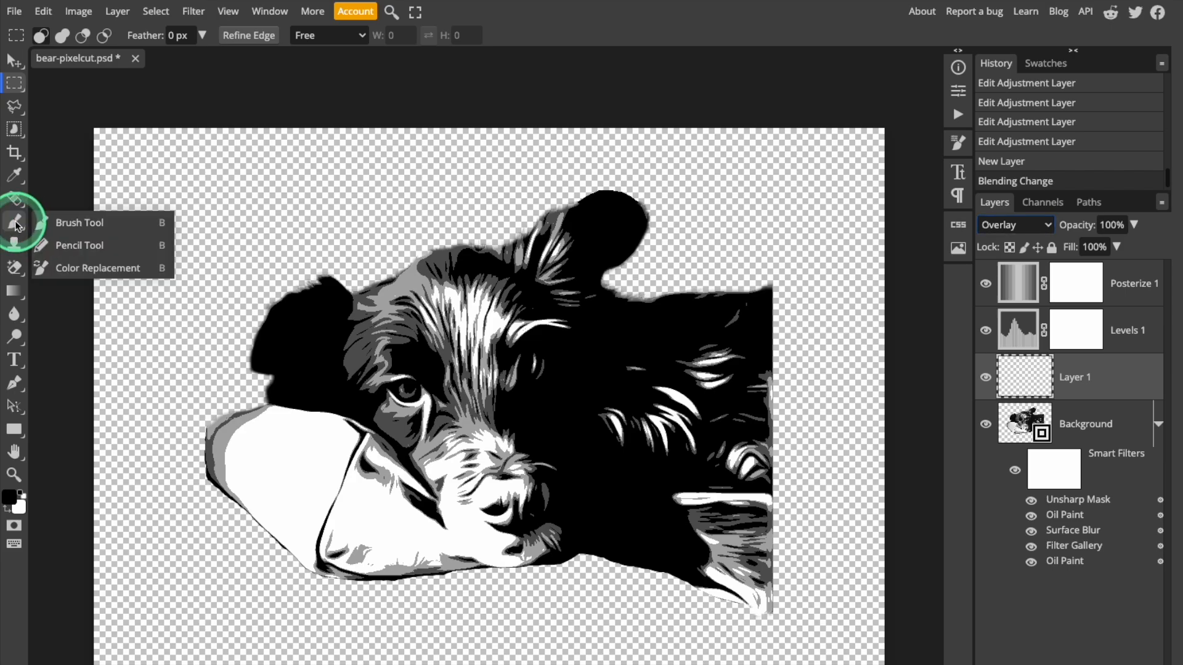
pyautogui.click(79, 223)
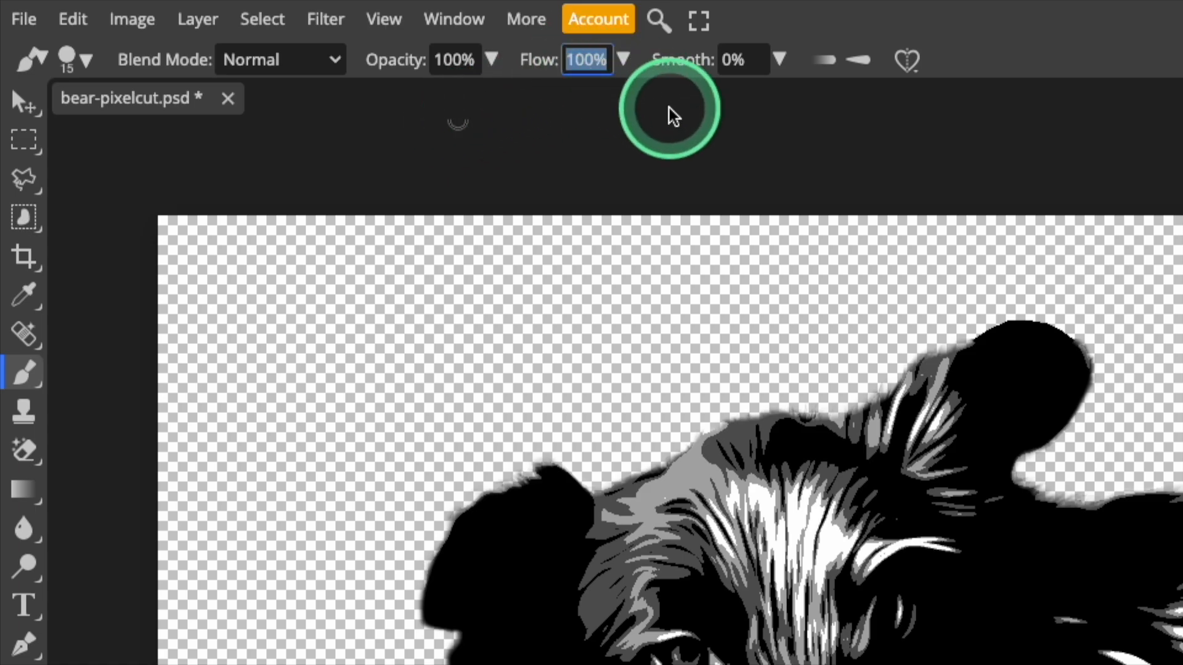
pyautogui.write('5')
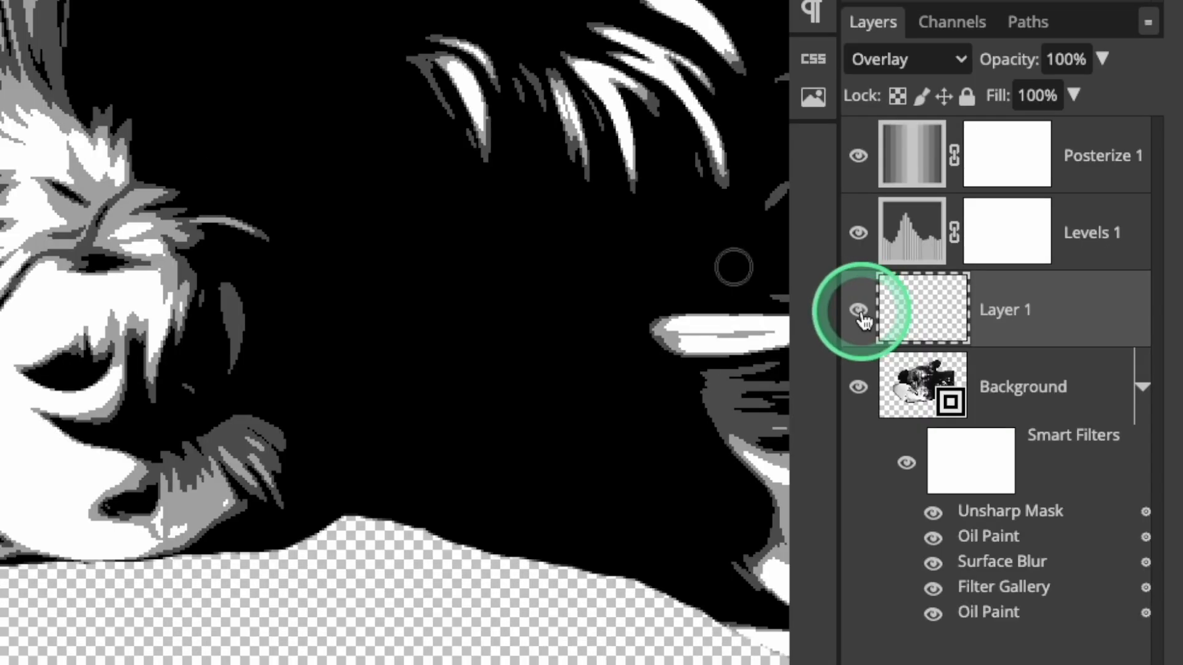
# - Select Overlay Layer 1 as the target for soft 5% flow touch-up strokes
pyautogui.click(858, 309)
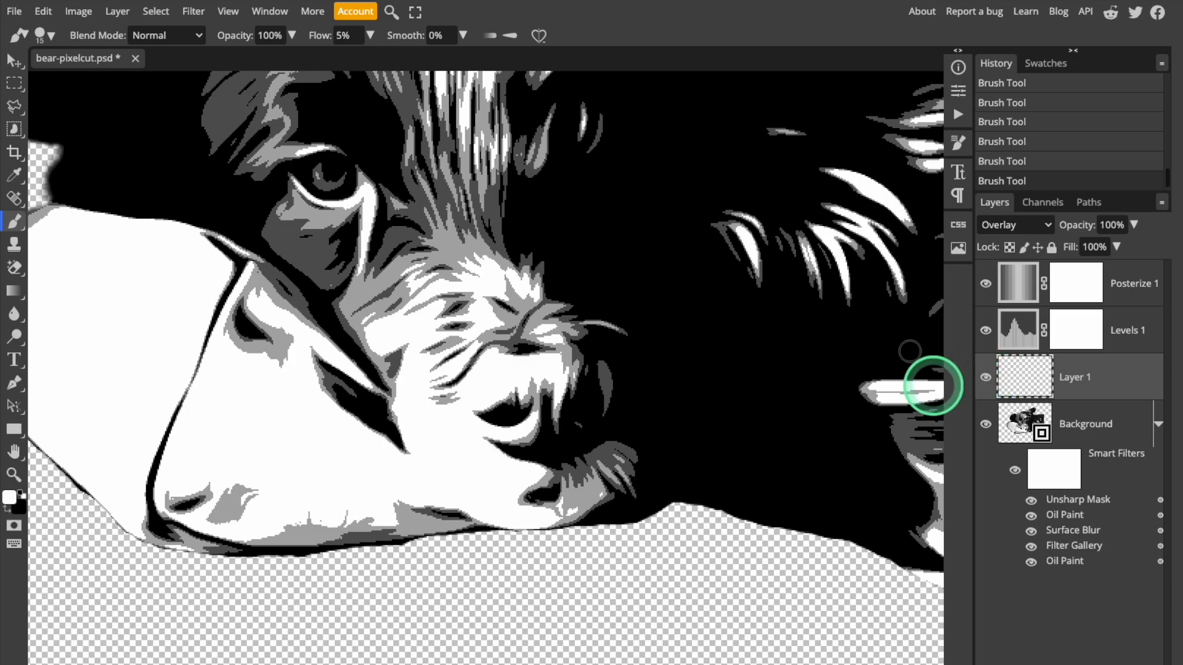
pyautogui.moveTo(1124, 385)
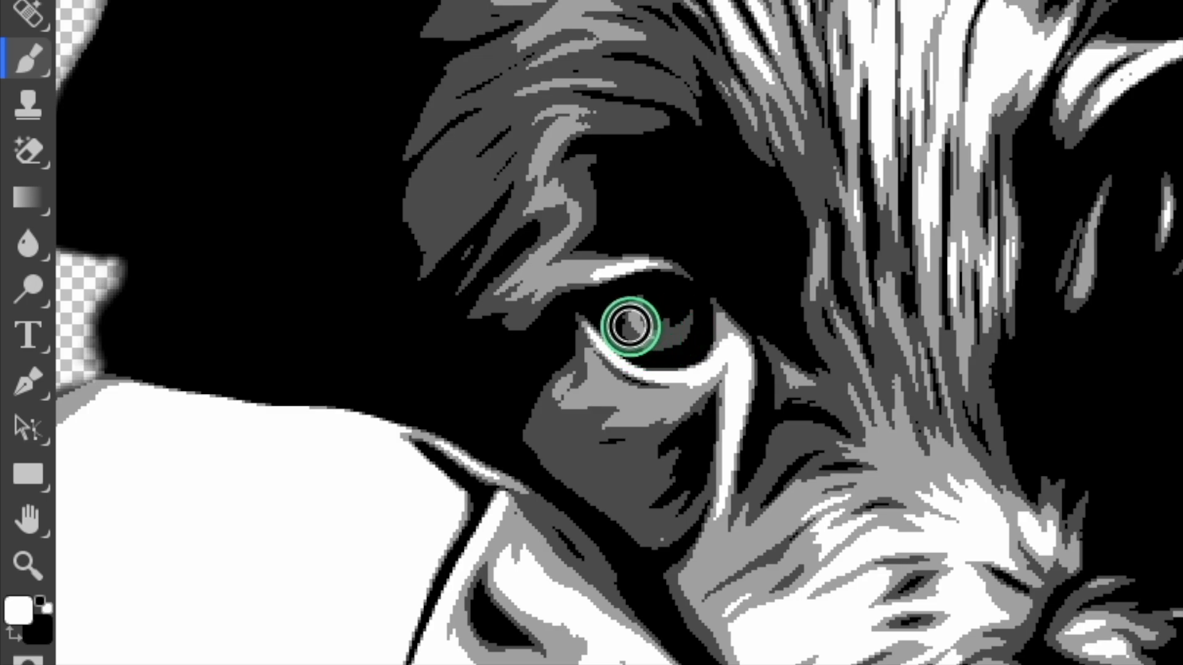
pyautogui.moveTo(648, 347)
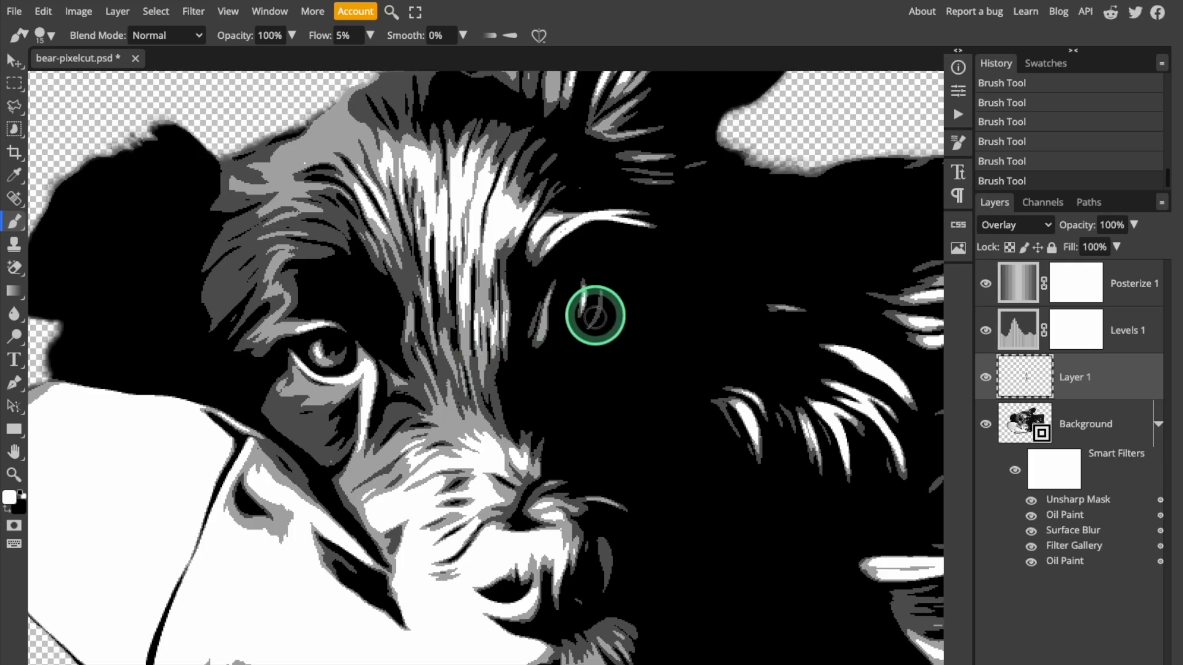
pyautogui.moveTo(739, 400)
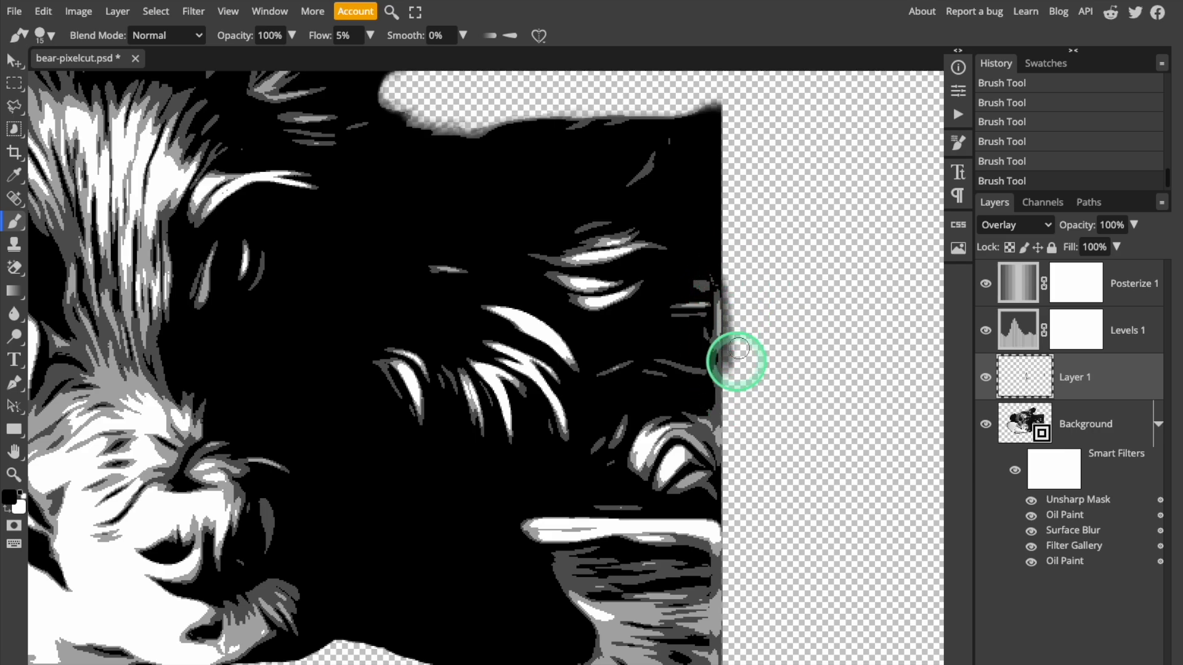
pyautogui.moveTo(741, 330)
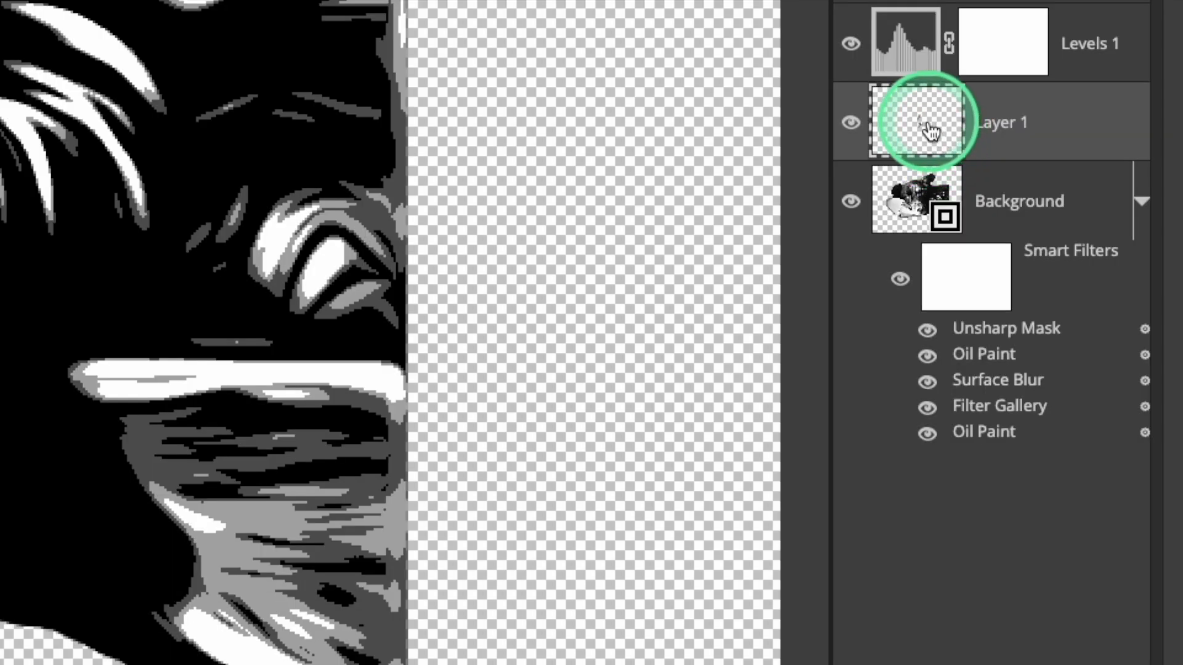
# - Clip Layer 1 to the dog image, paint another soft stroke, and reselect Layer 1
pyautogui.rightClick(915, 122)
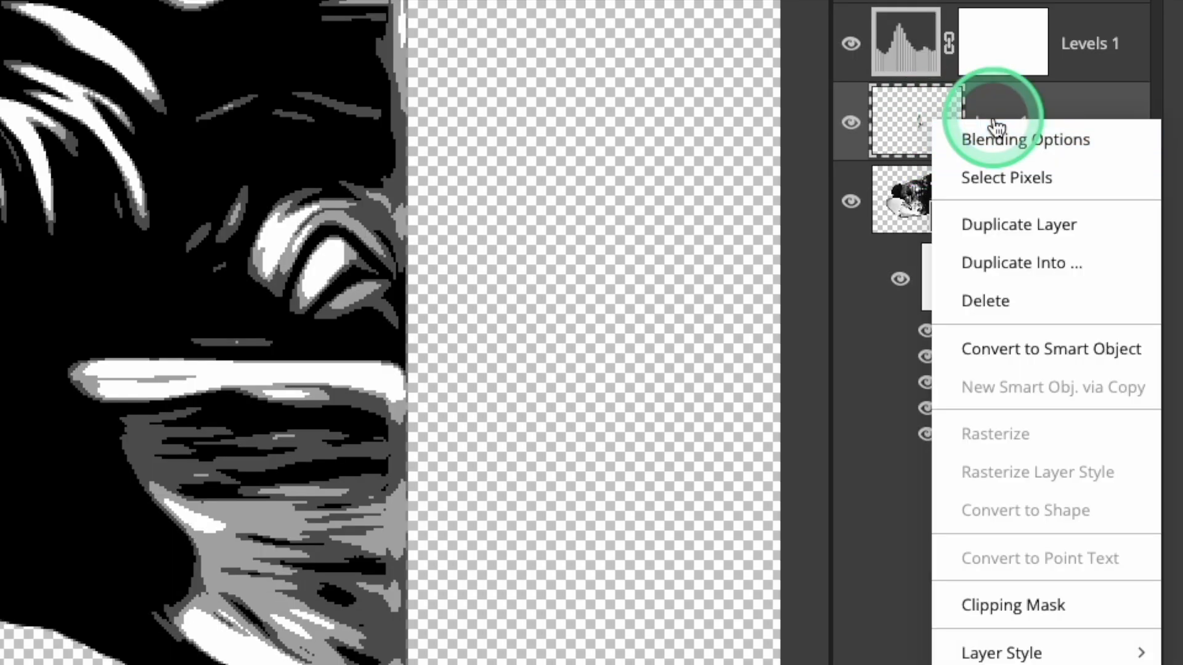
pyautogui.click(1013, 604)
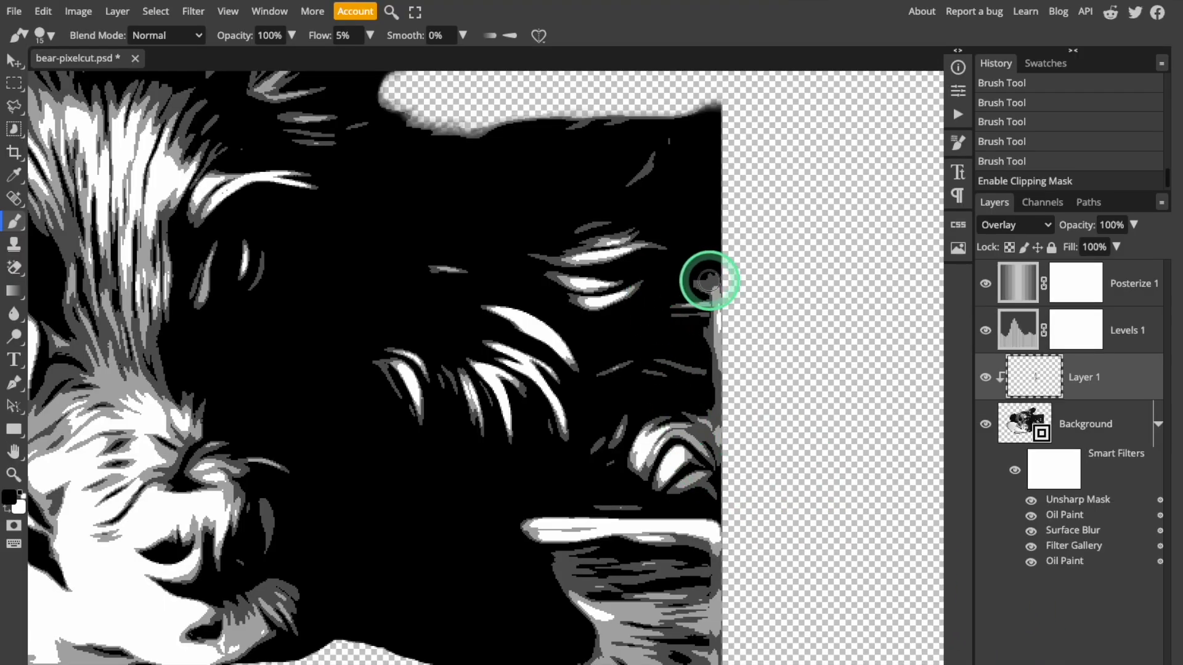
pyautogui.moveTo(709, 281); pyautogui.dragTo(730, 368)
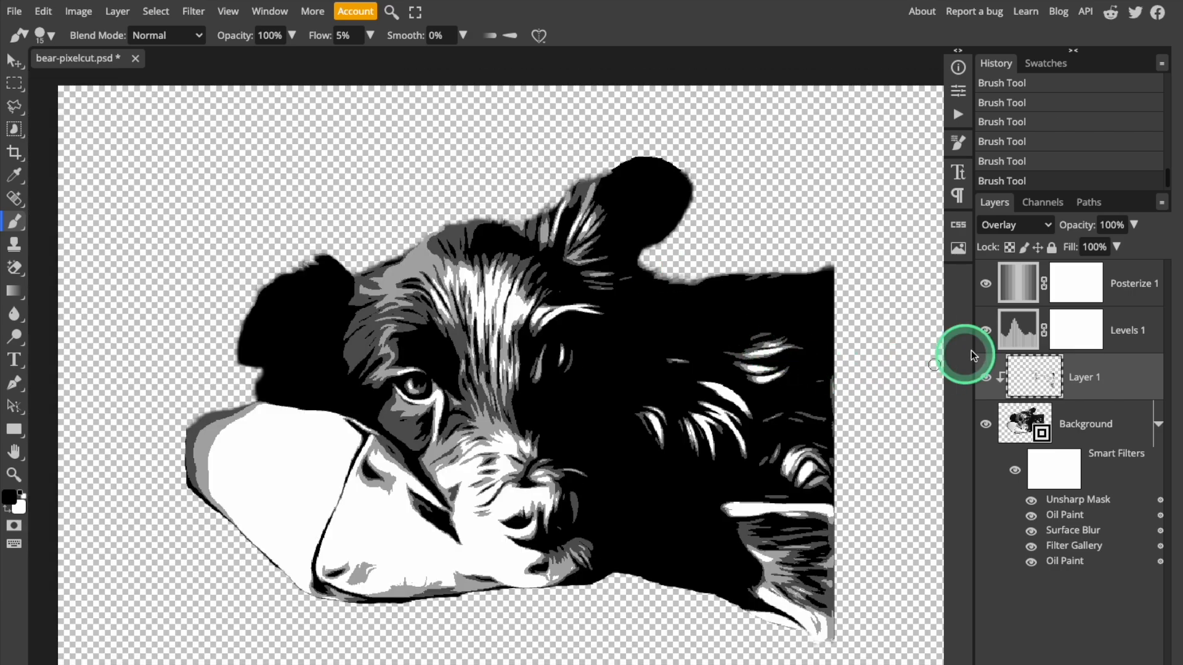
pyautogui.click(1132, 283)
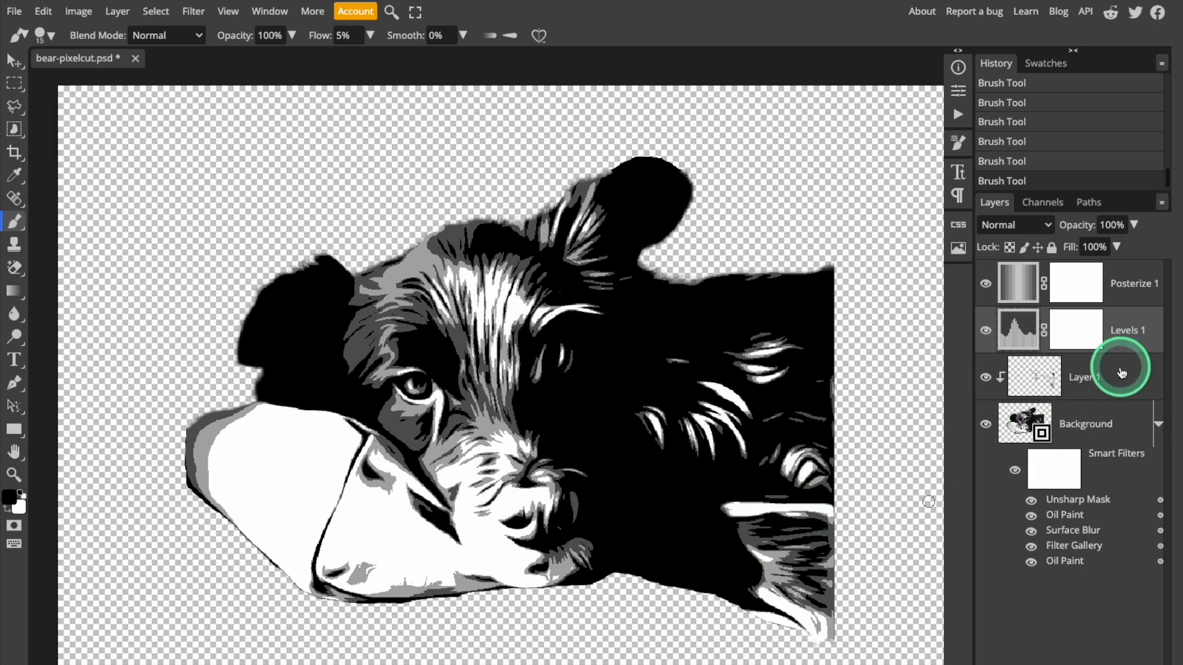
pyautogui.click(1015, 225)
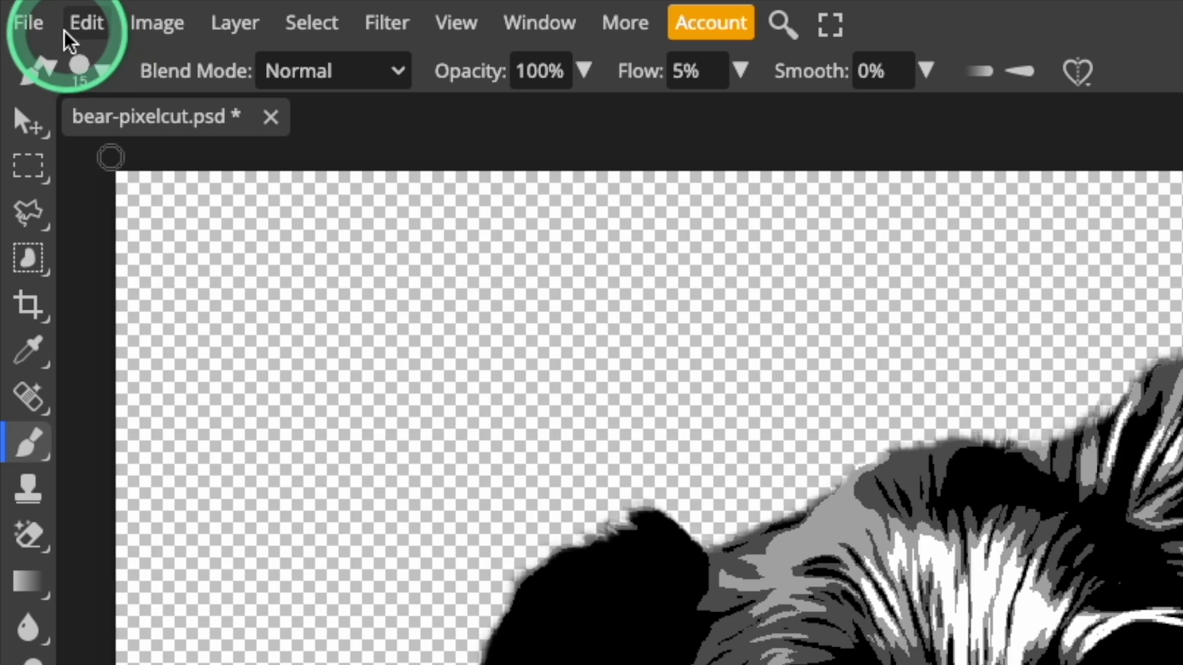
# - Save the layered dog artwork as a PSD named bear-pixelcut.psd in the graphic folder
pyautogui.click(28, 22)
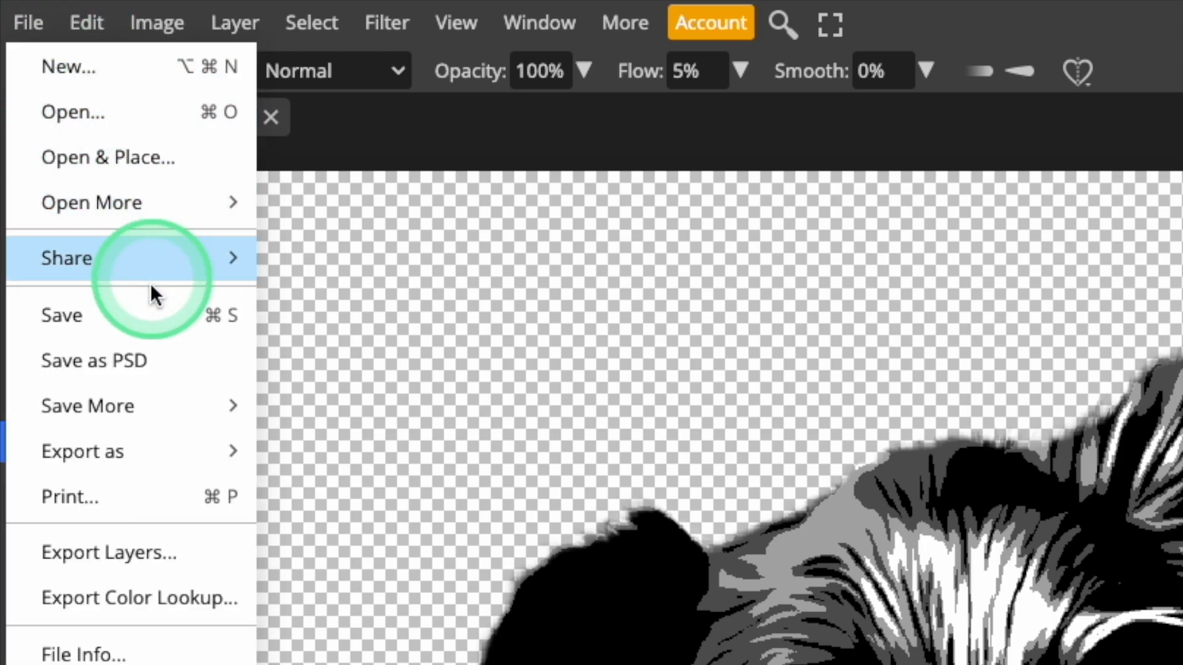
pyautogui.moveTo(95, 360)
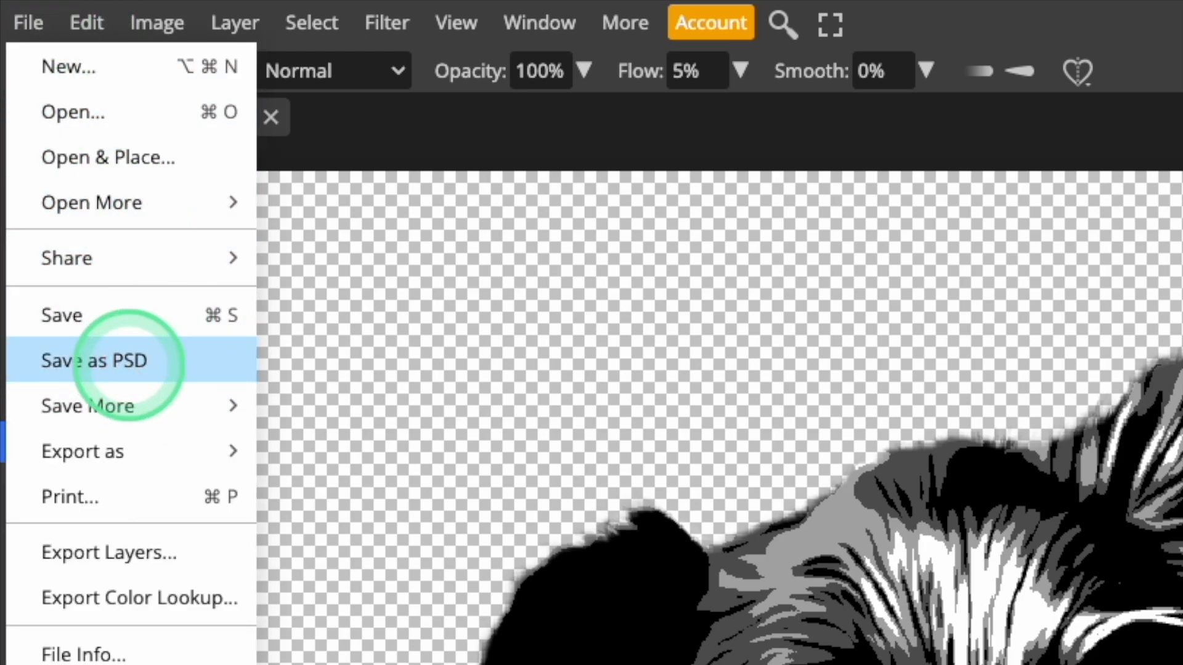
pyautogui.click(94, 361)
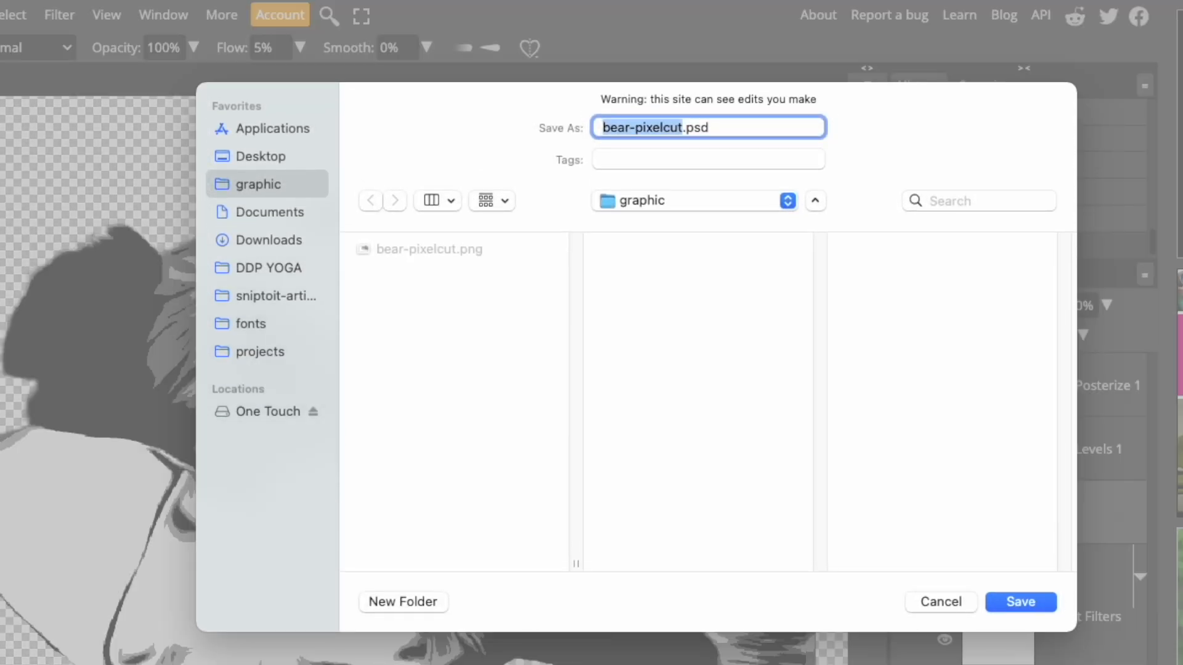
pyautogui.click(741, 159)
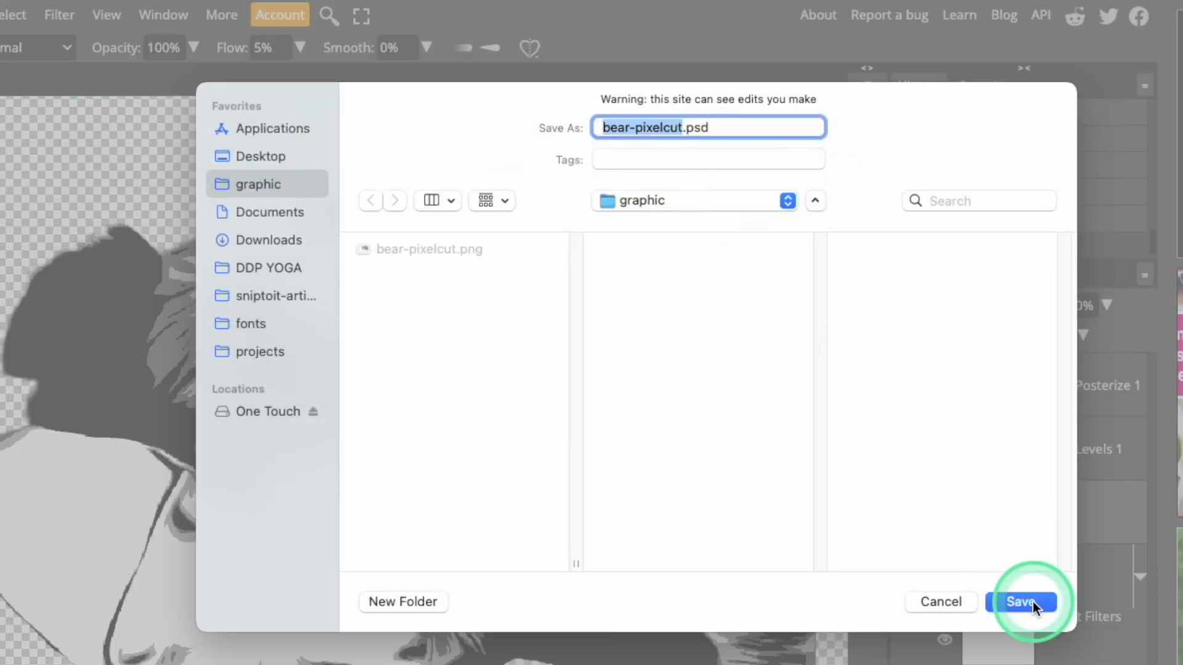
pyautogui.click(1021, 602)
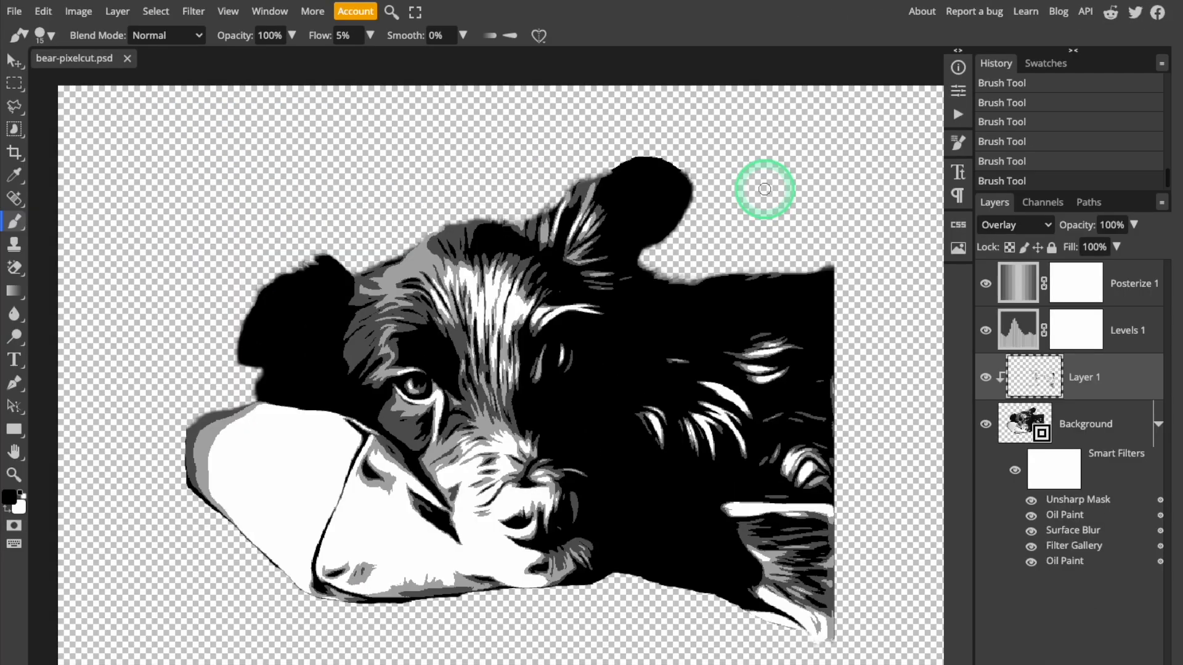
pyautogui.moveTo(805, 207)
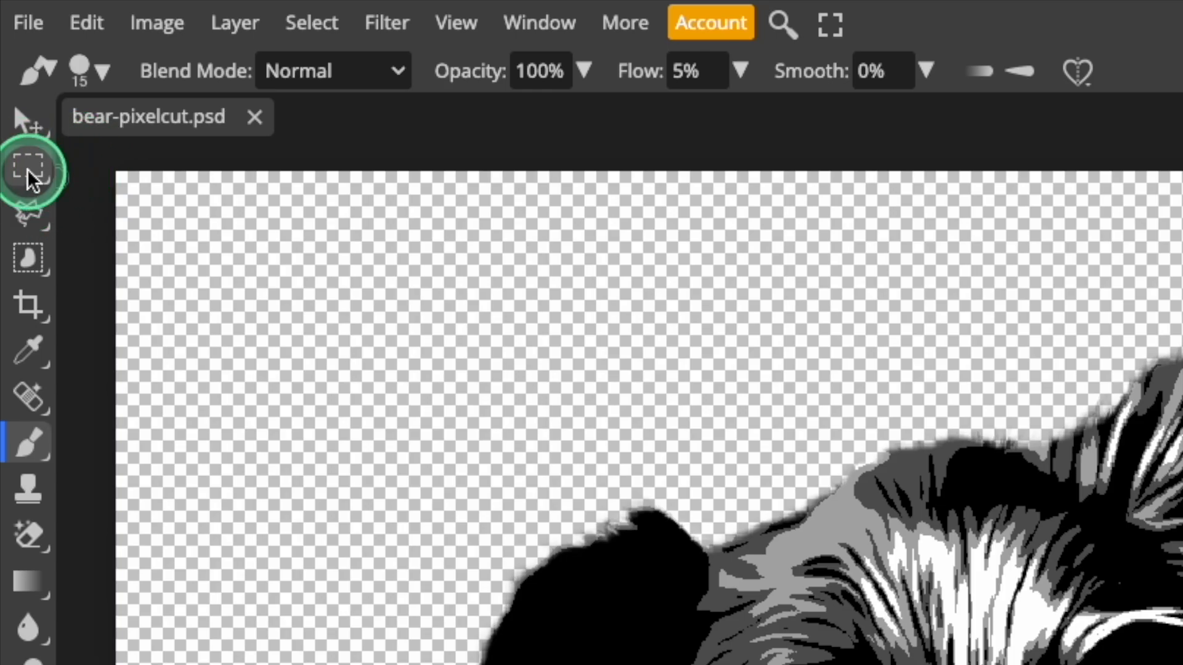
# - Switch to Rectangle Select and merge all layers into the single Posterize 1 layer
pyautogui.click(30, 167)
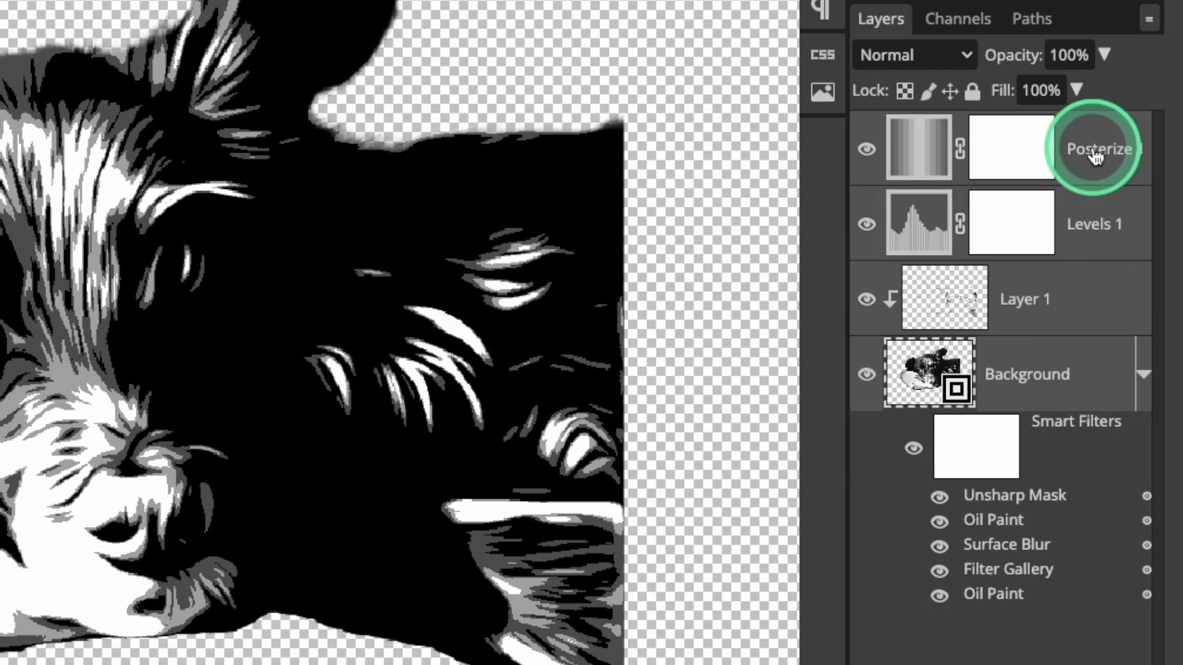
pyautogui.rightClick(1099, 148)
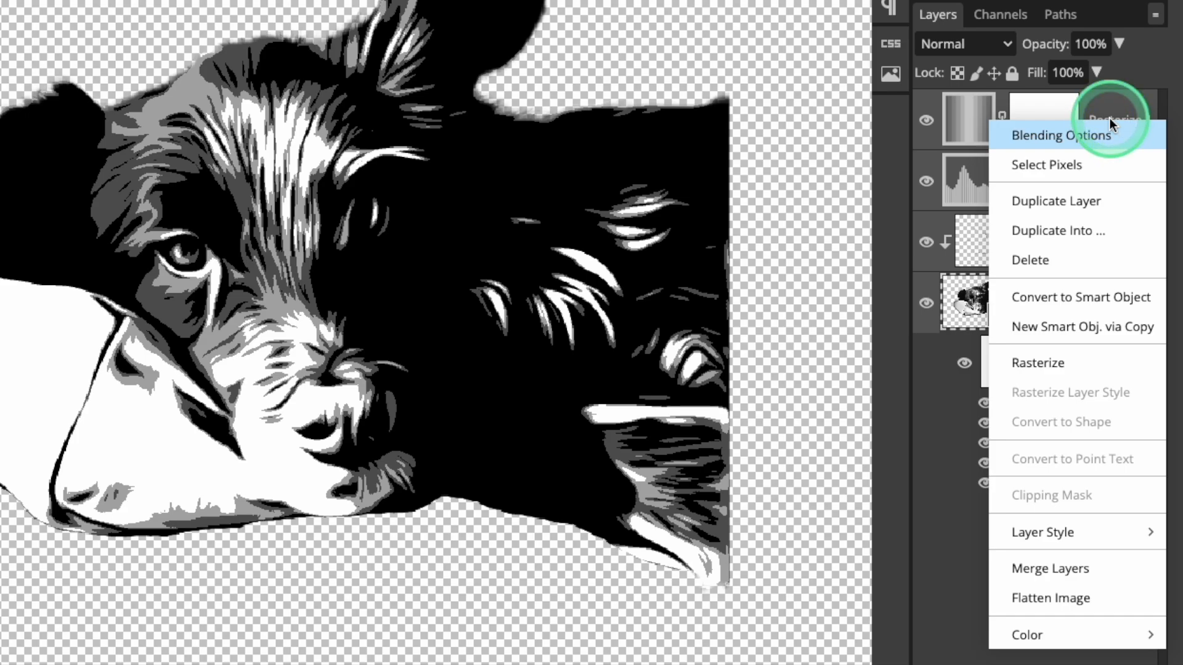
pyautogui.moveTo(1109, 214)
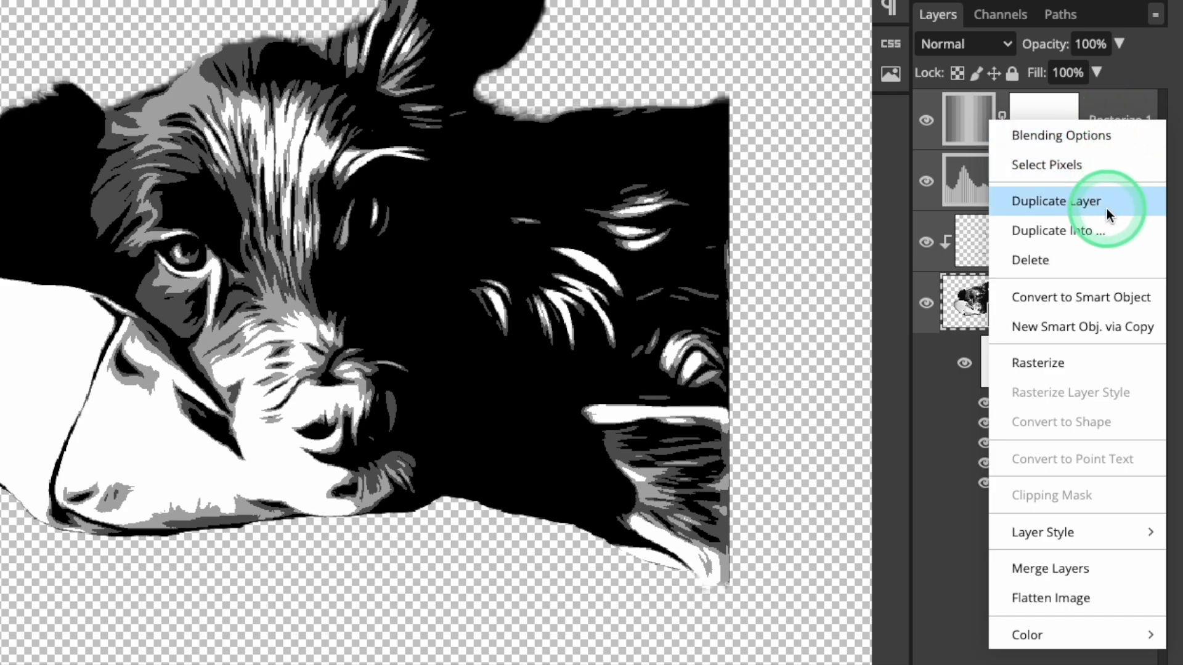
pyautogui.moveTo(1051, 568)
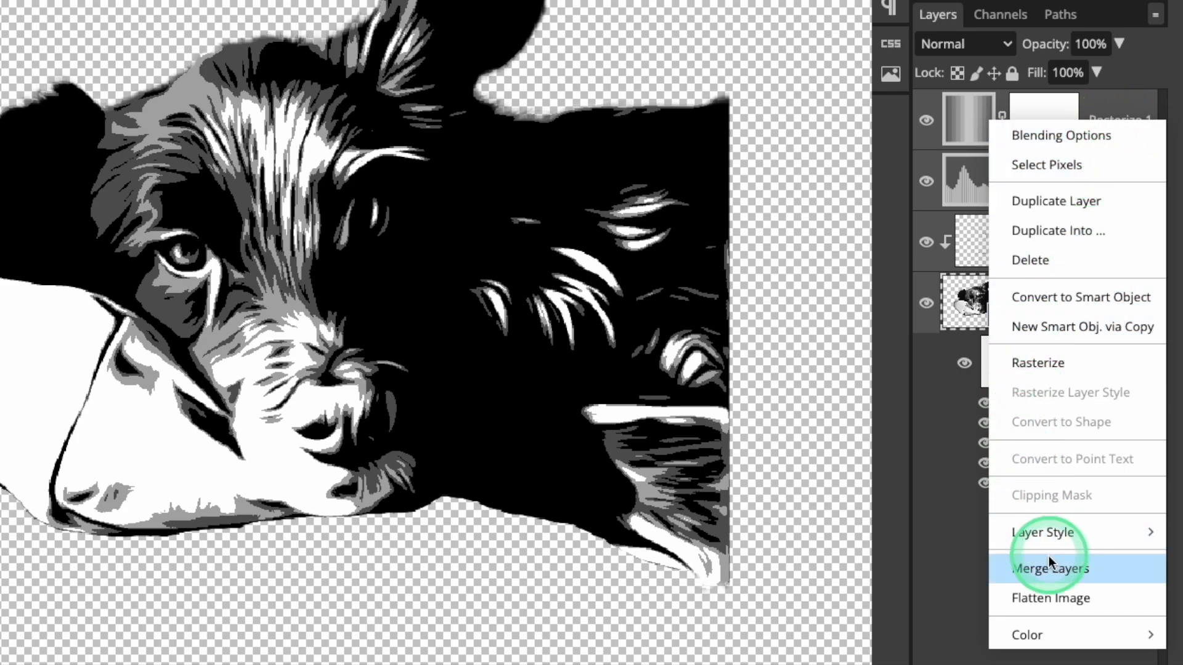
pyautogui.click(1050, 568)
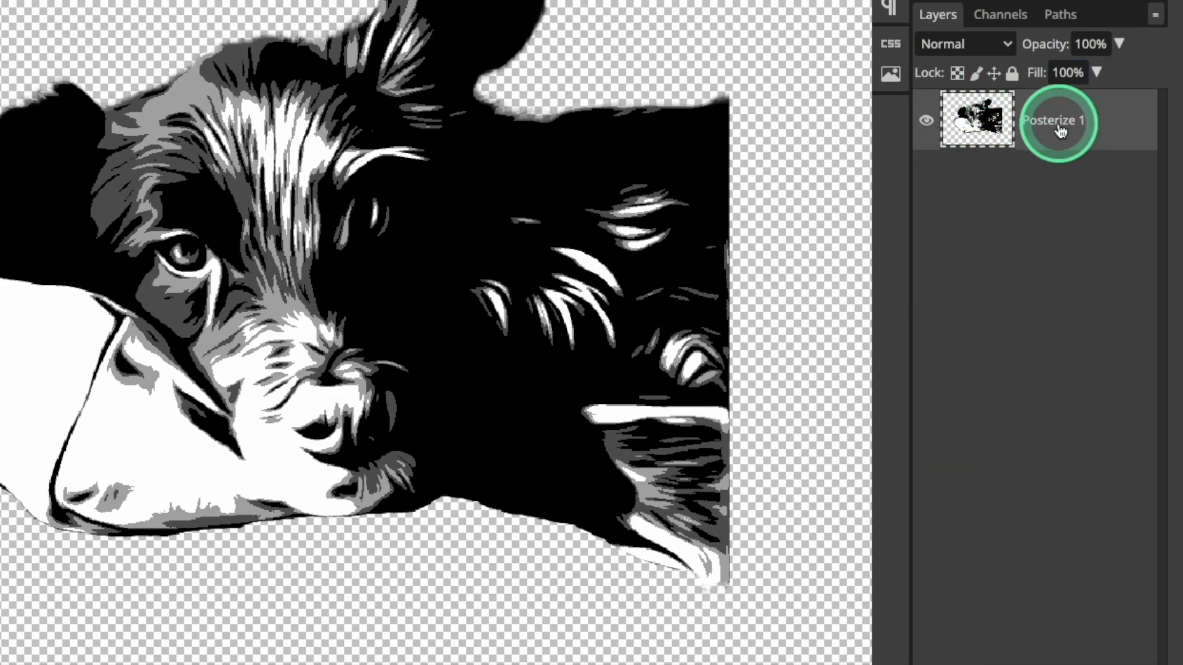
pyautogui.click(263, 19)
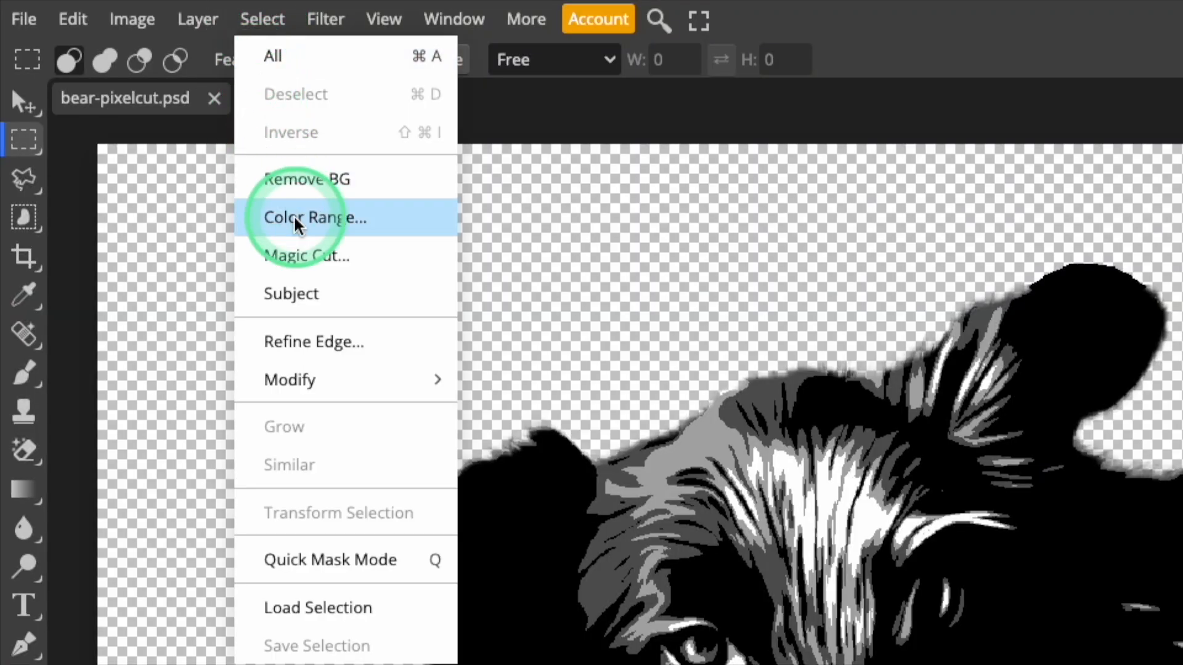
# - Select the dog's black areas with Color Range and convert the selection into a work path
pyautogui.click(315, 217)
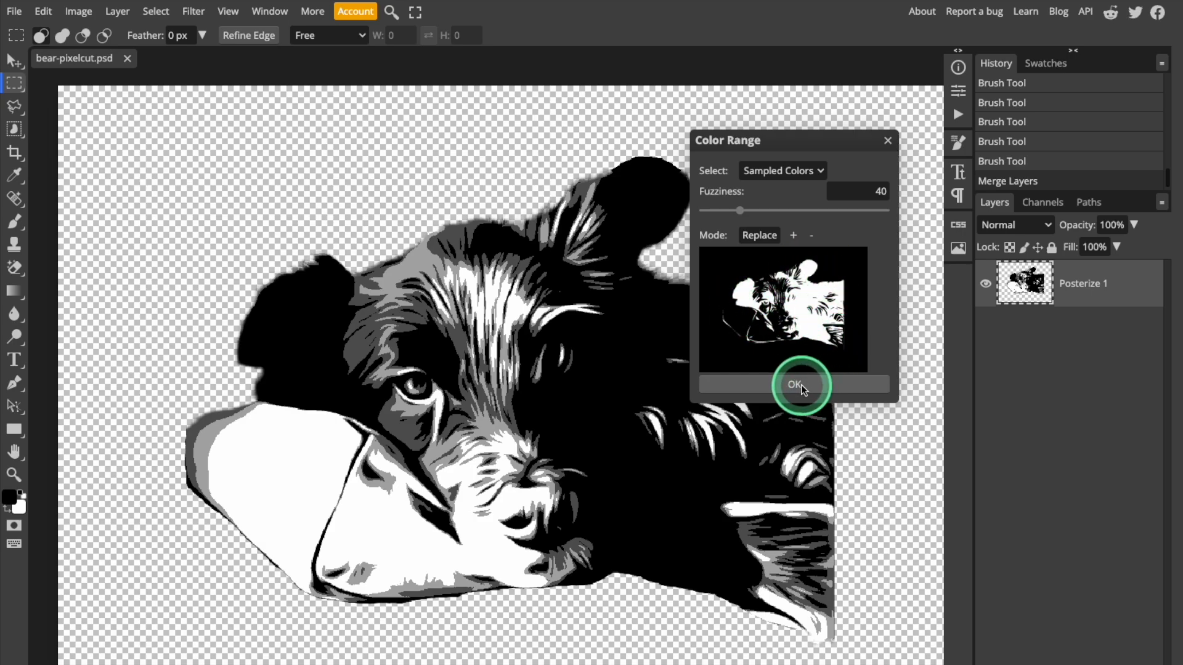
pyautogui.click(793, 387)
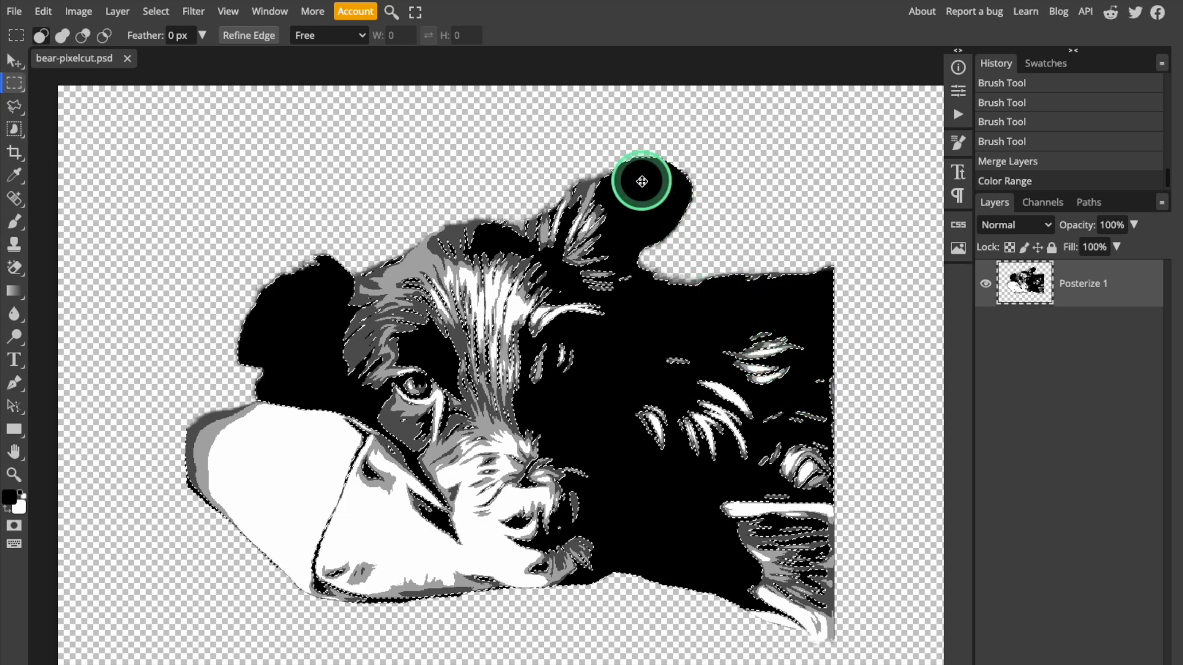
pyautogui.moveTo(181, 446)
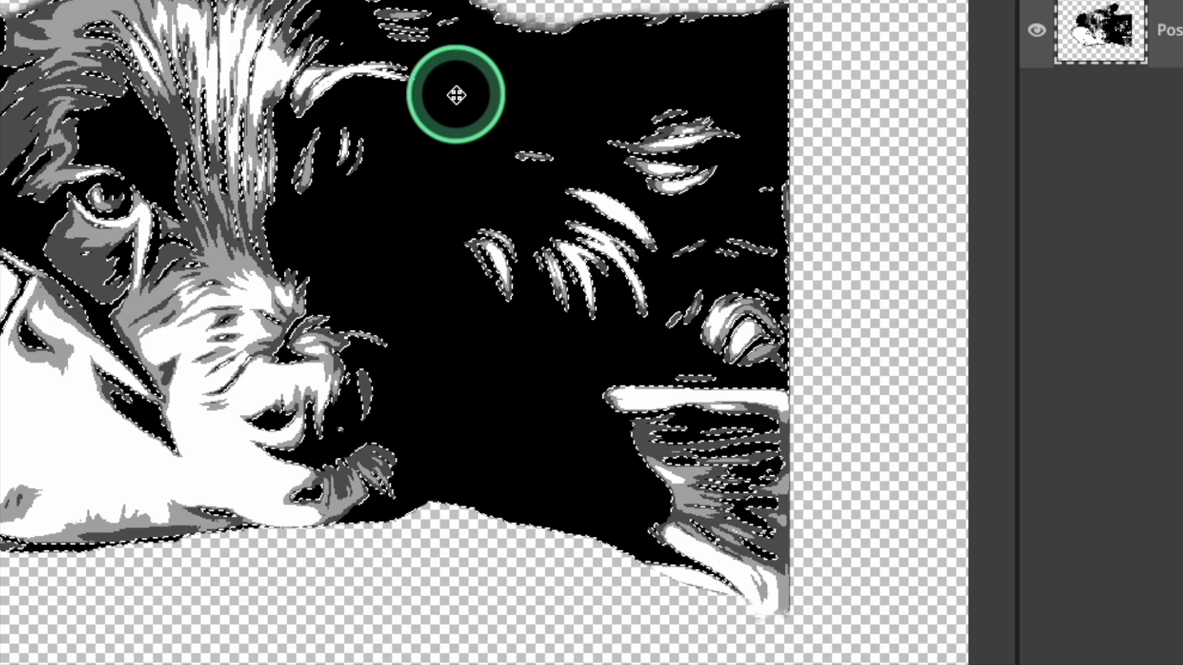
pyautogui.moveTo(457, 90)
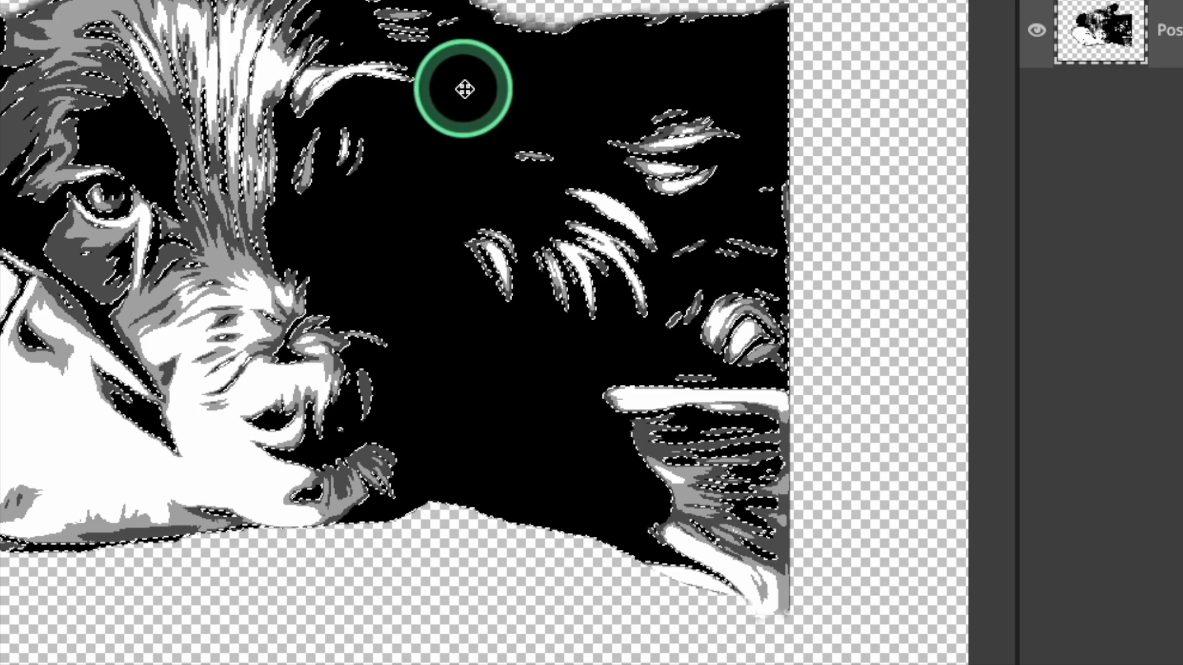
pyautogui.rightClick(460, 87)
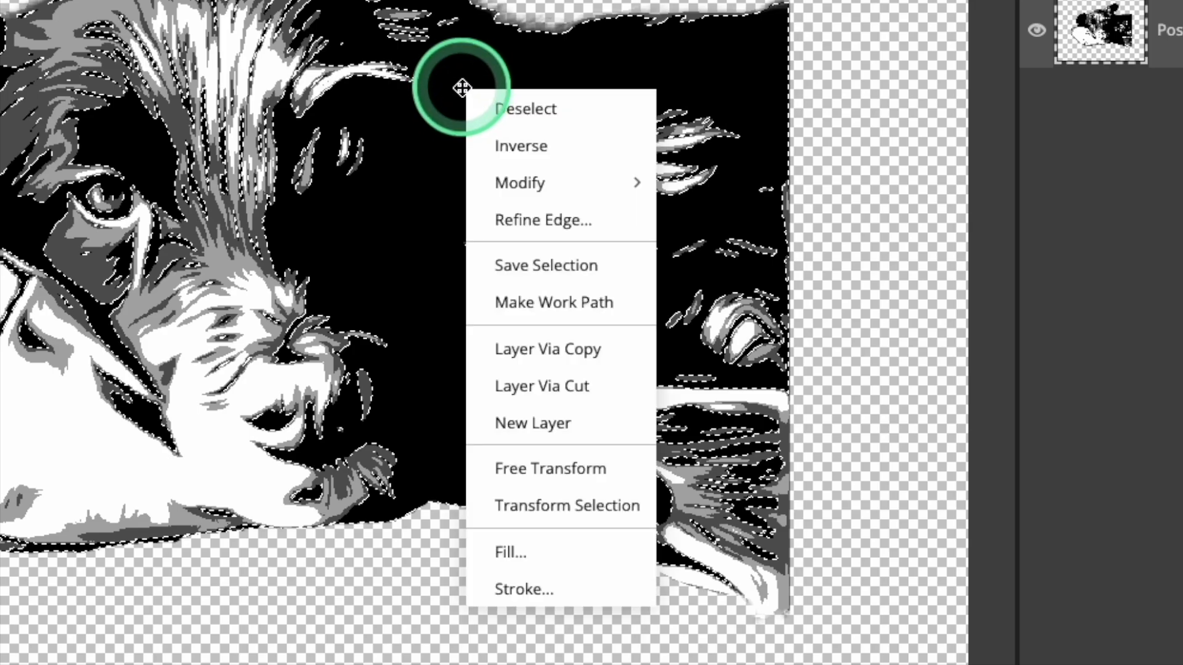
pyautogui.moveTo(553, 303)
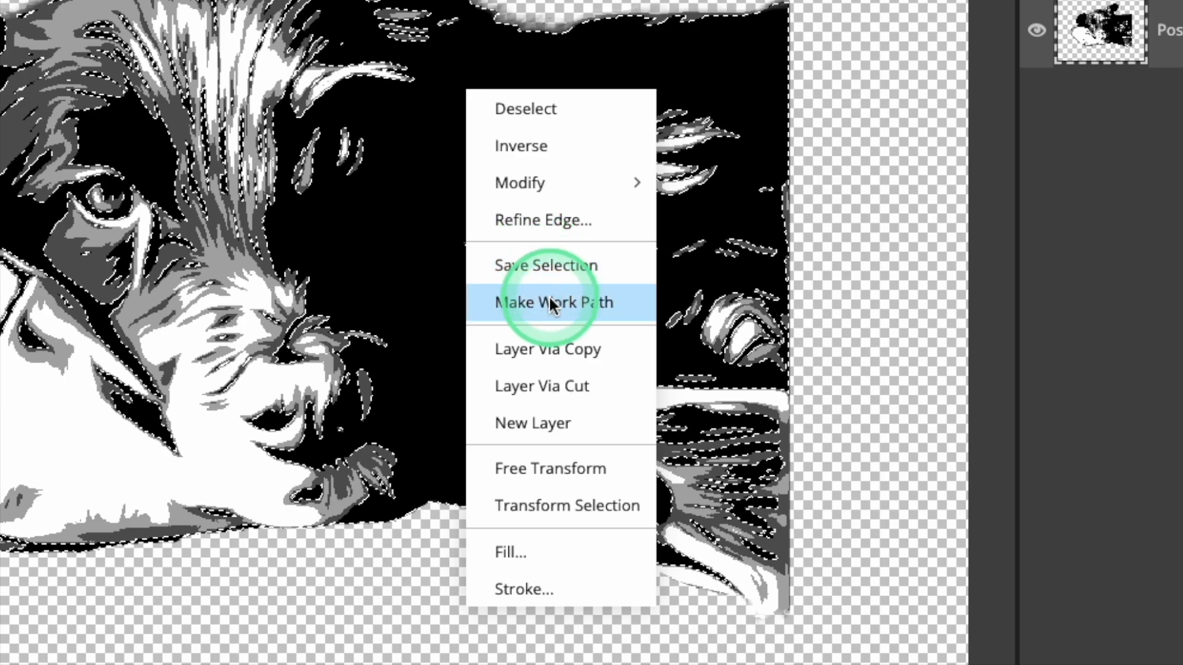
pyautogui.click(554, 302)
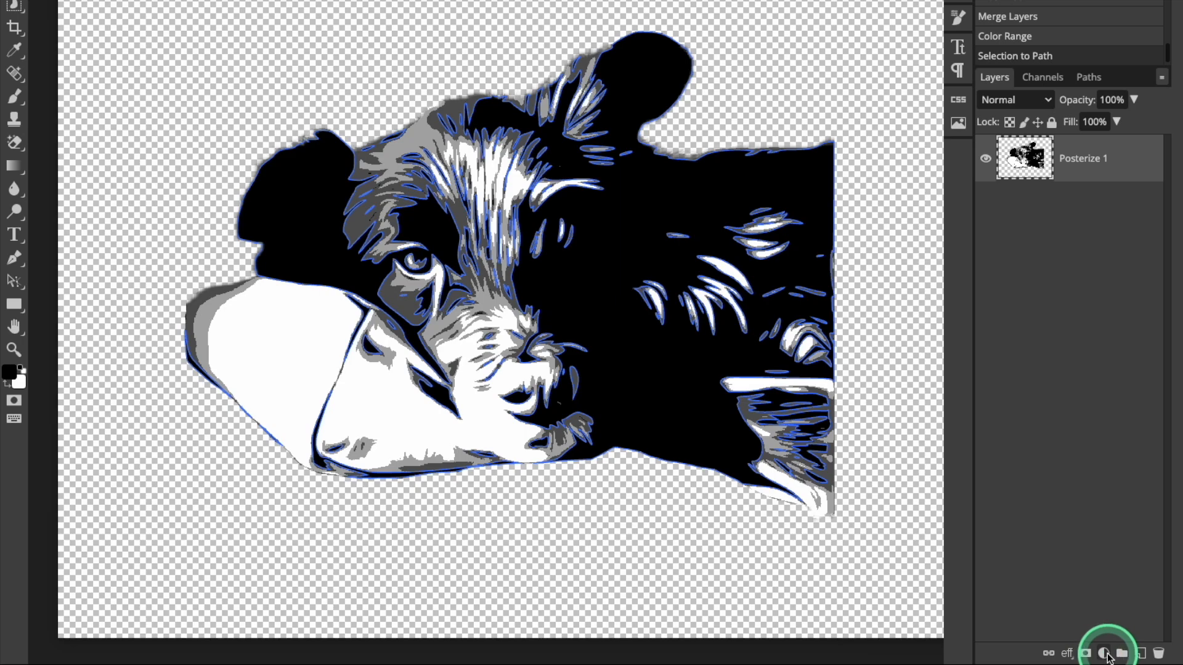
pyautogui.moveTo(1106, 653)
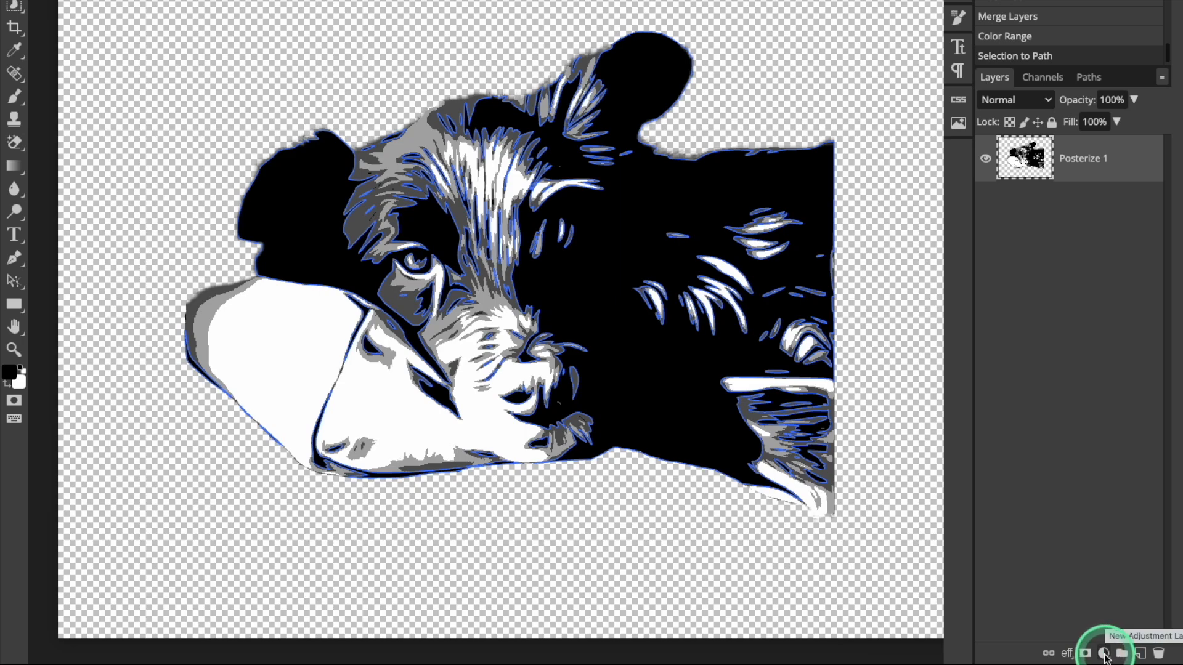
pyautogui.click(1105, 653)
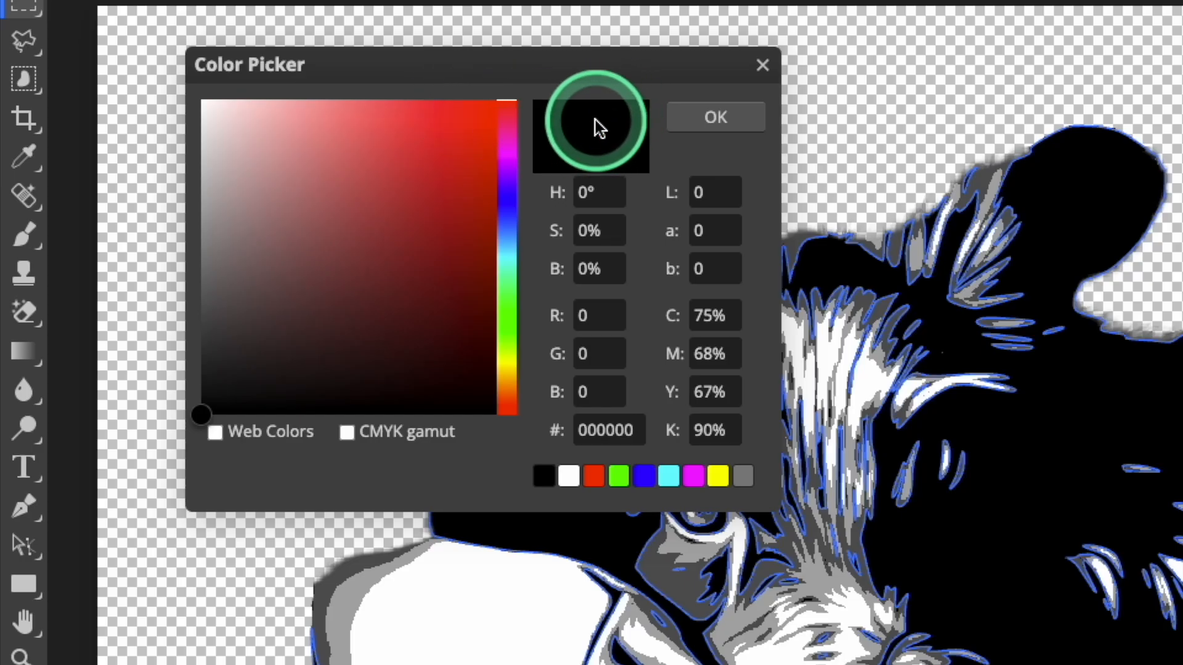
pyautogui.moveTo(1085, 184)
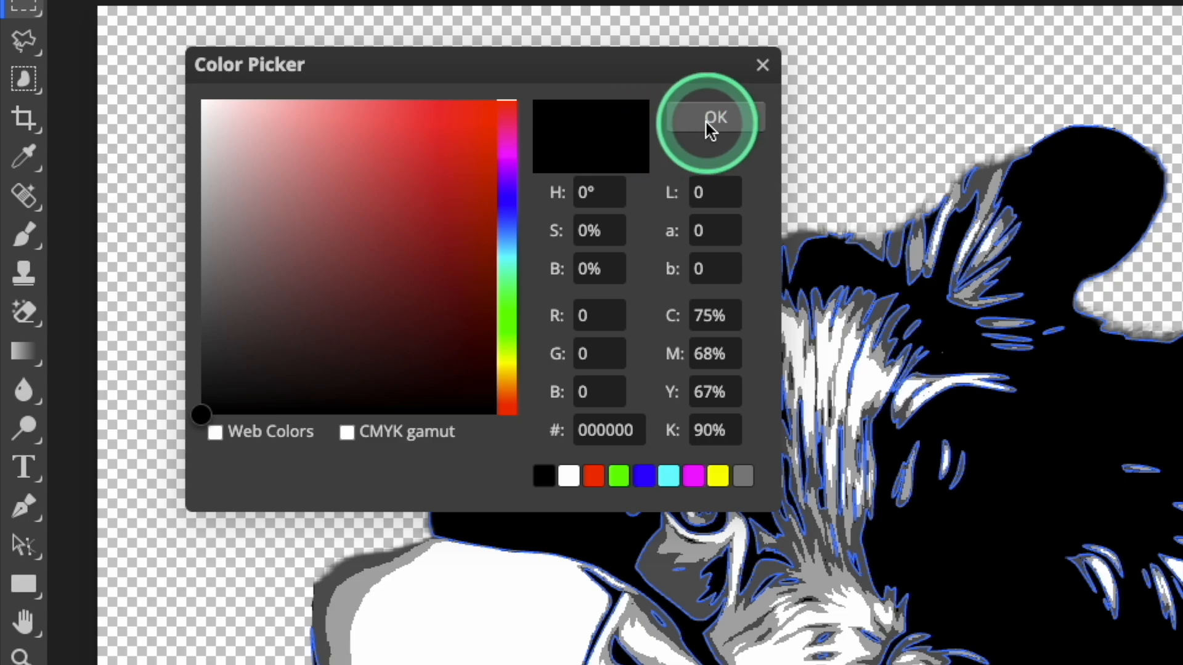
# - Confirm black for the fill layer, then make Posterize 1 visible again beneath it
pyautogui.click(714, 118)
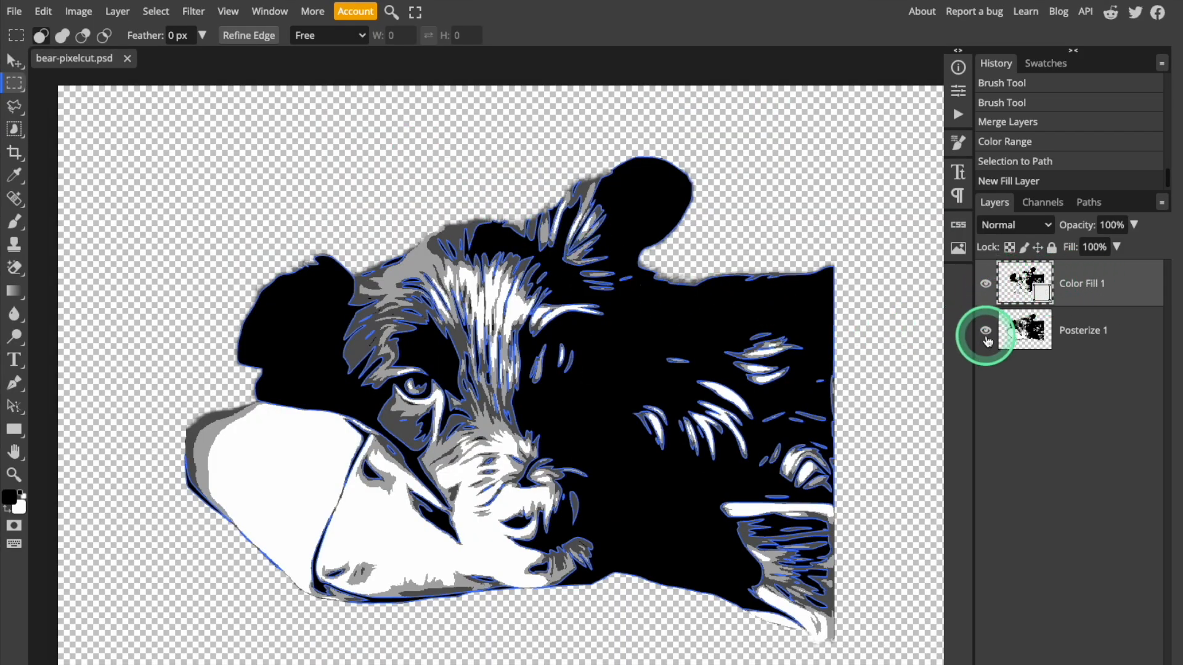
pyautogui.click(985, 331)
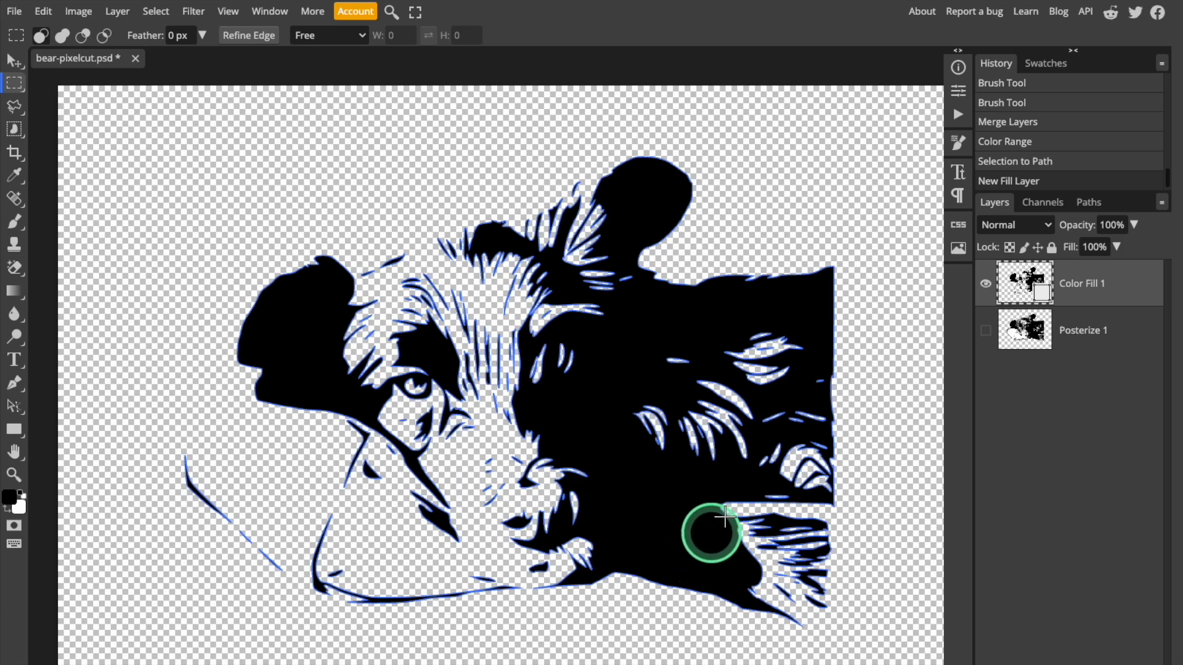
pyautogui.click(986, 330)
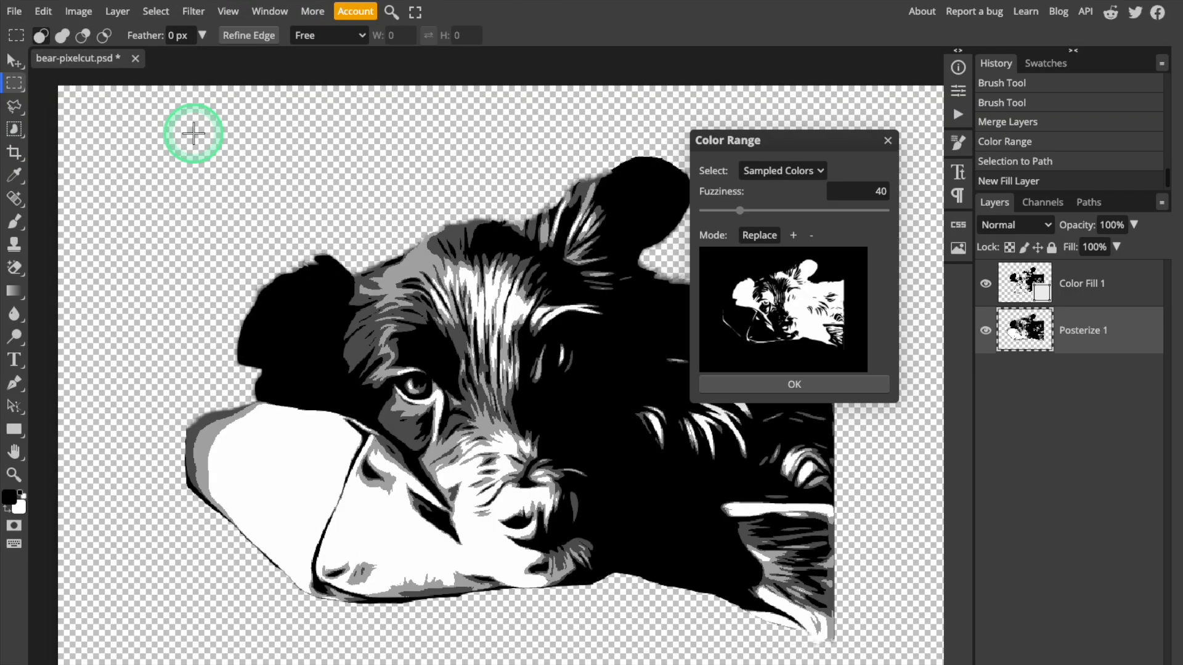
pyautogui.moveTo(822, 257)
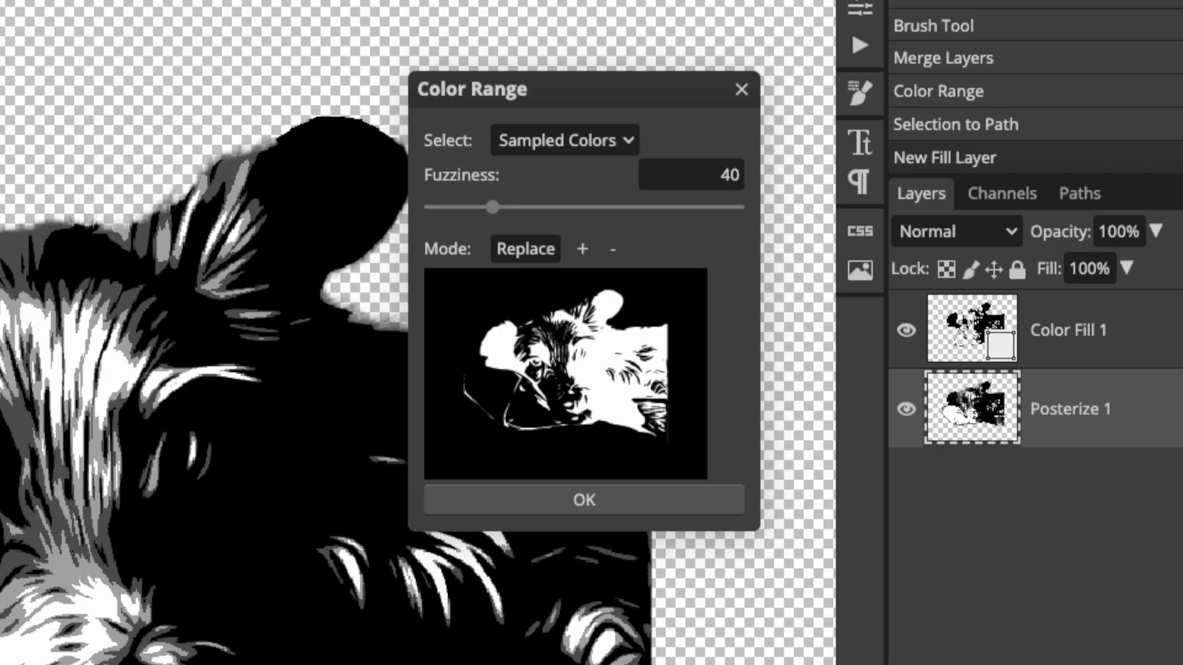
# - Use Color Range in Replace mode to select the dog's dark gray fur
pyautogui.click(582, 249)
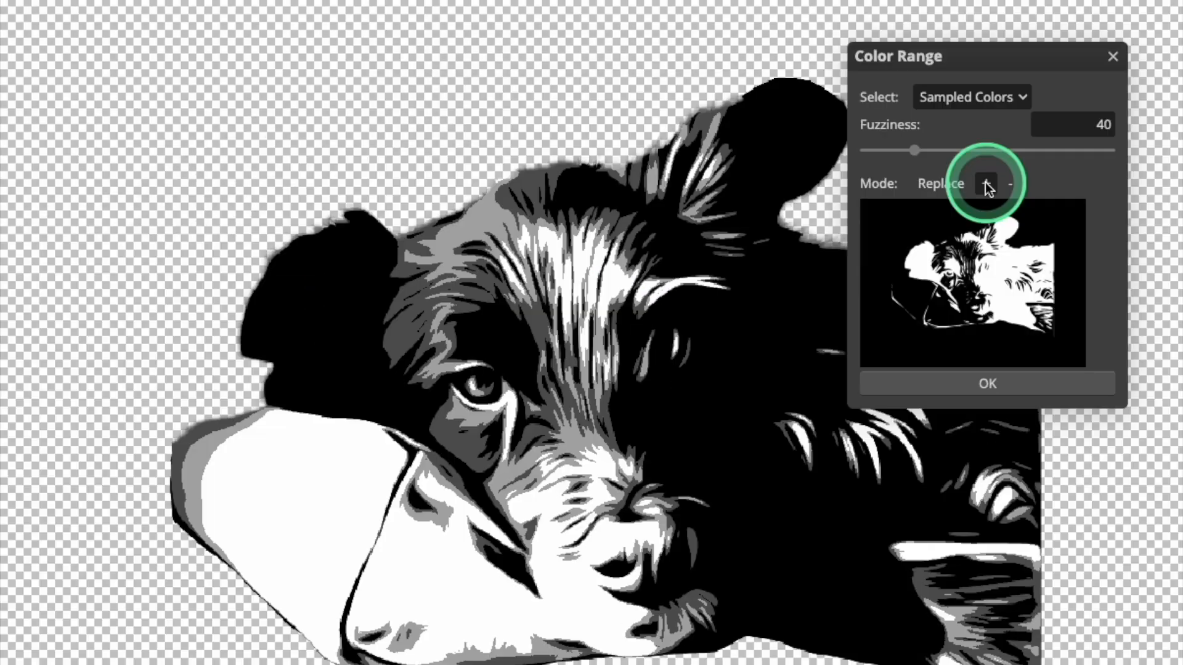
pyautogui.click(400, 335)
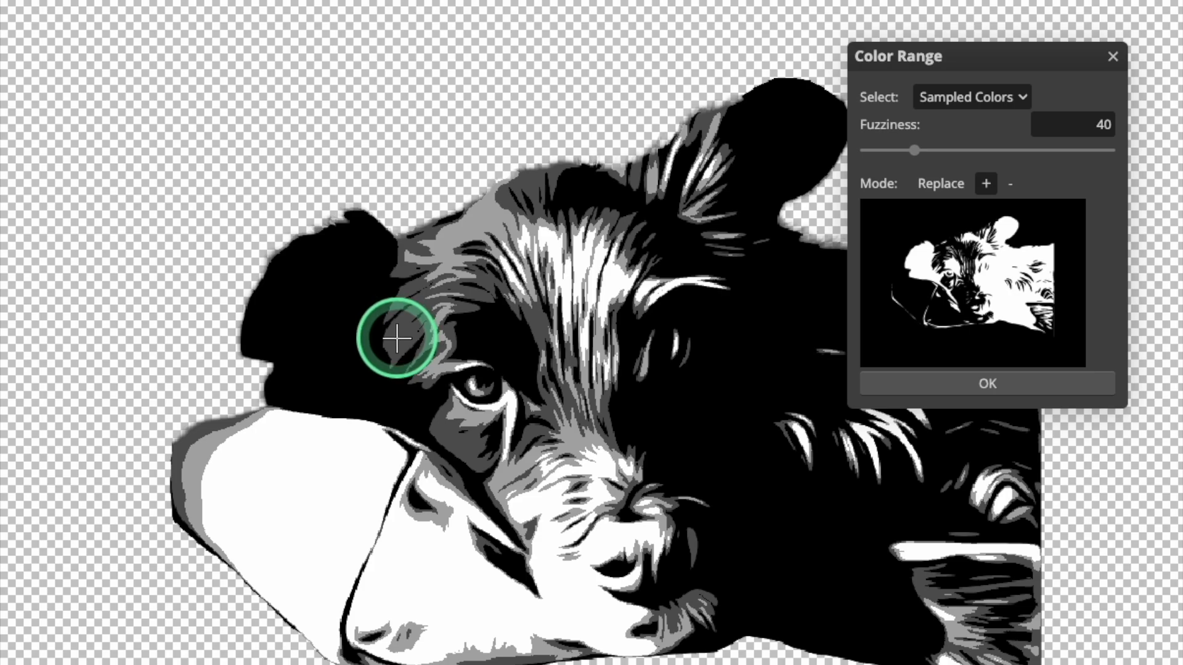
pyautogui.click(397, 337)
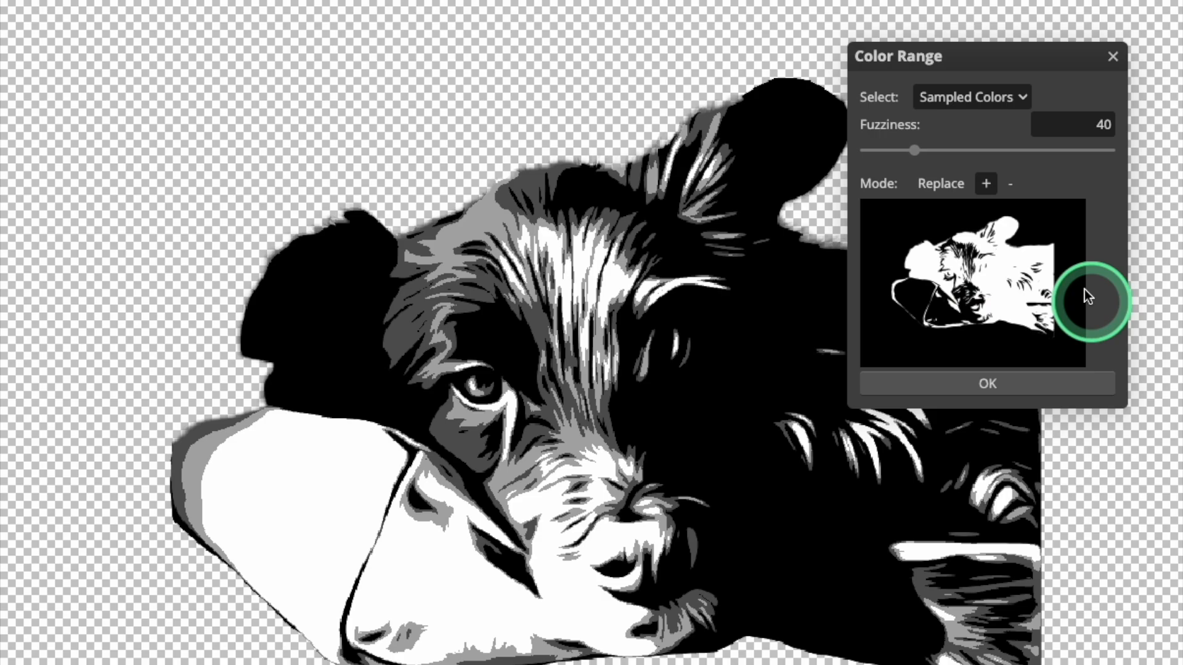
pyautogui.click(986, 383)
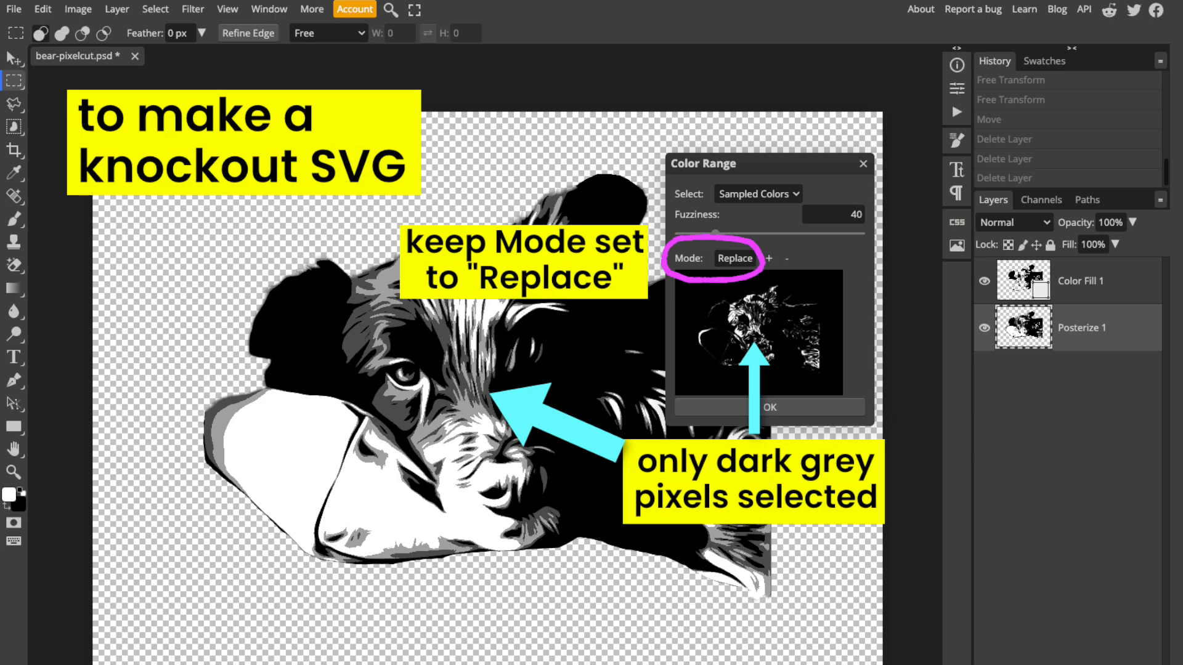
pyautogui.click(768, 407)
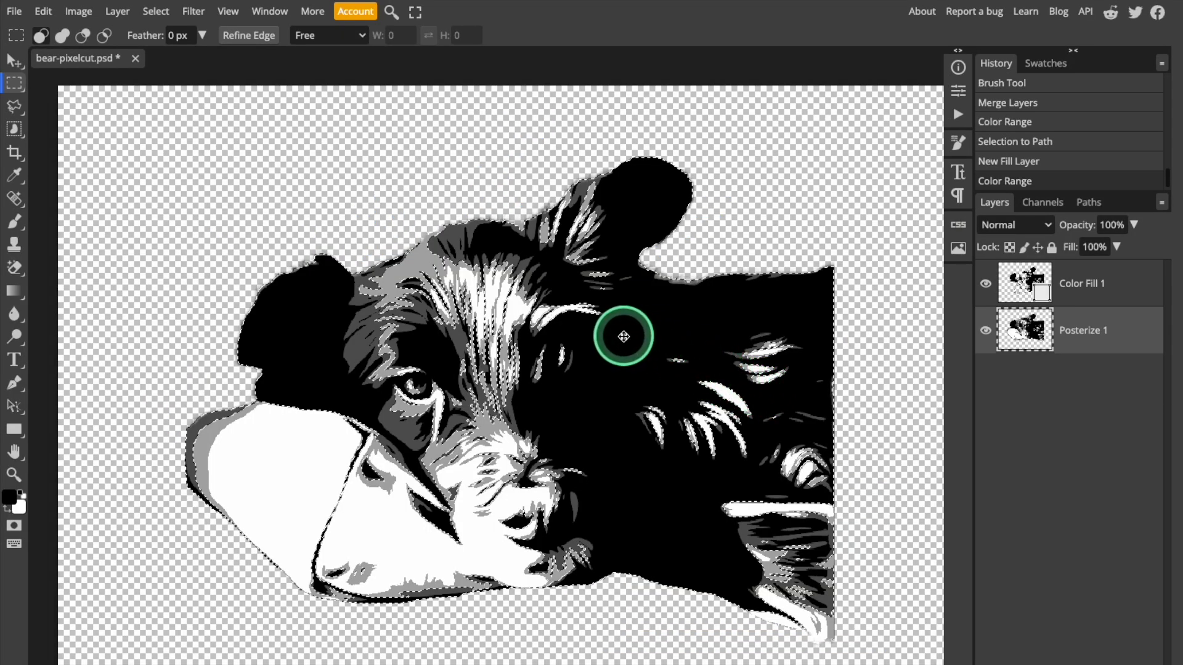
# - Convert the selection to a work path and fill it with a #555555 Color Fill layer
pyautogui.rightClick(623, 336)
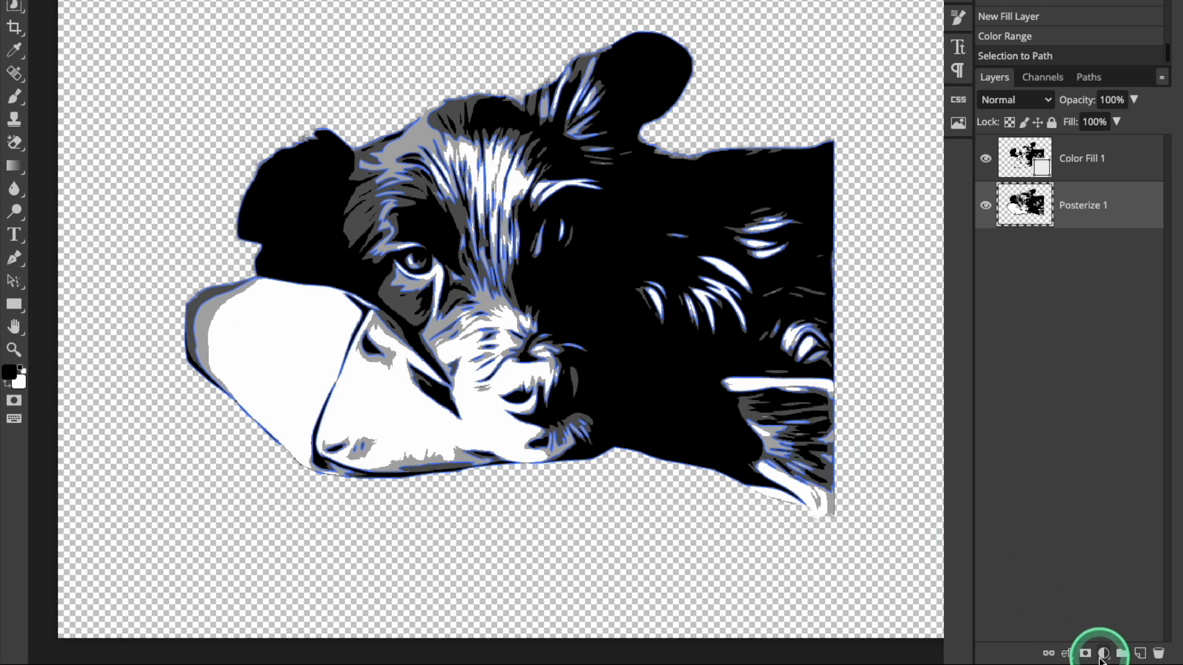
pyautogui.click(1104, 653)
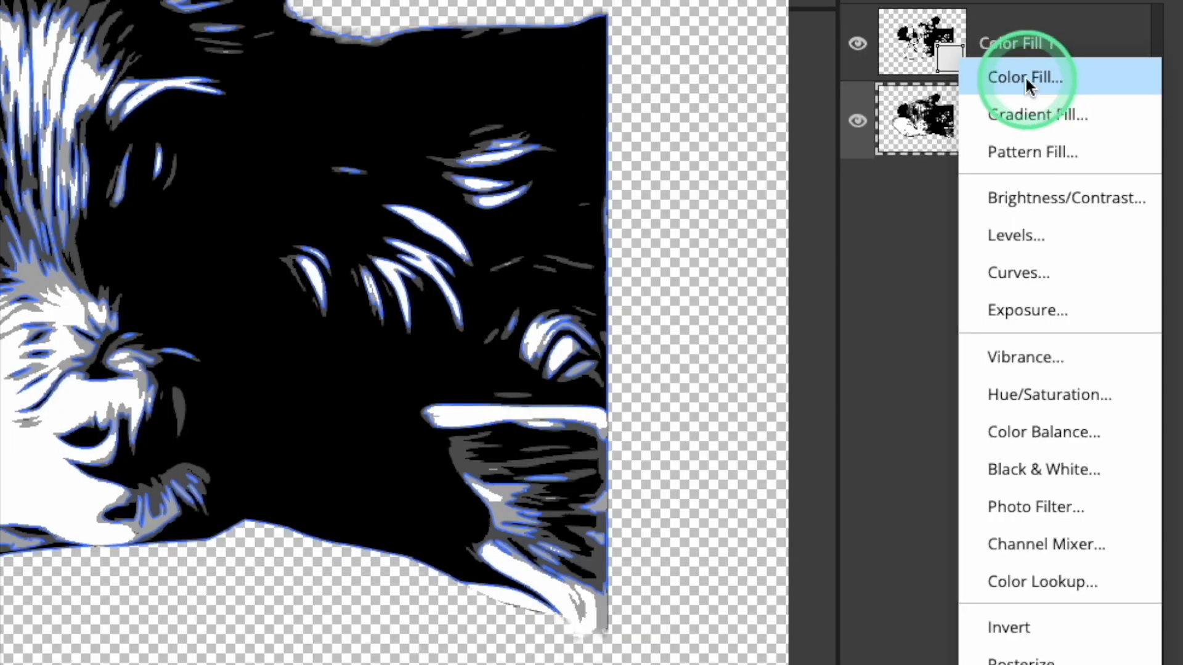
pyautogui.click(1025, 77)
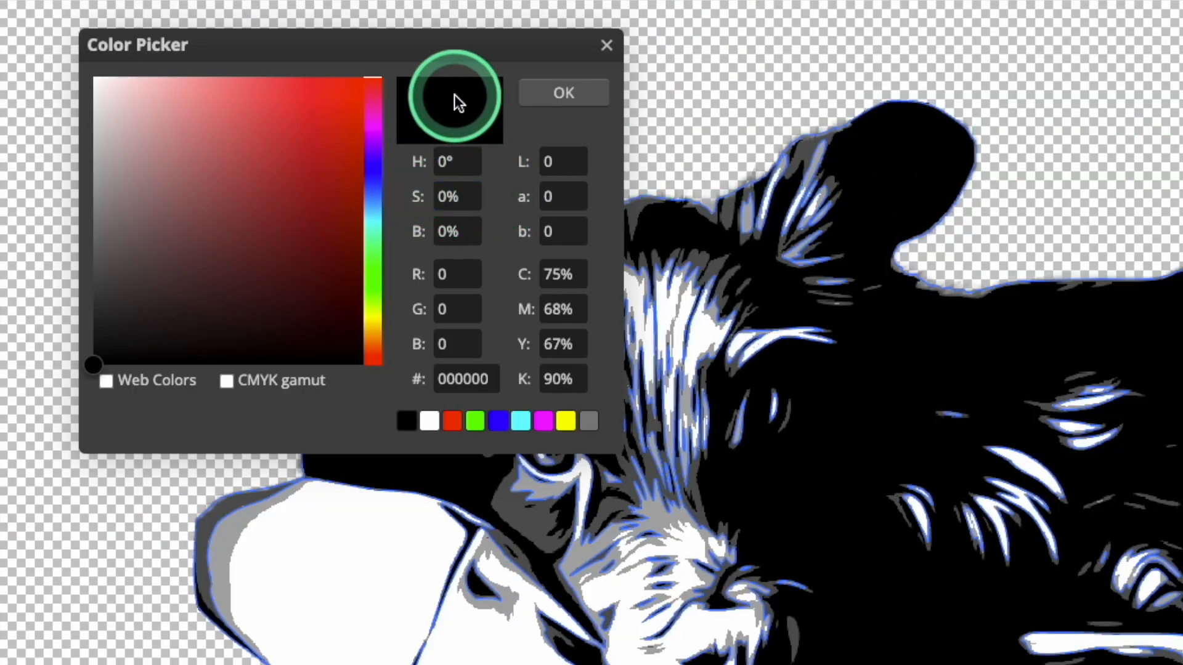
pyautogui.moveTo(528, 521)
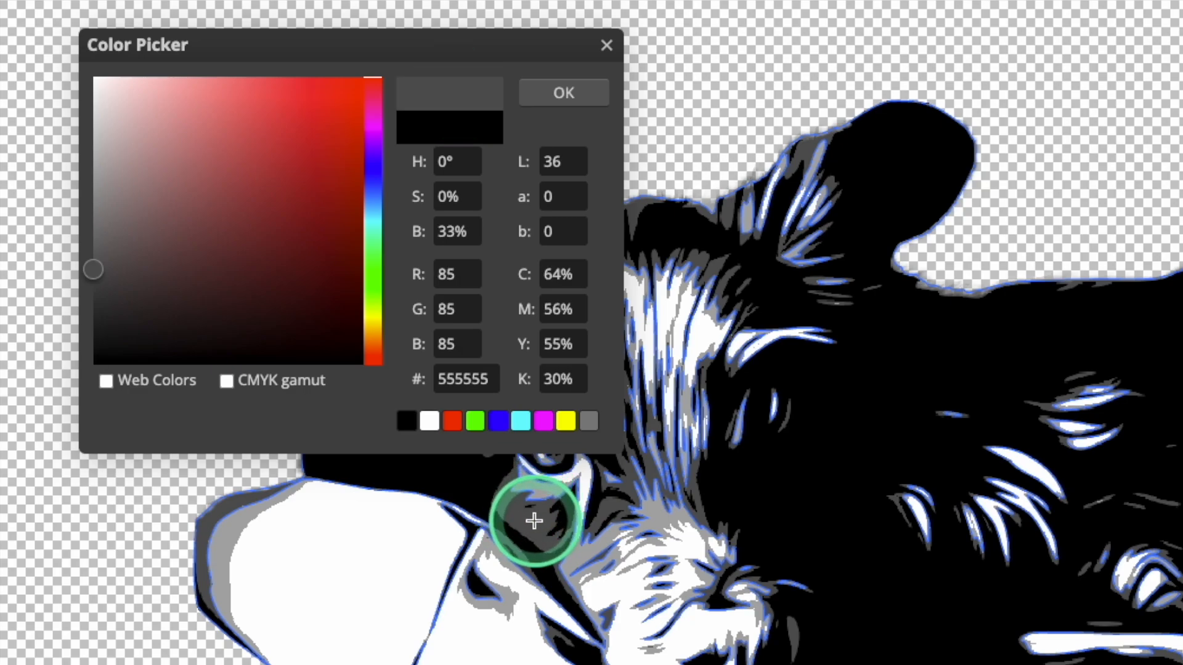
pyautogui.click(563, 93)
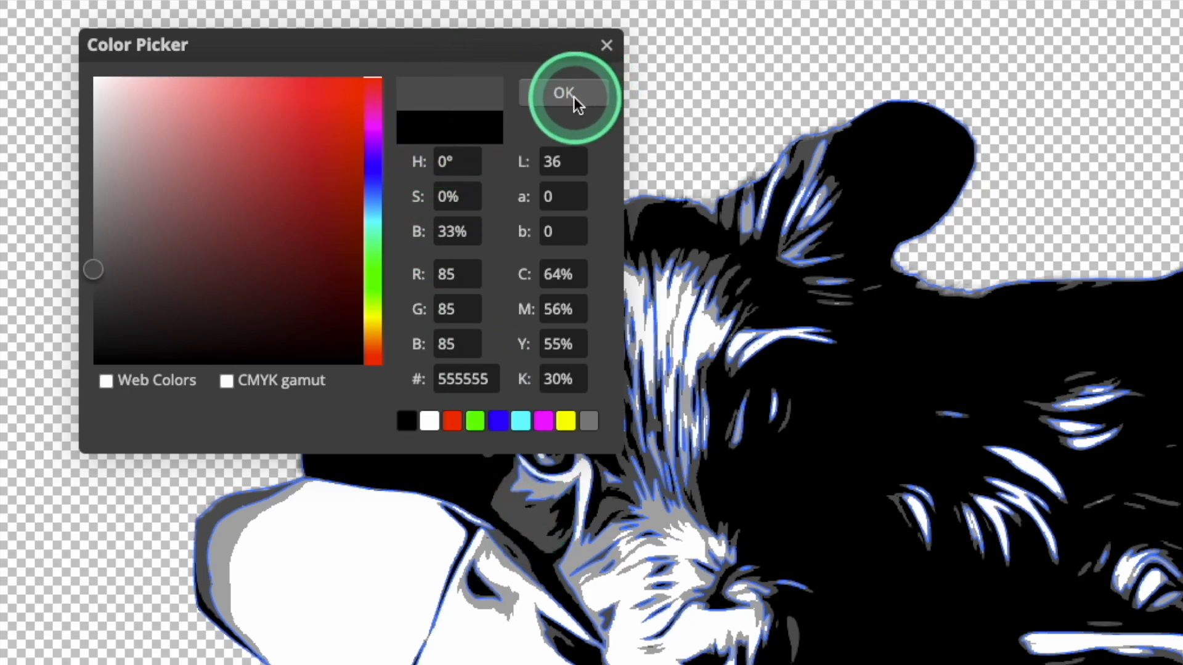
pyautogui.click(562, 94)
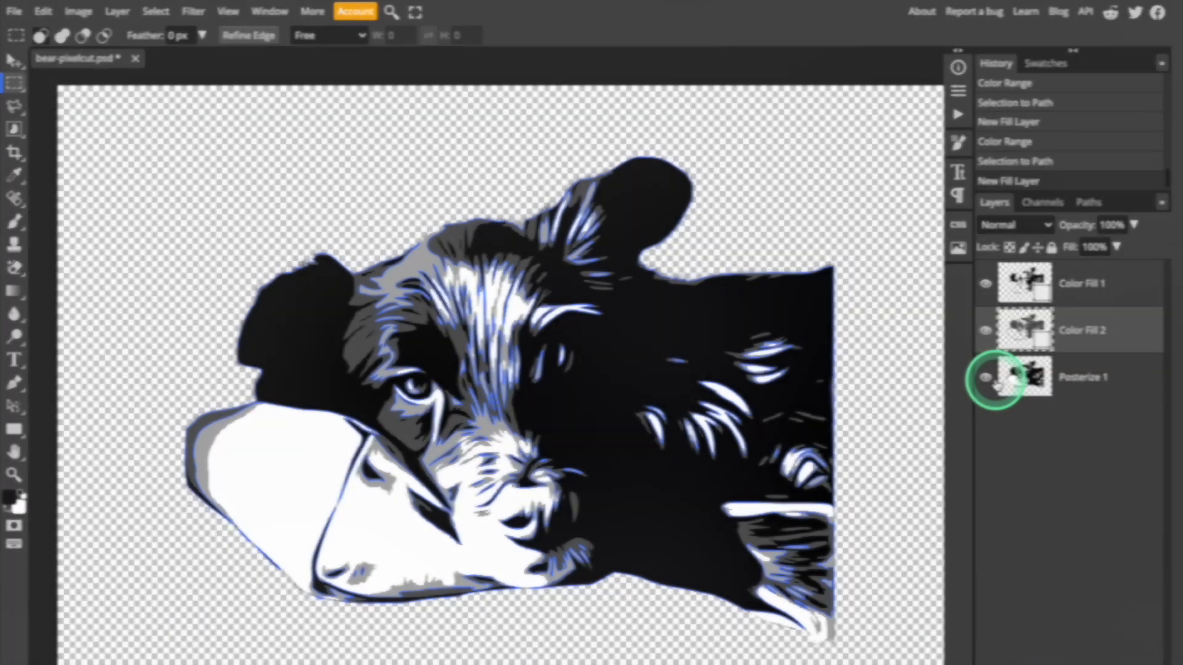
# - Toggle the posterized dog and black fill layers off and on to check the gray fill
pyautogui.click(985, 377)
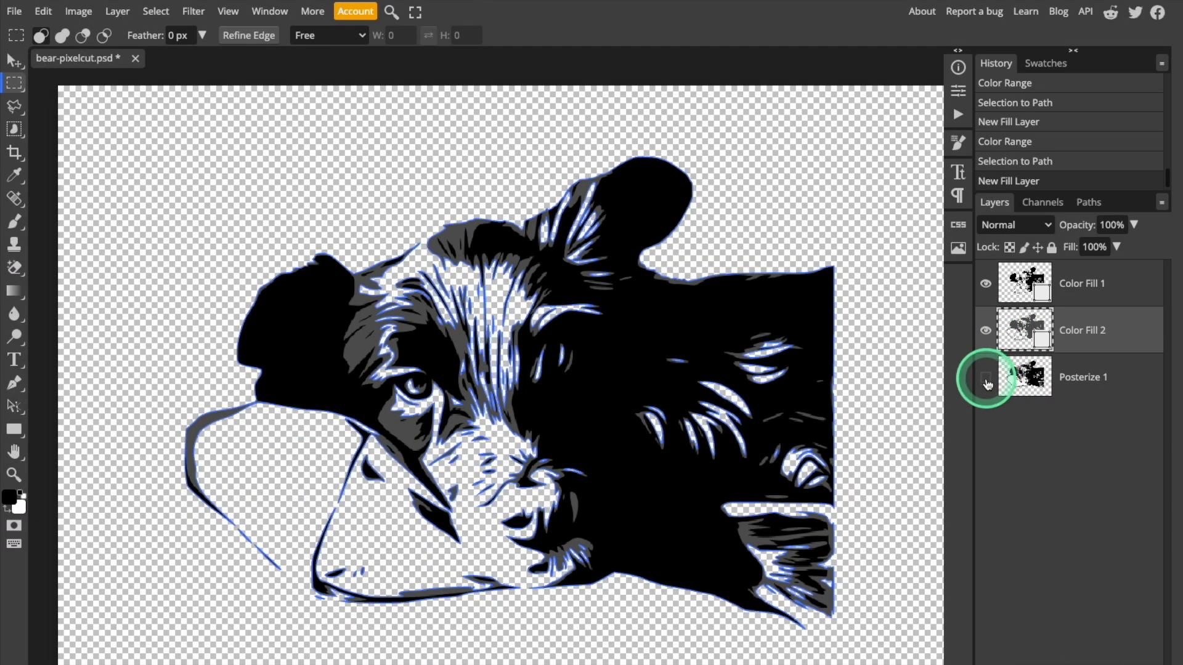
pyautogui.click(986, 377)
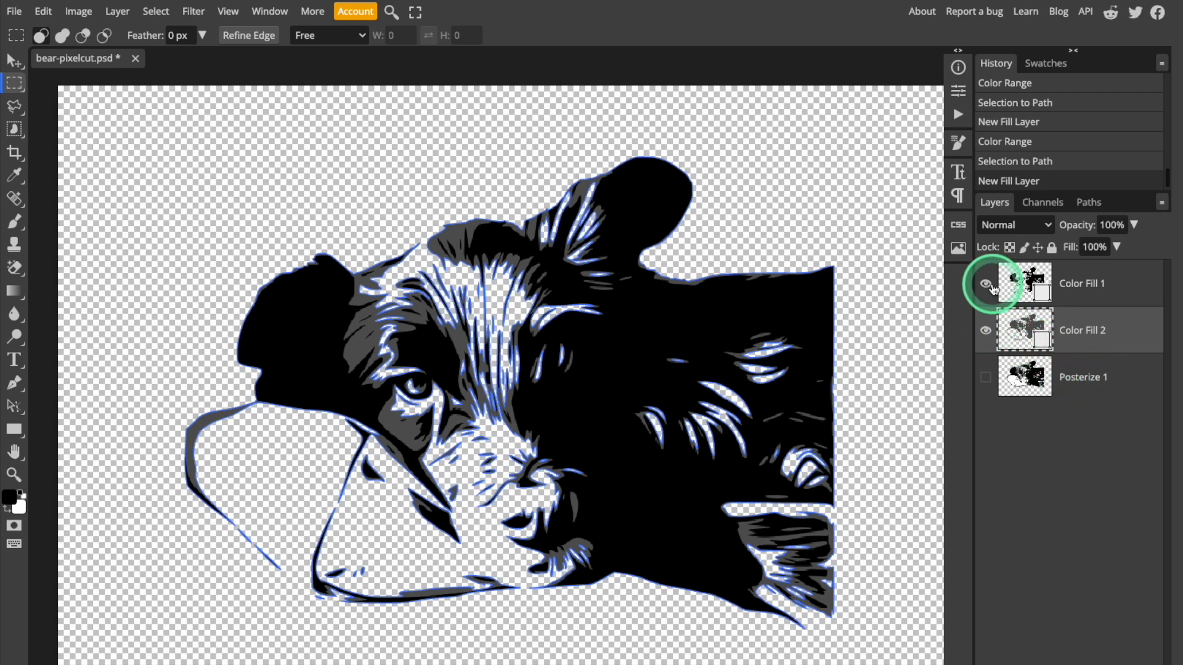
pyautogui.click(986, 285)
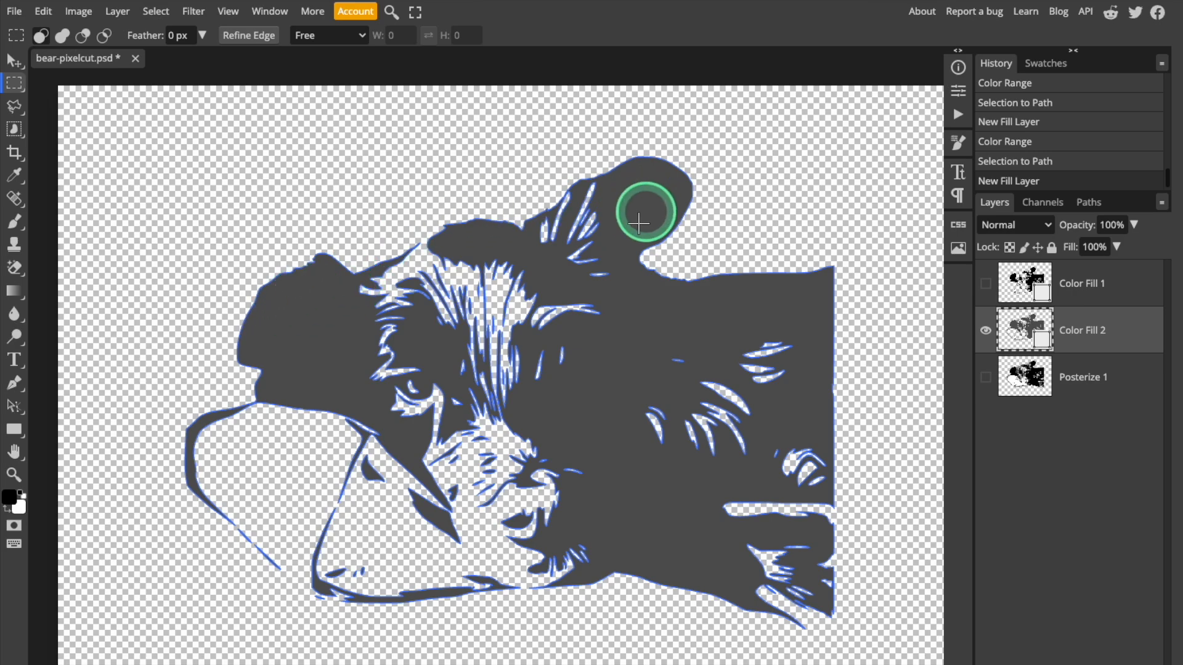
pyautogui.click(985, 283)
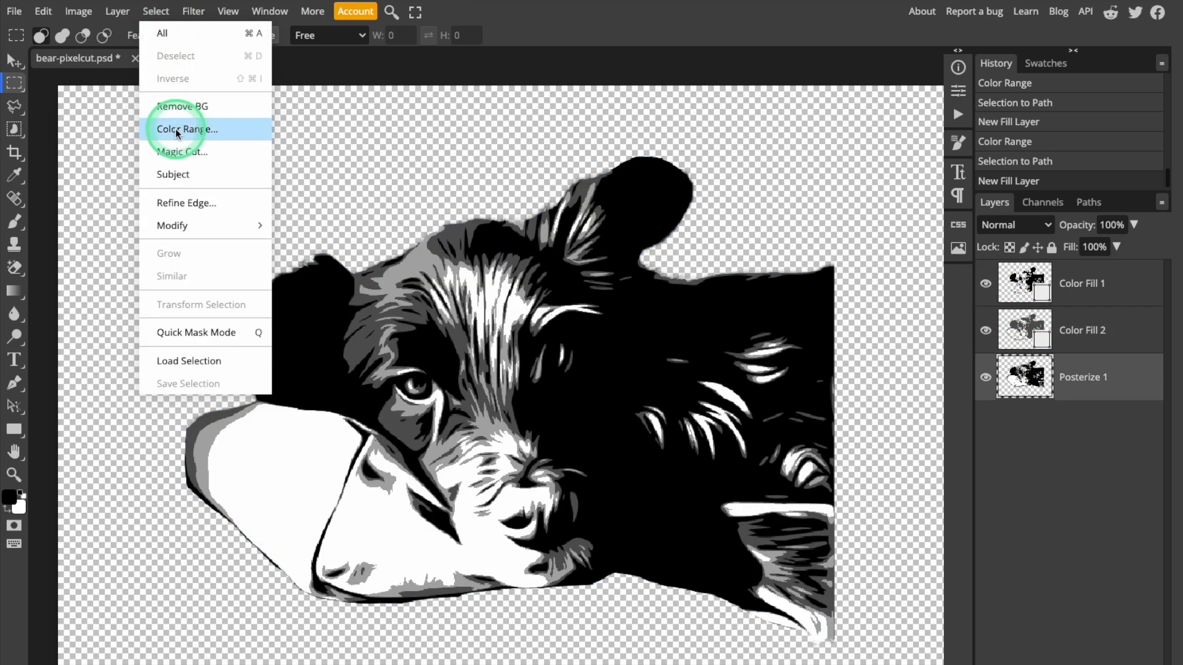
# - Color-range select the light gray areas, make a work path, and fill it with #aaaaaa
pyautogui.click(187, 129)
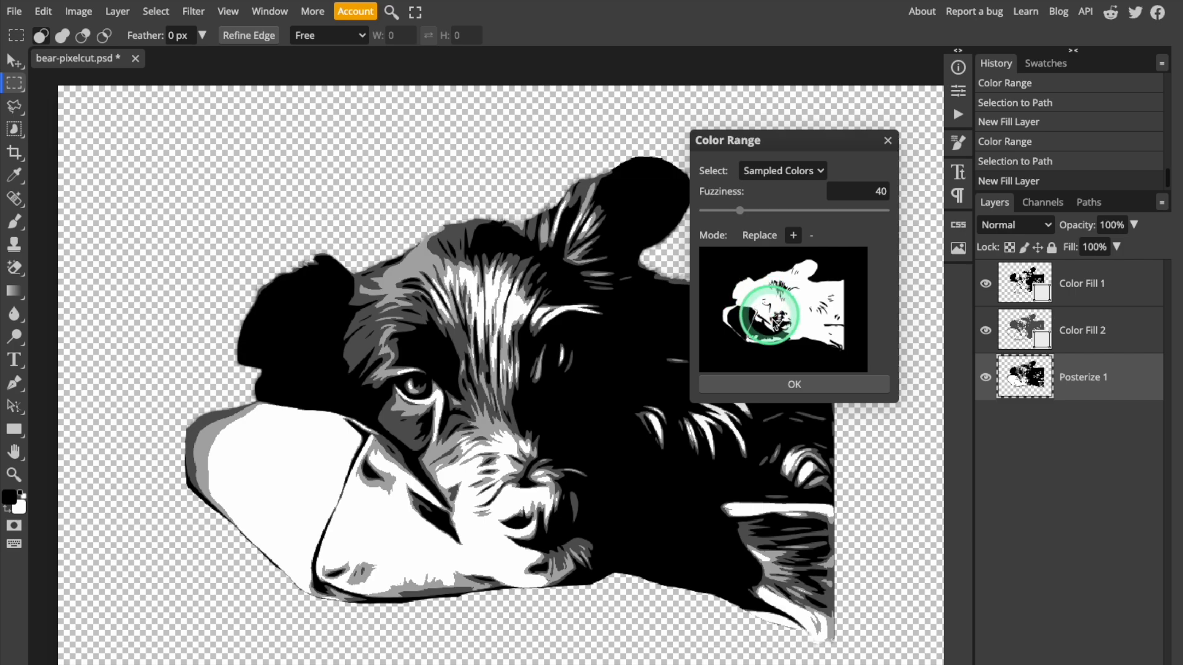
pyautogui.click(794, 384)
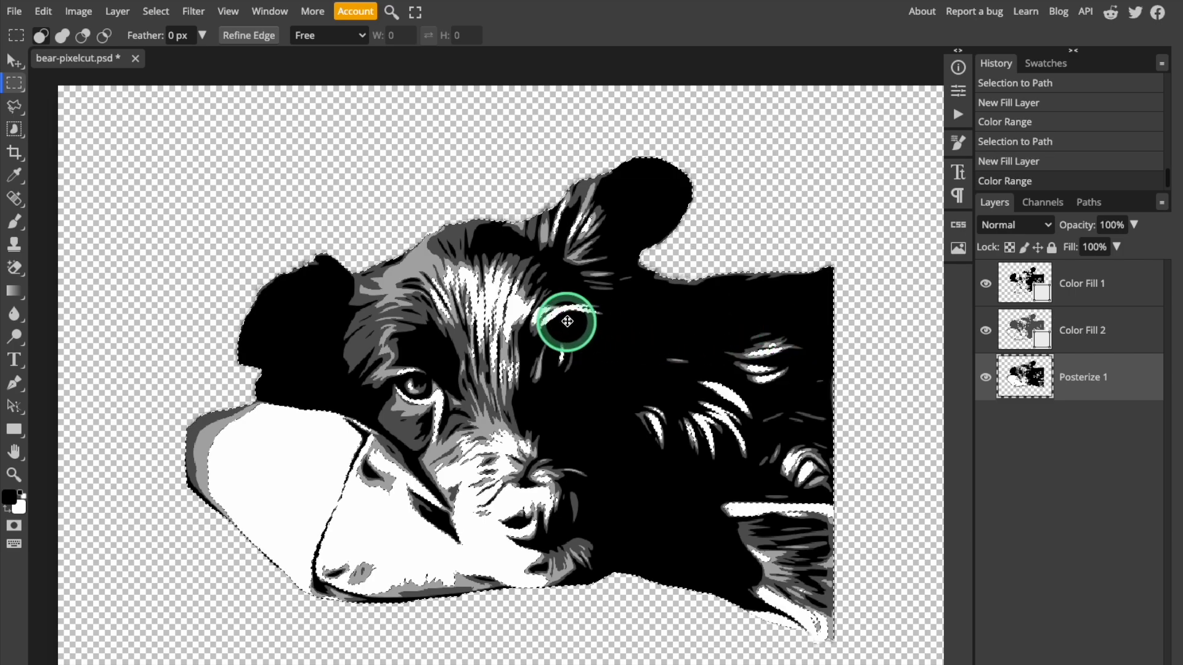
pyautogui.rightClick(568, 322)
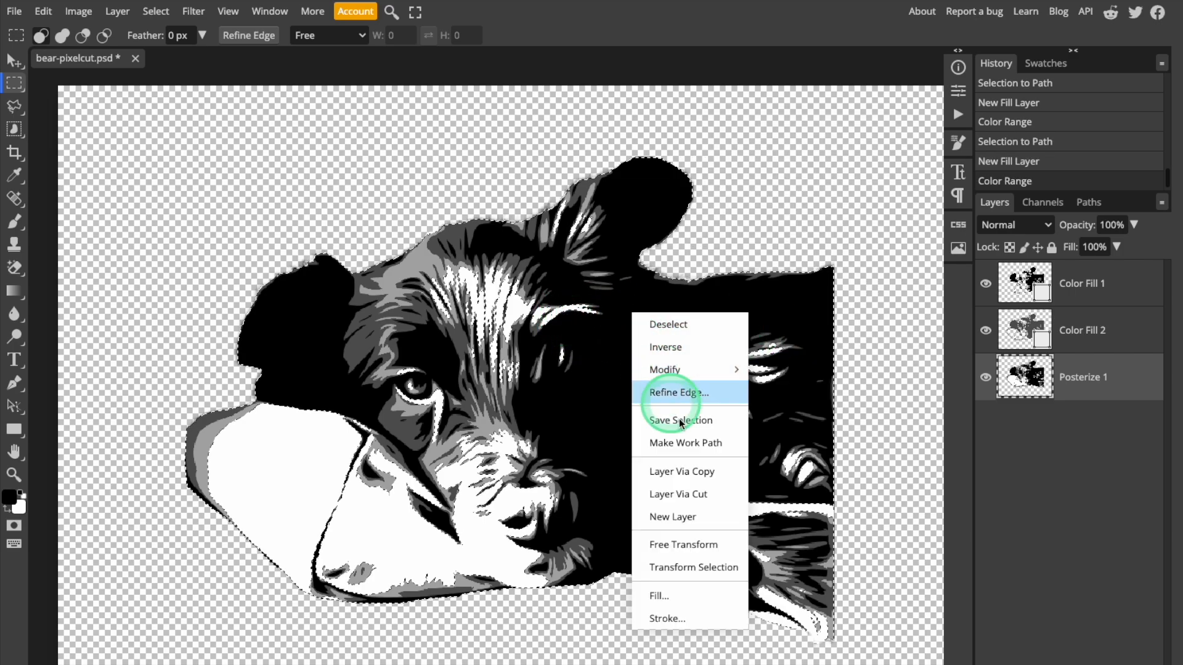
pyautogui.moveTo(696, 443)
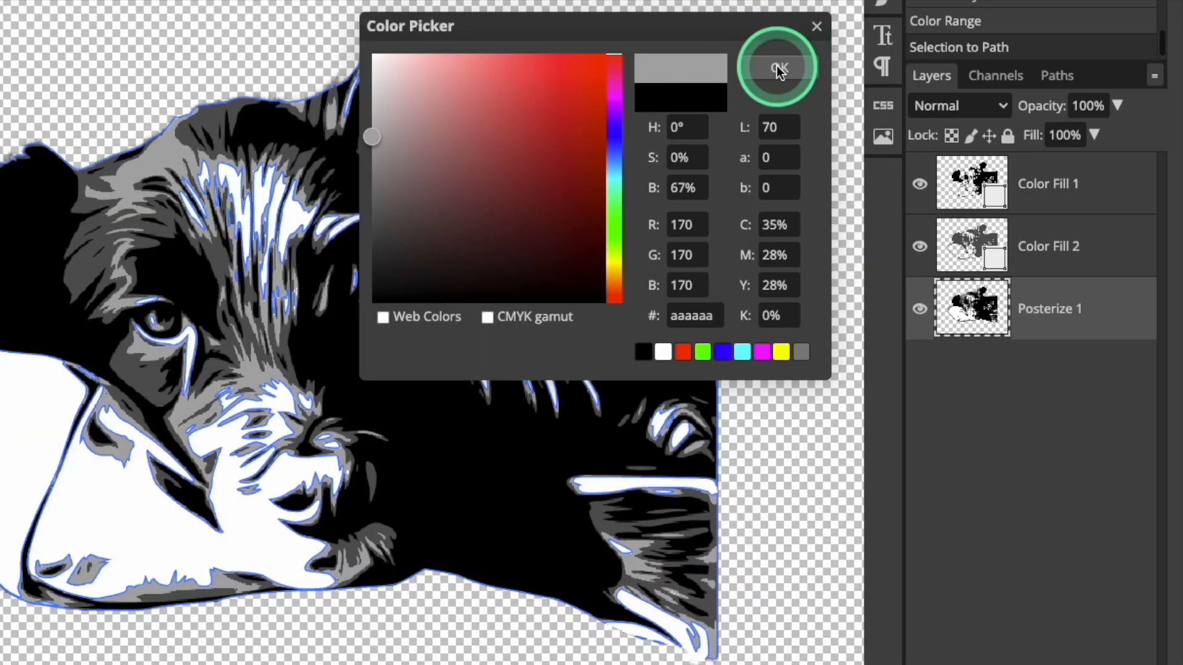
pyautogui.click(779, 67)
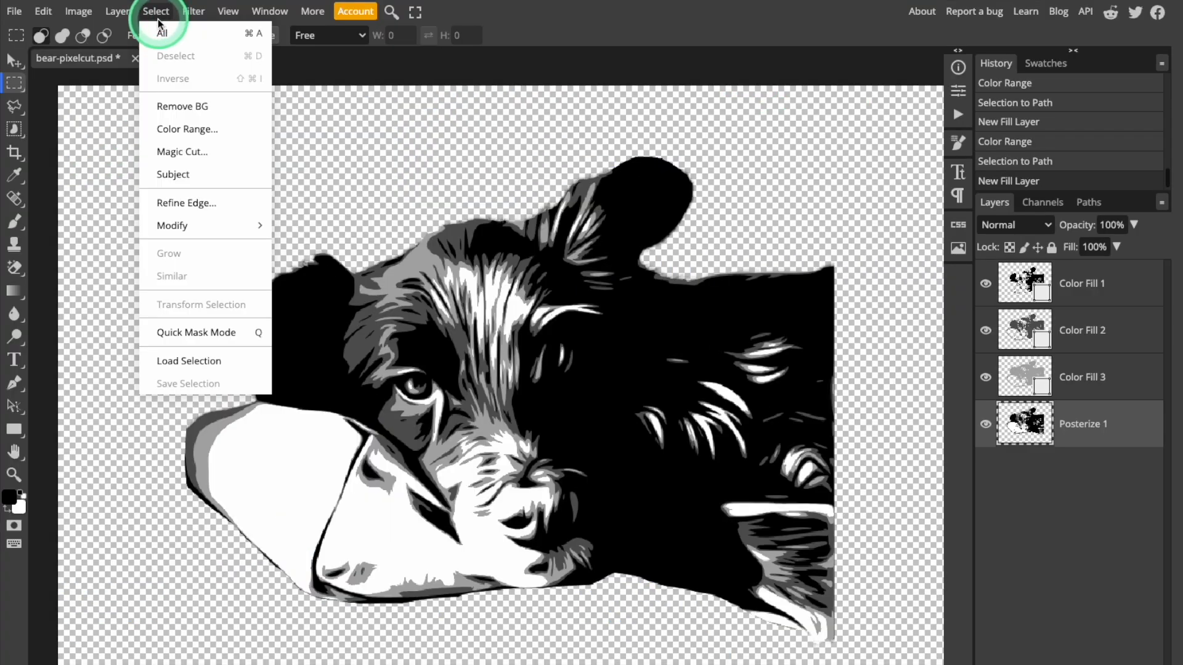
# - Select the white pillow tone, make a work path with a white fill, and check visibility
pyautogui.click(186, 129)
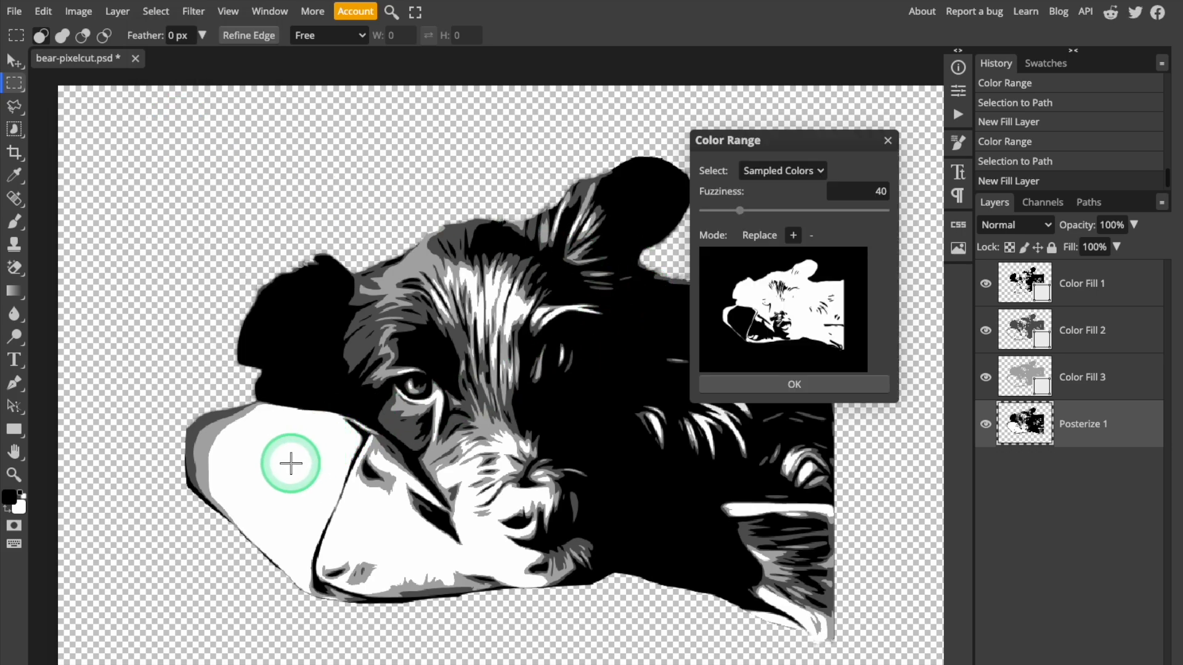
pyautogui.click(793, 384)
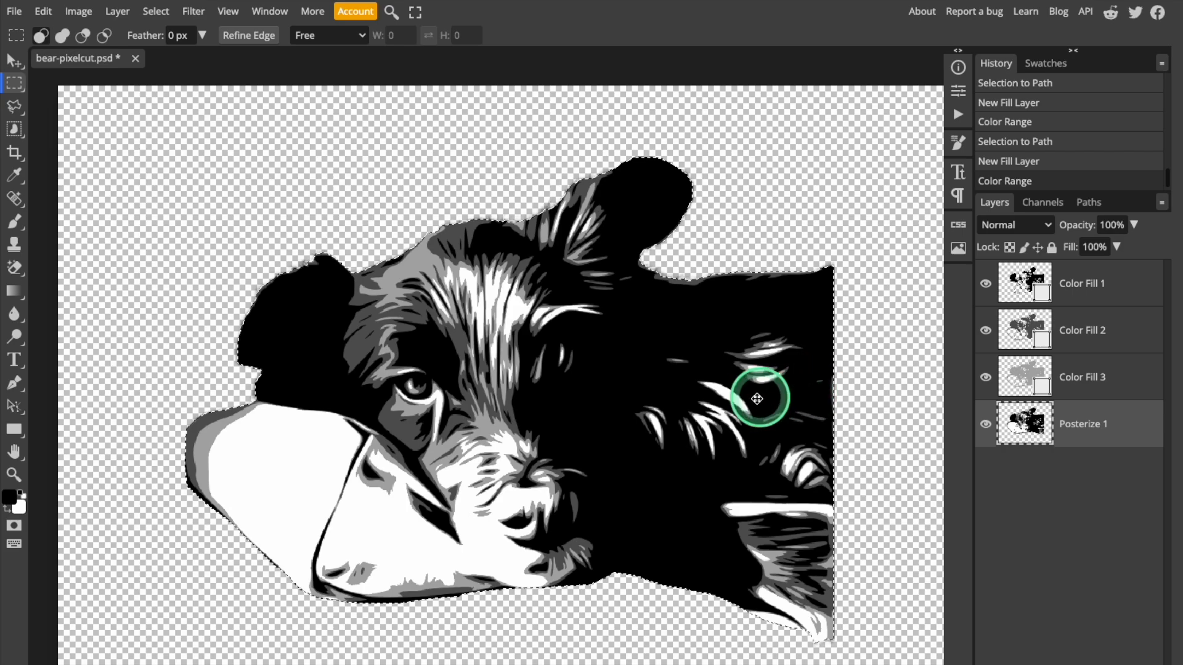
pyautogui.rightClick(757, 399)
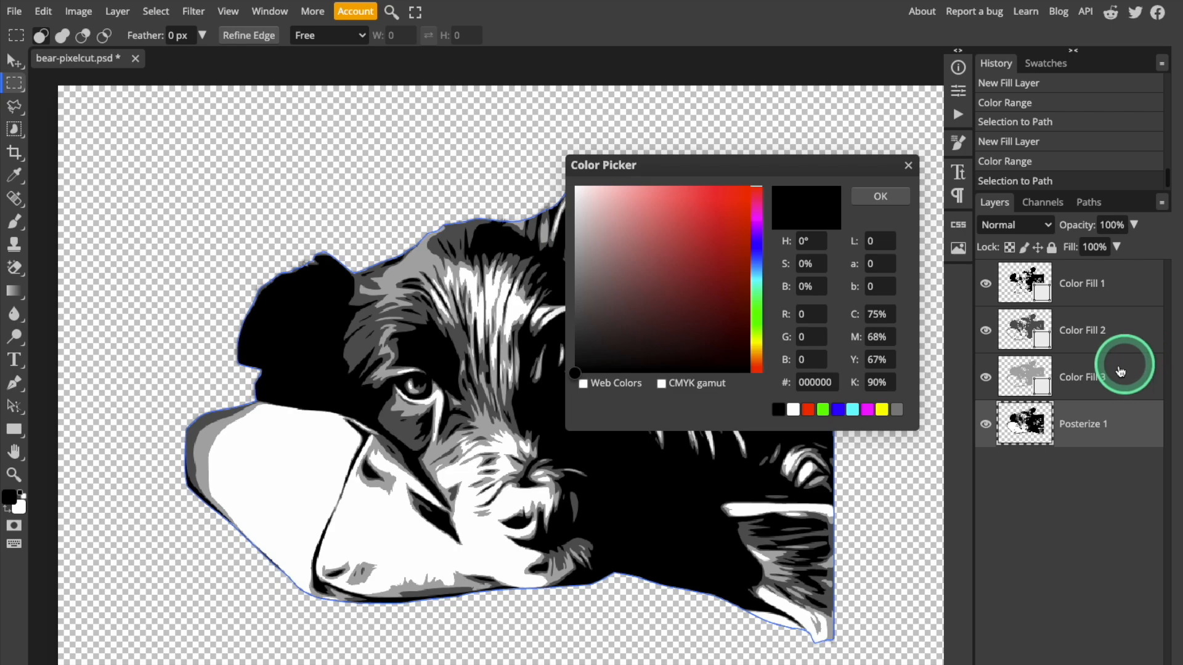
pyautogui.click(574, 185)
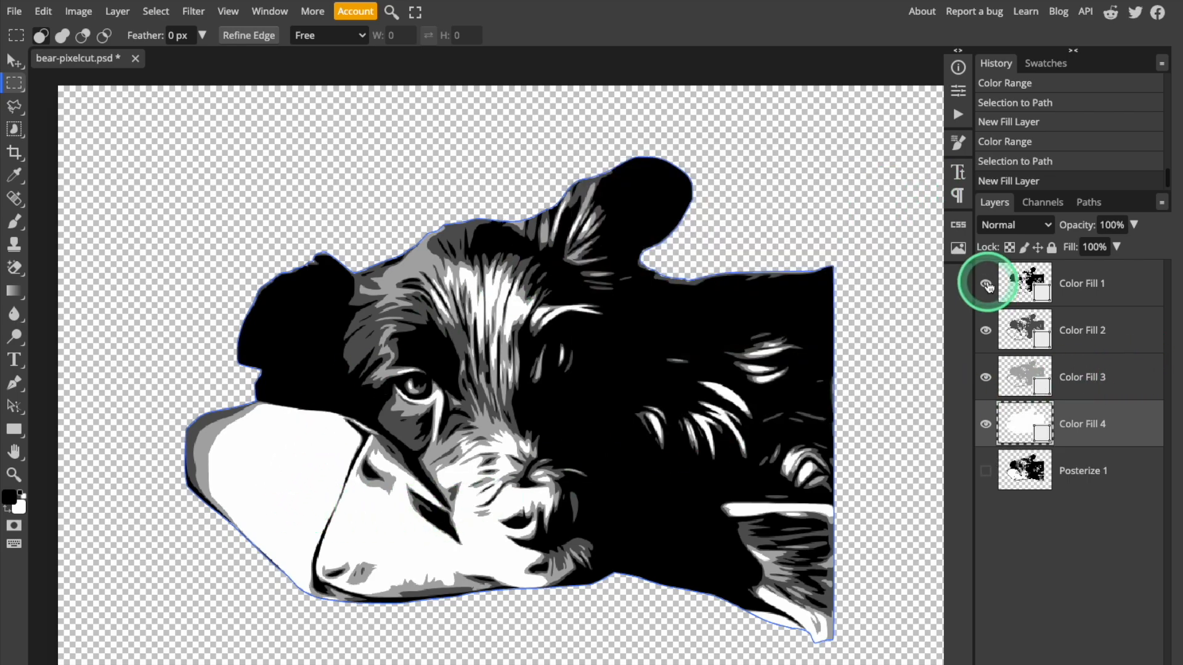
pyautogui.click(986, 283)
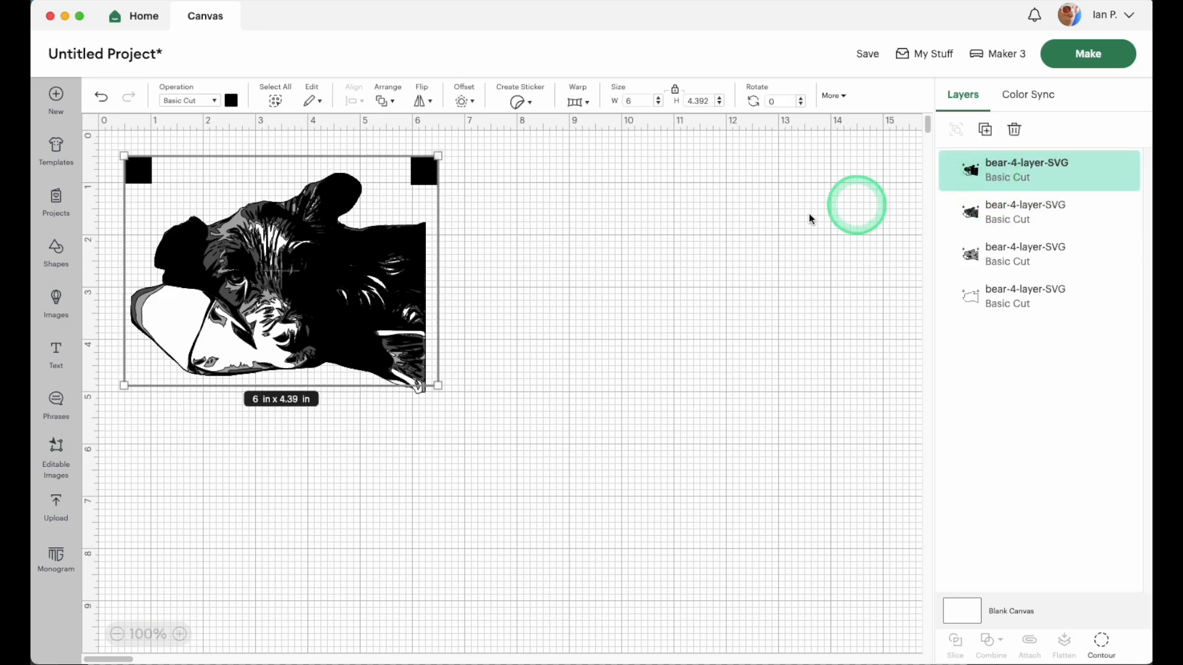
# - Drag the top black dog layer to the right, away from the stack
pyautogui.moveTo(279, 268); pyautogui.dragTo(713, 264)
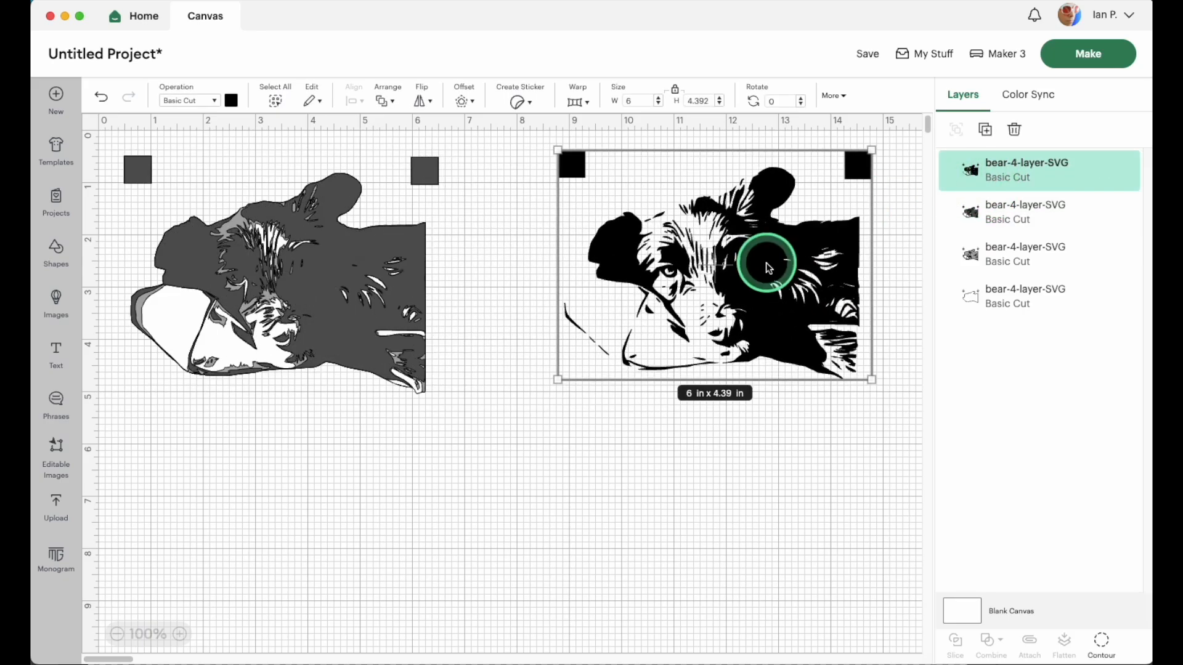